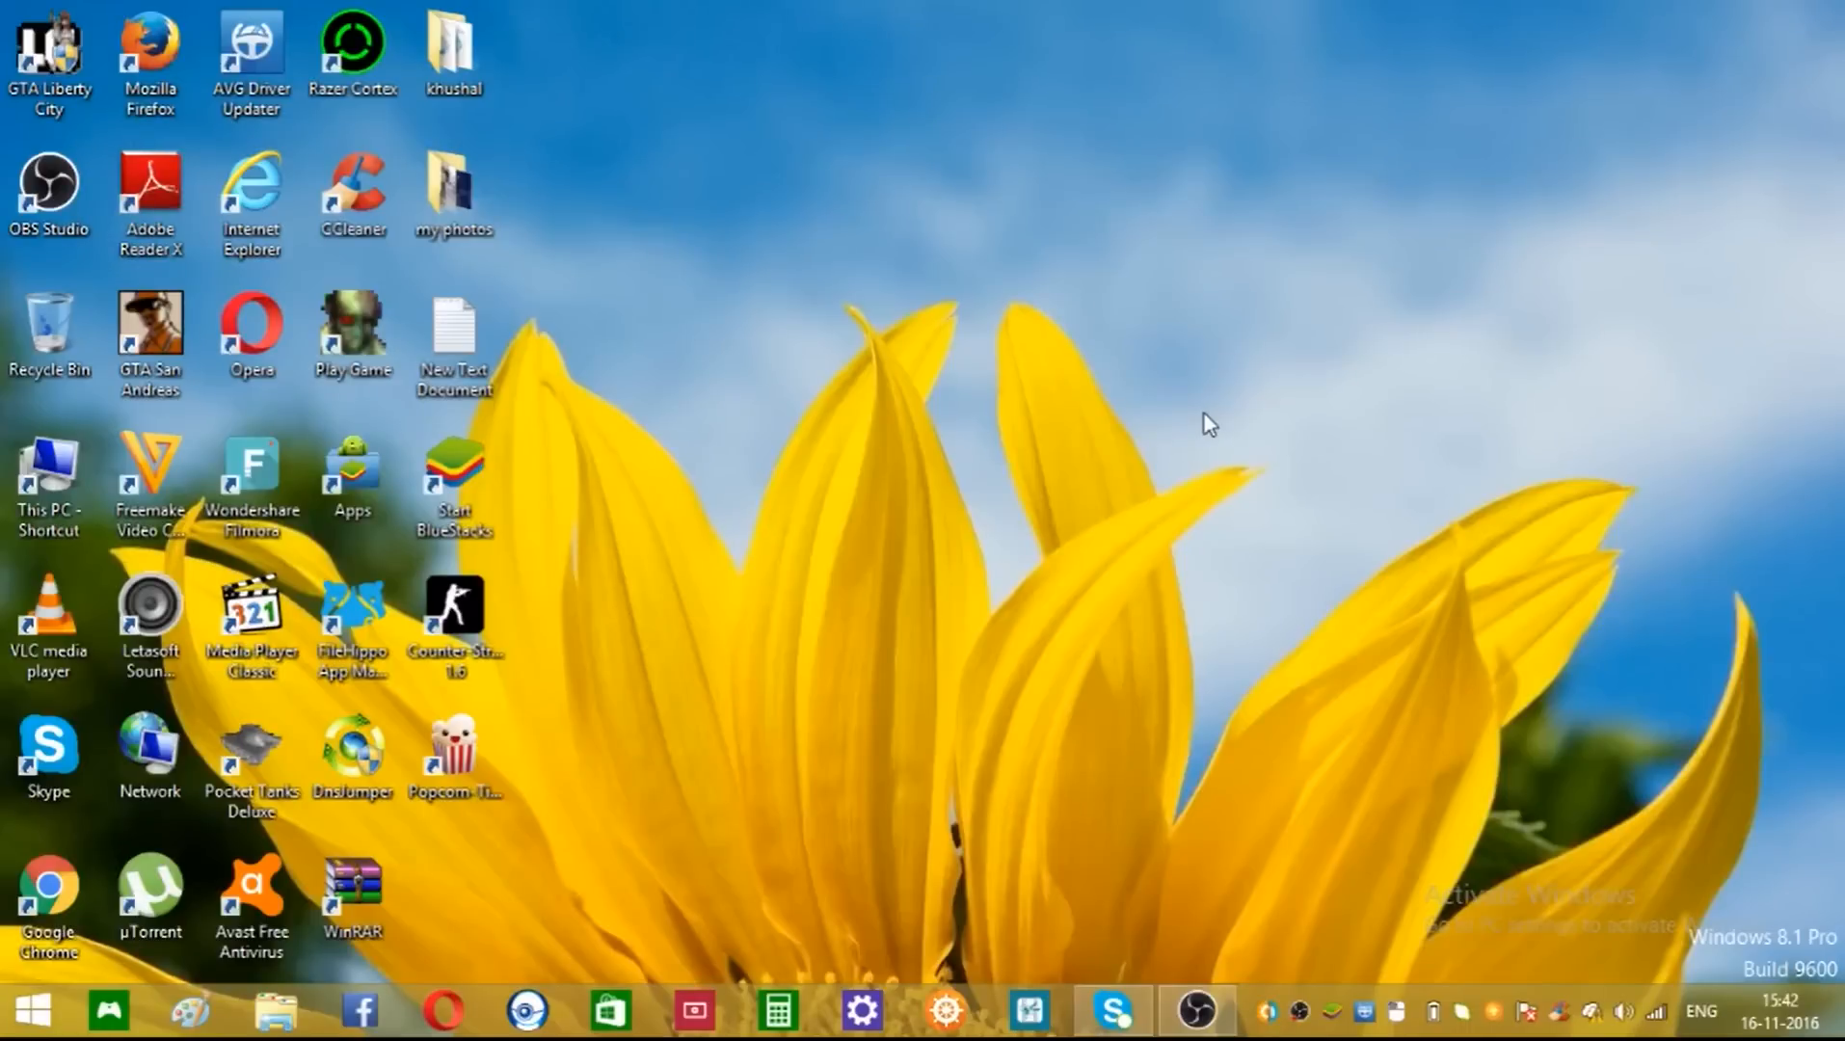
{"action": "left_click", "coordinate": [1109, 1011]}
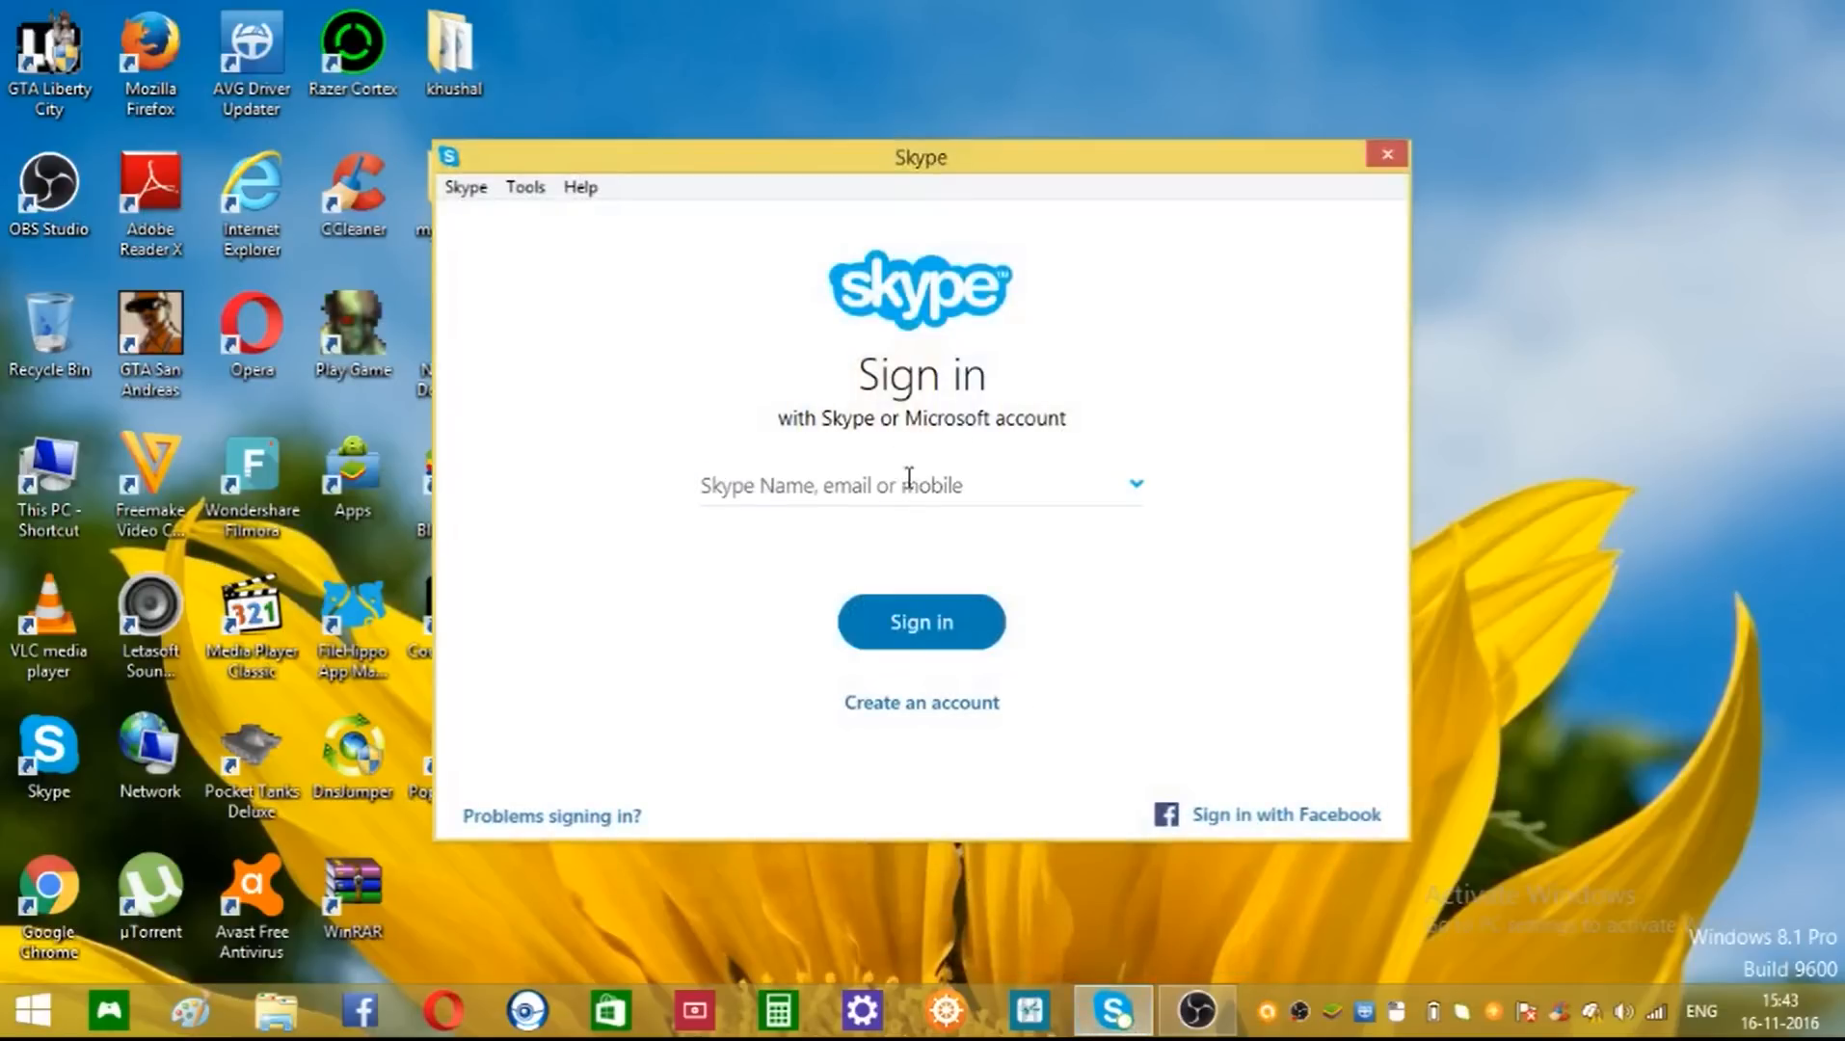
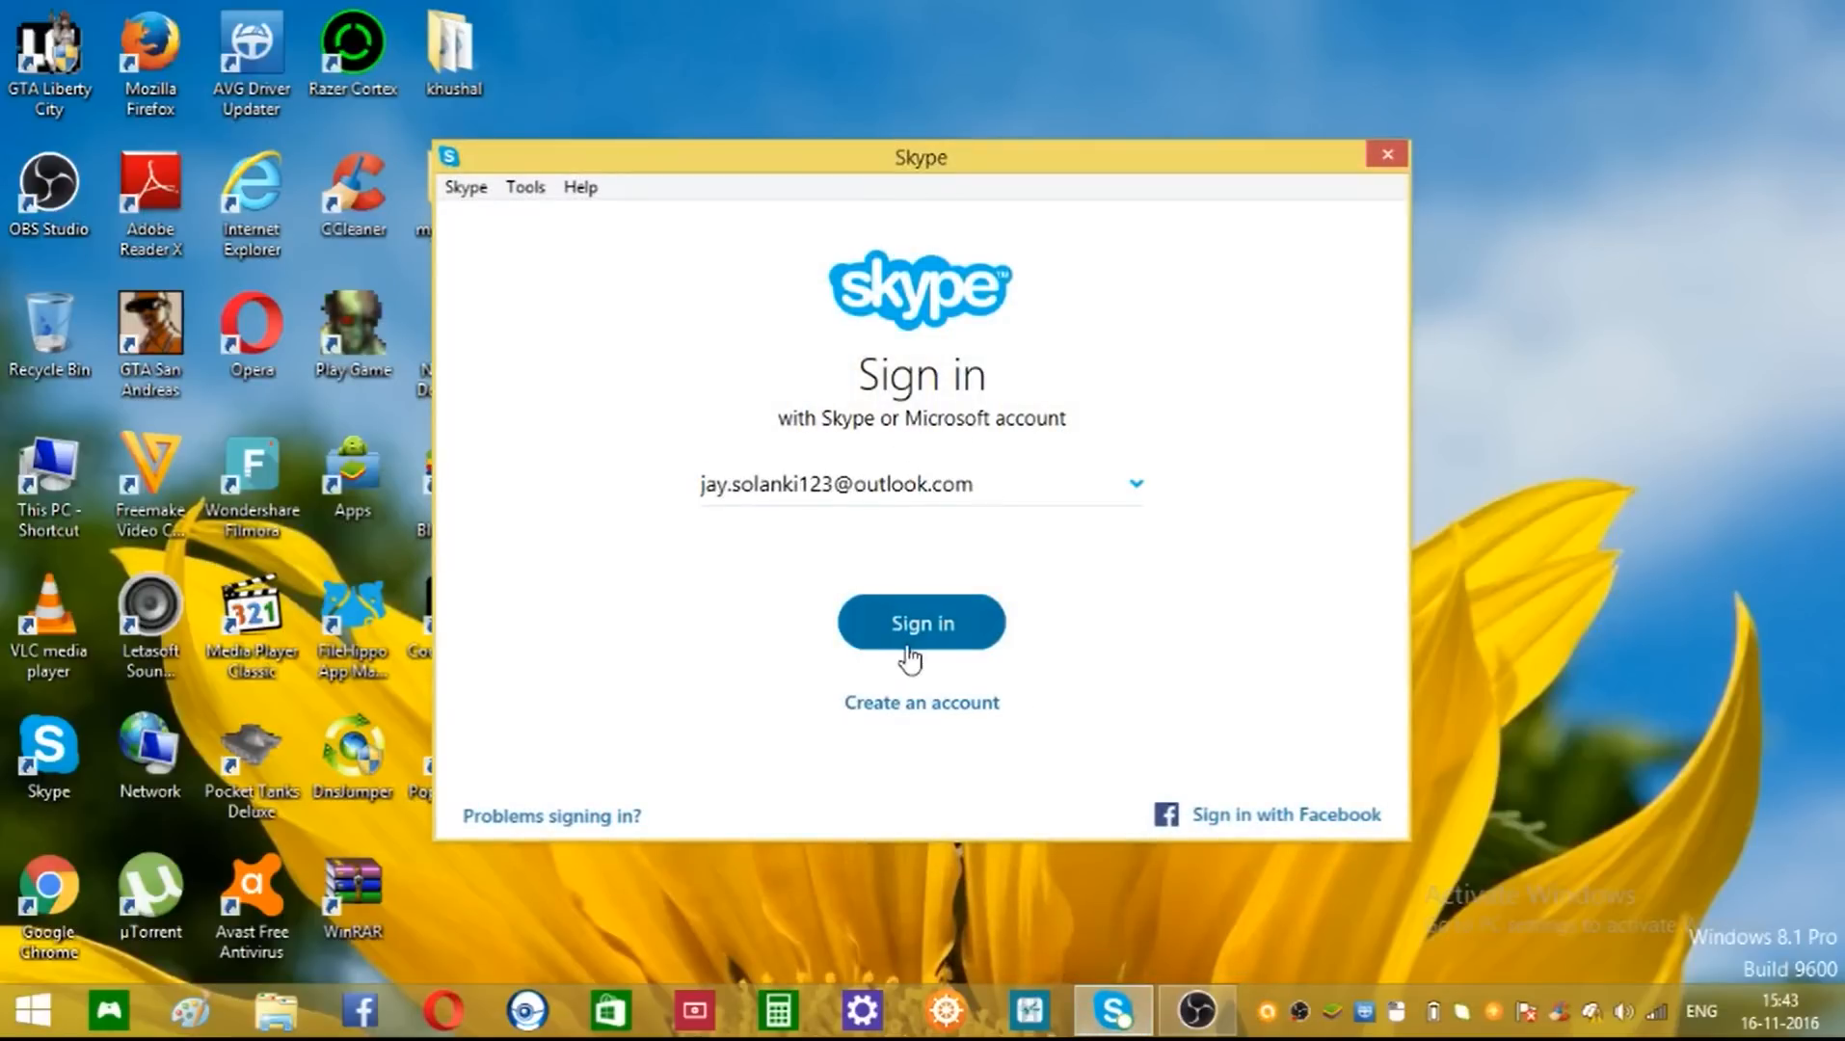
{"action": "left_click", "coordinate": [921, 623]}
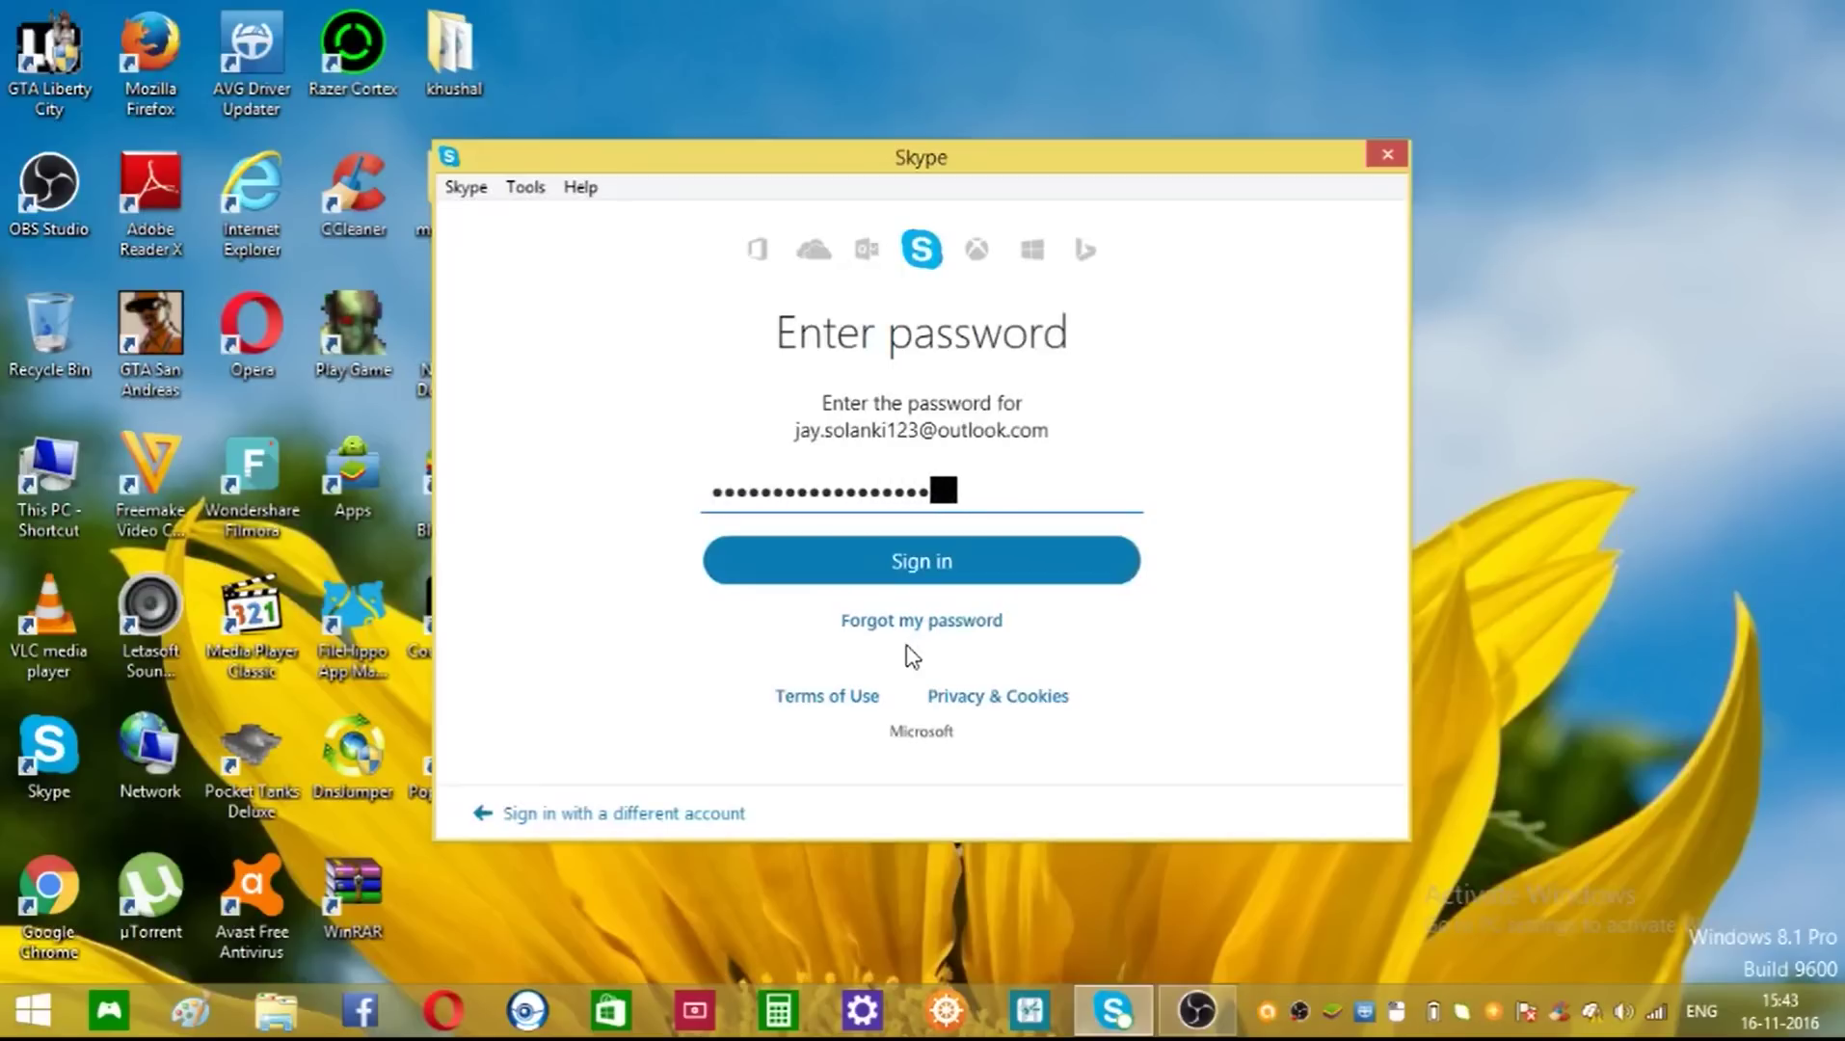
- Submit the password, dismiss the 'Something went wrong' account error, and close Skype
{"action": "left_click", "coordinate": [921, 561]}
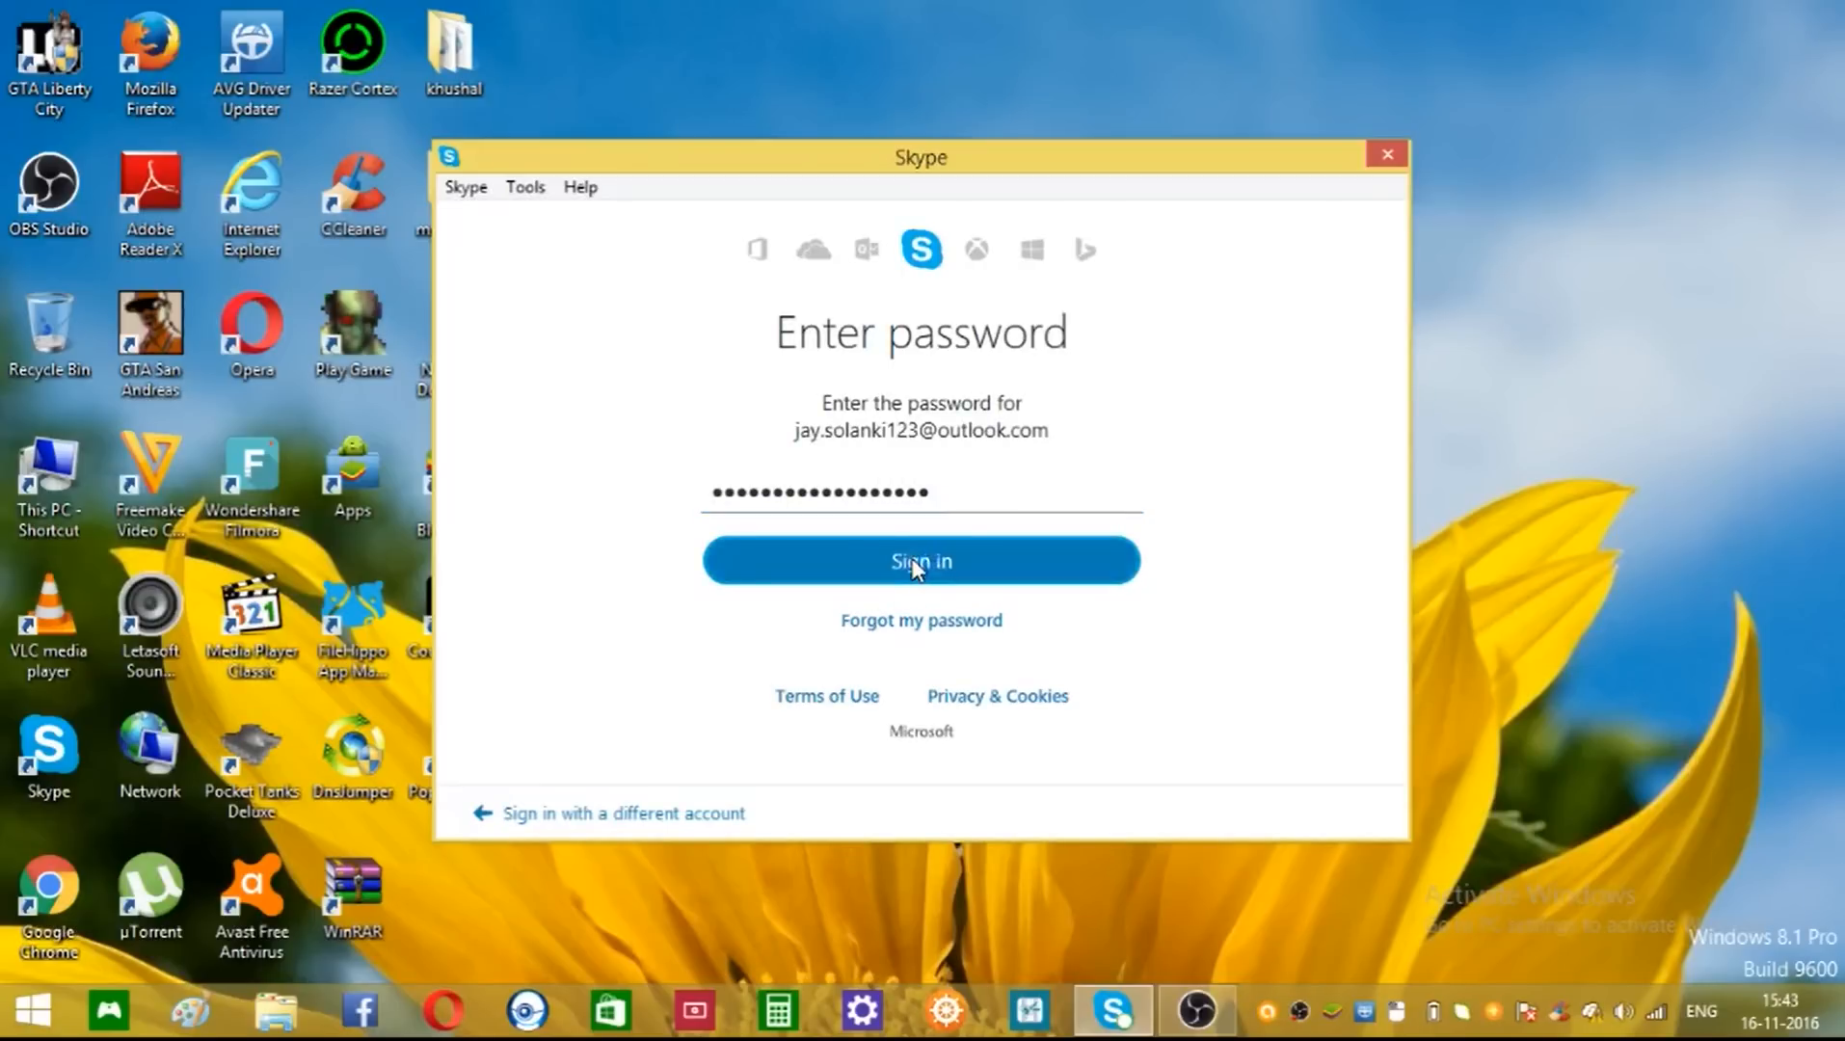
{"action": "left_click", "coordinate": [921, 561]}
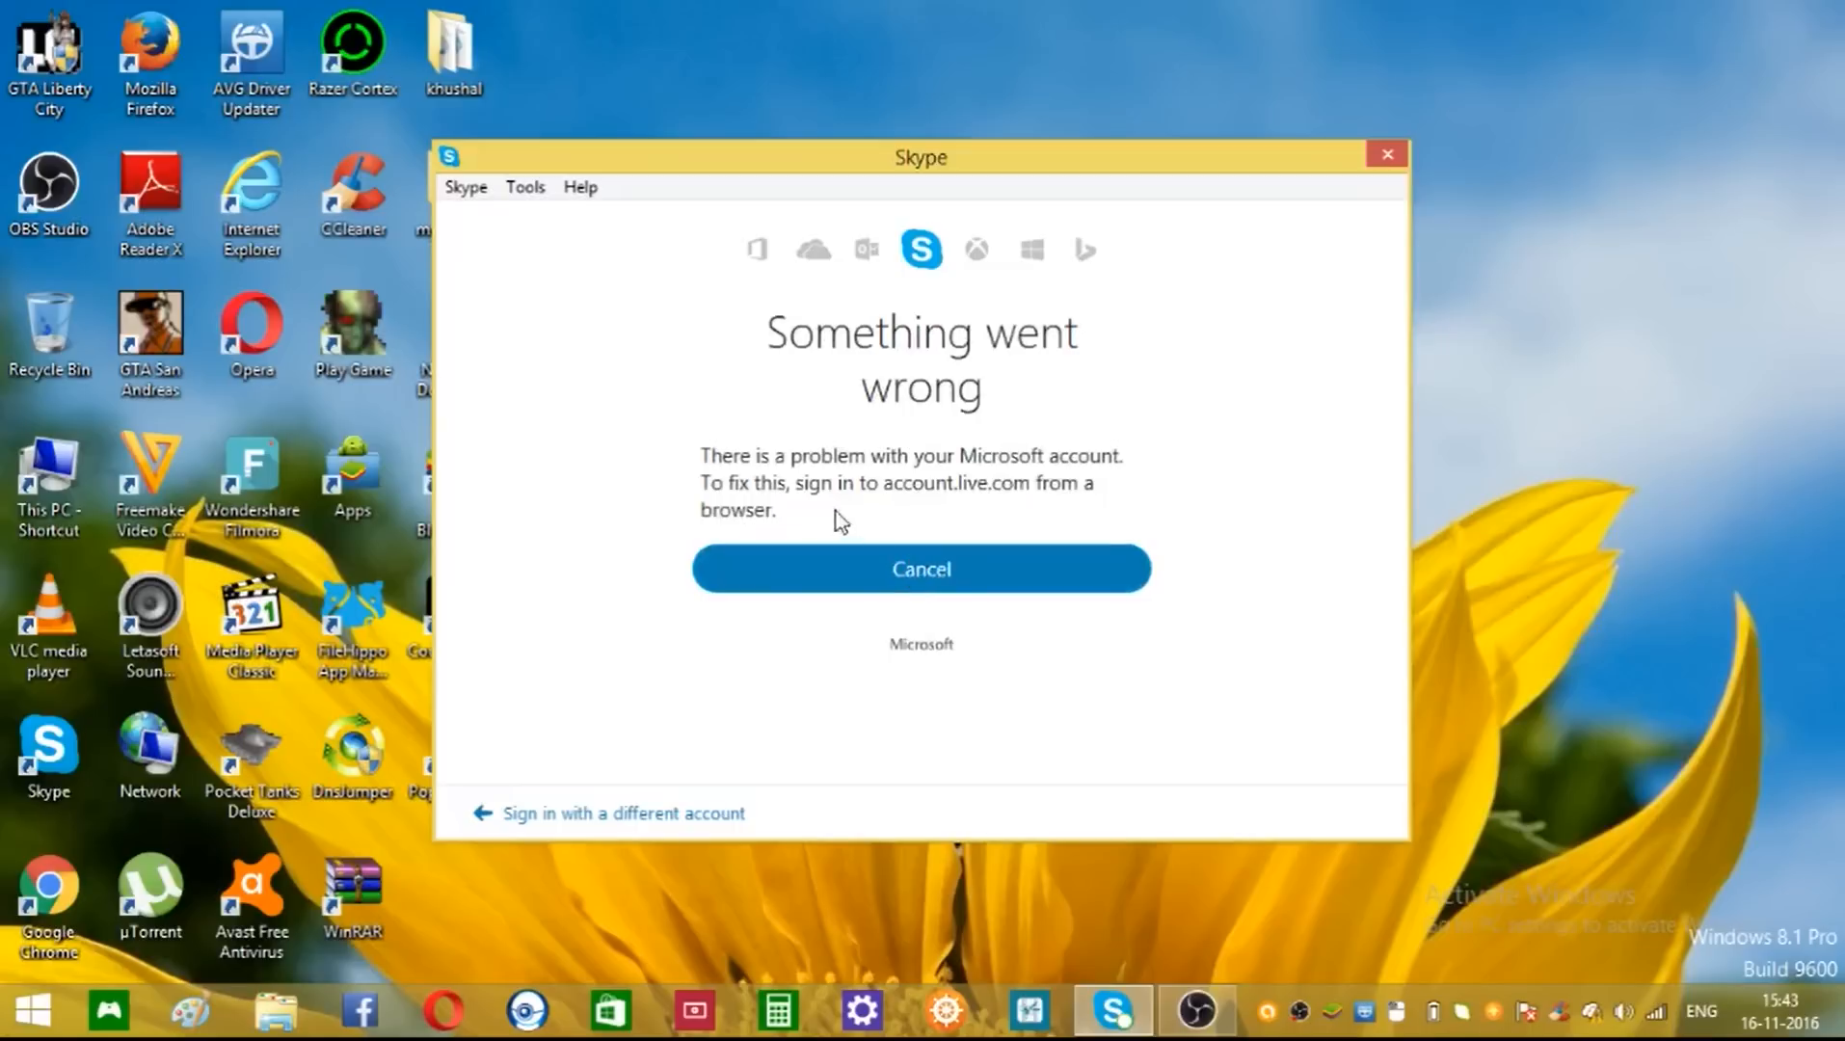
{"action": "left_click_drag", "start_coordinate": [700, 455], "coordinate": [774, 511]}
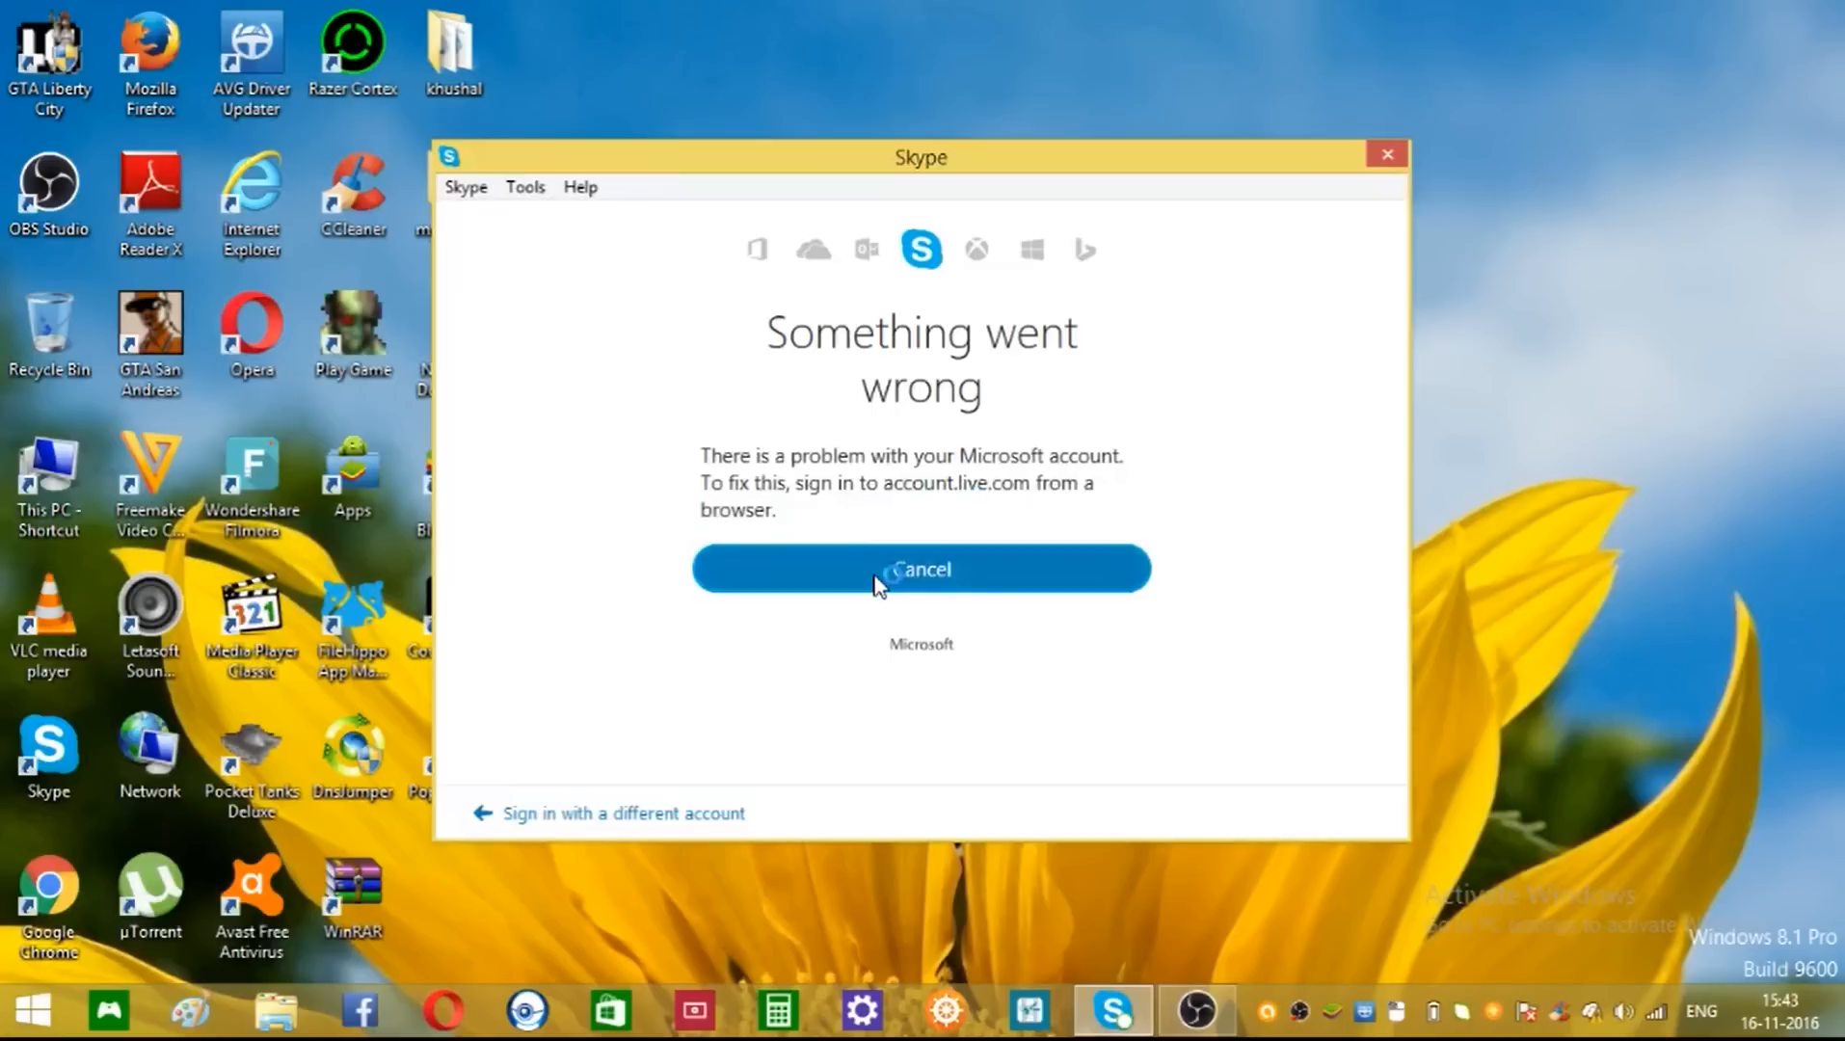
{"action": "left_click", "coordinate": [921, 568]}
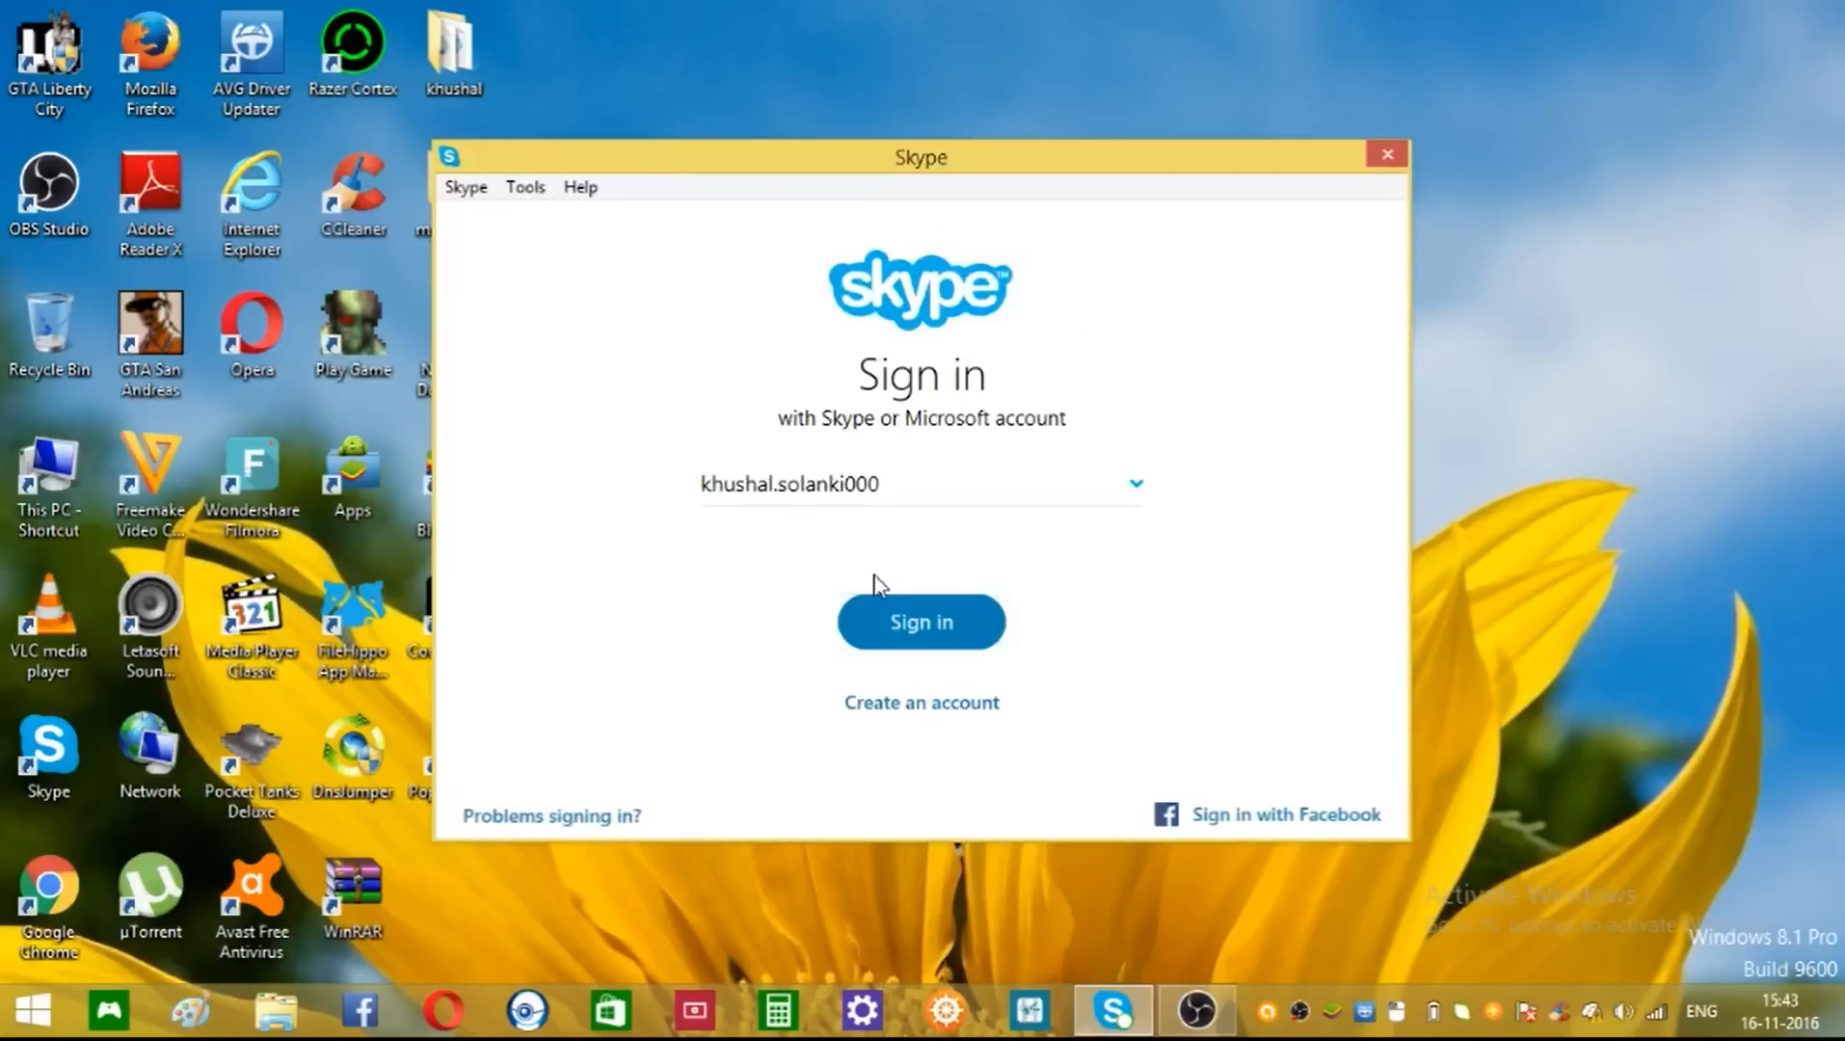
{"action": "mouse_move", "coordinate": [1145, 321]}
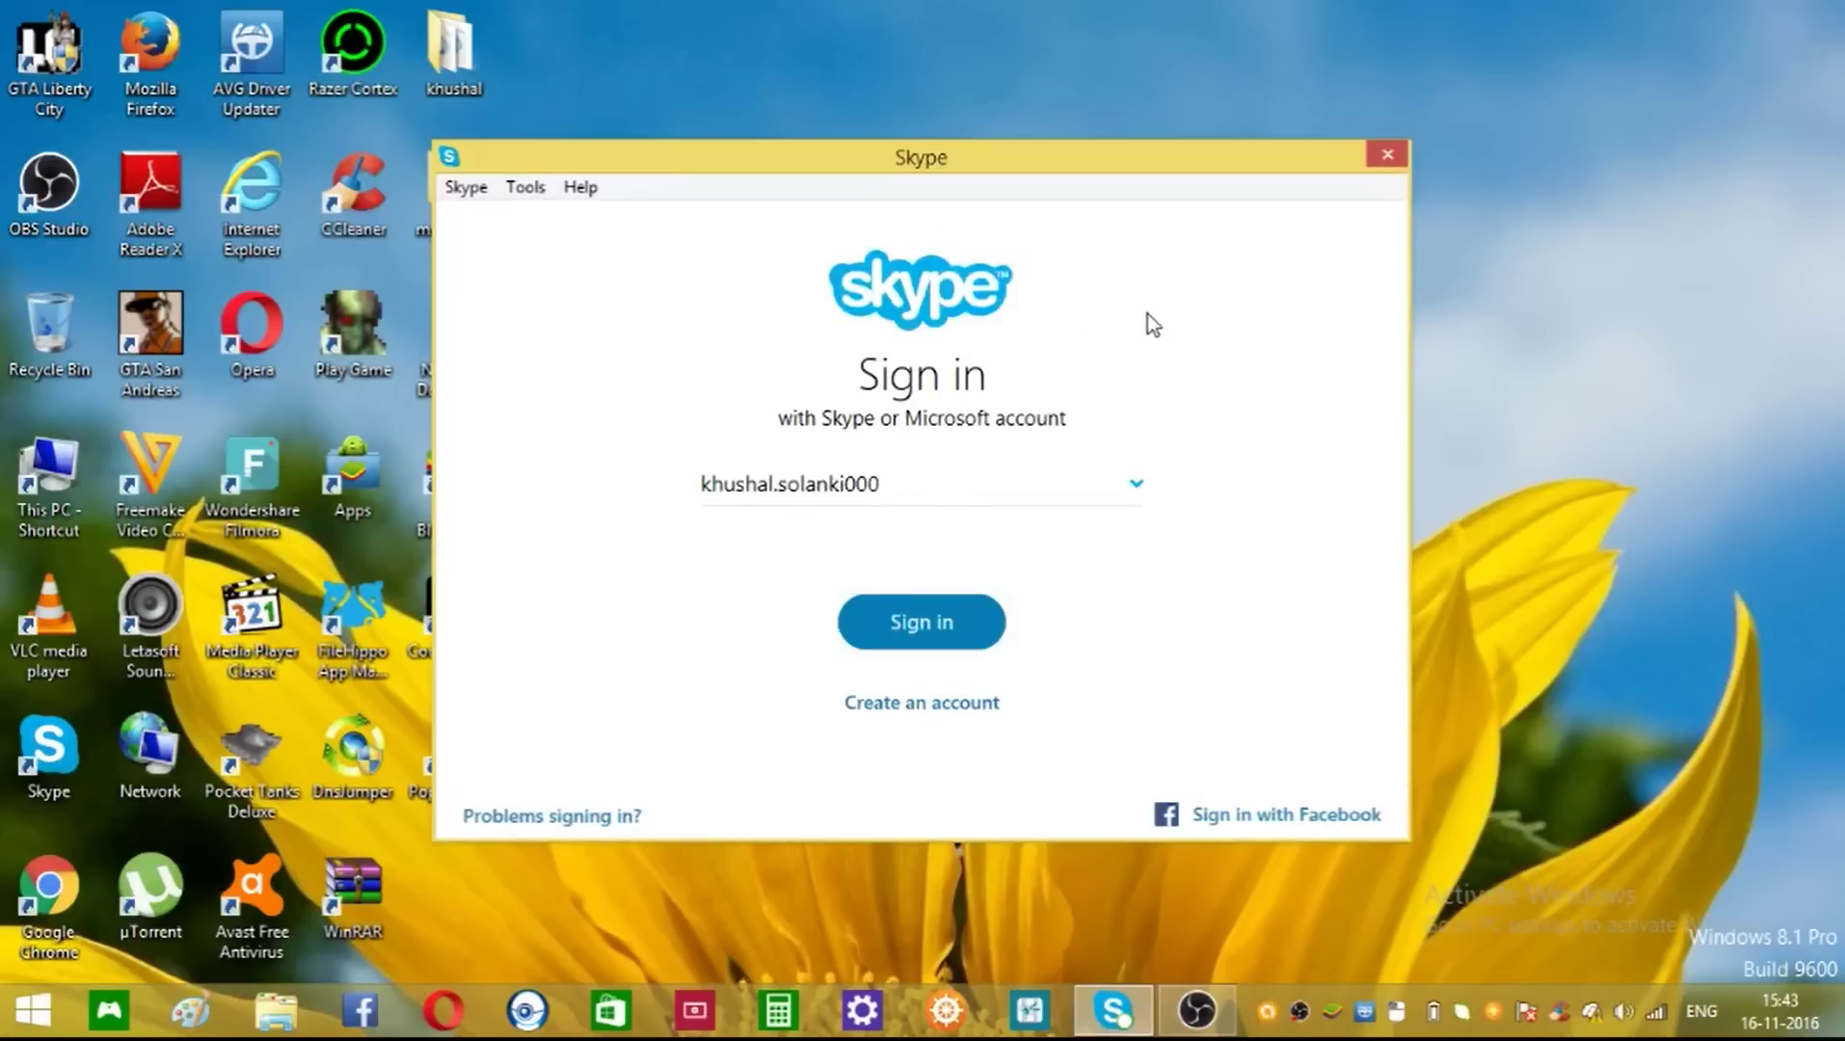
{"action": "mouse_move", "coordinate": [1376, 196]}
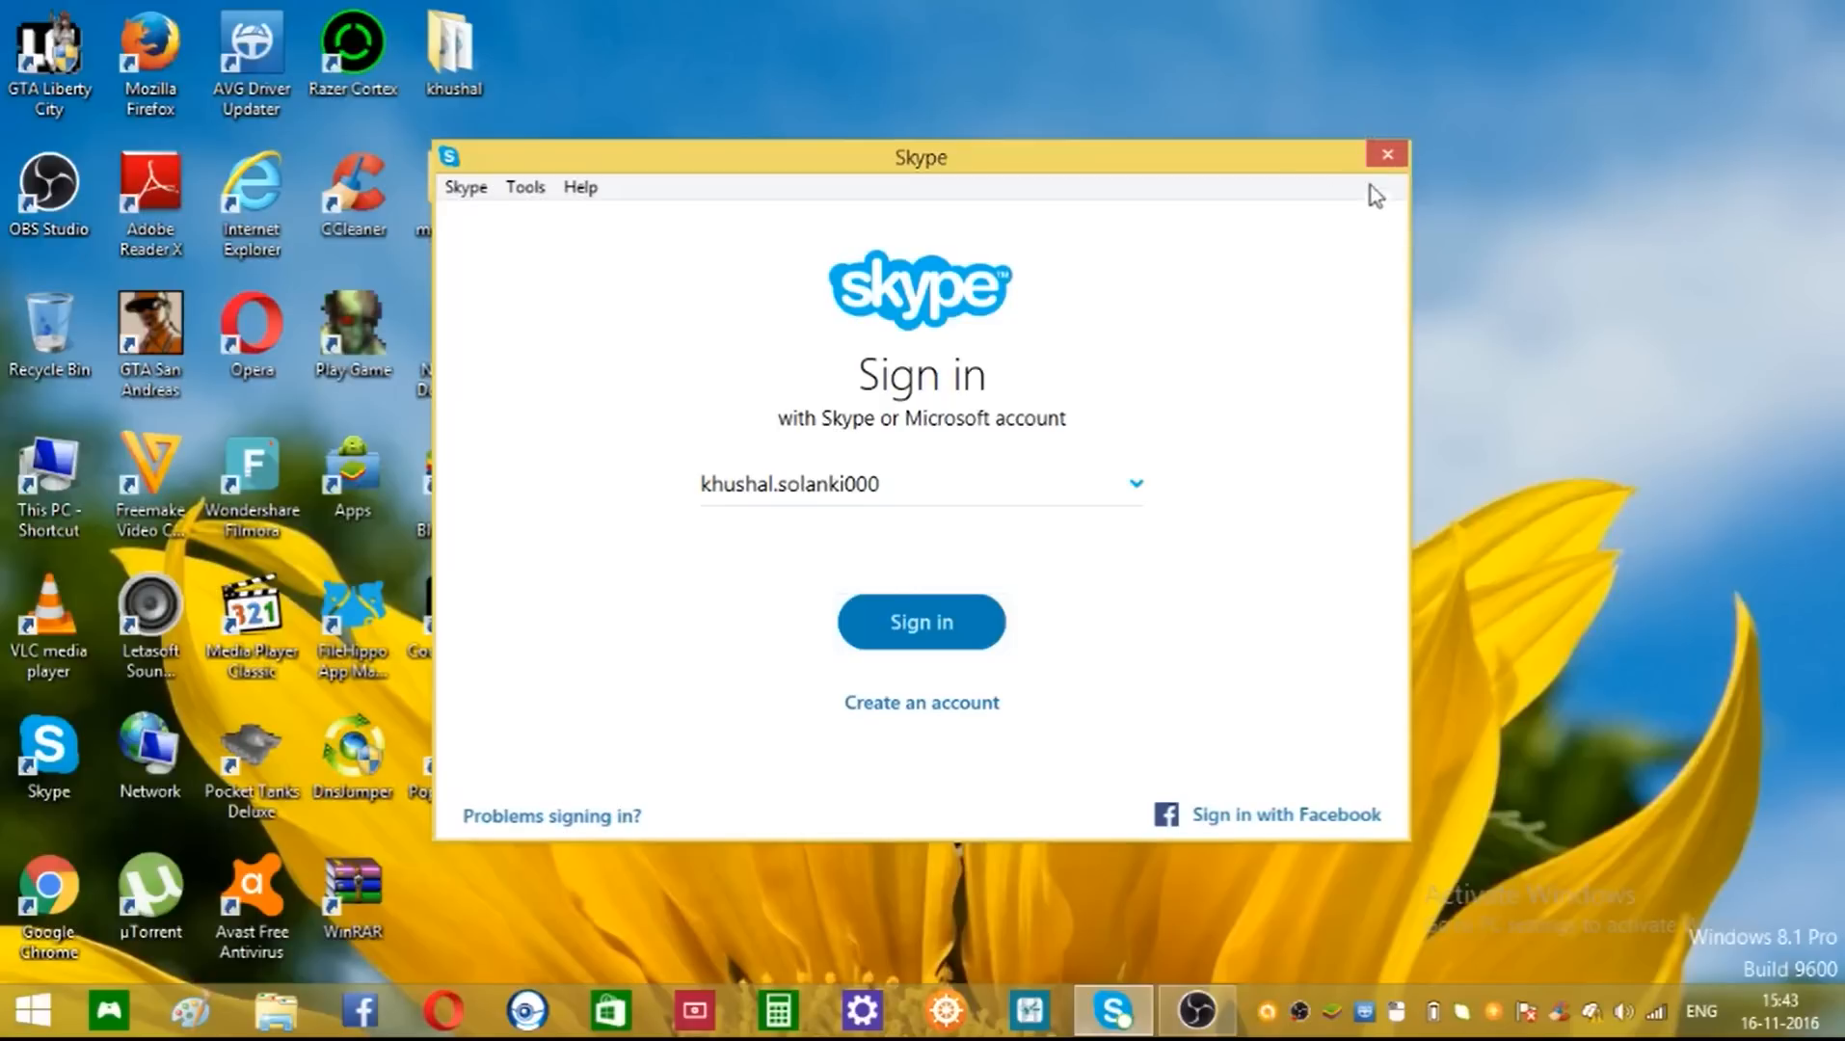
{"action": "left_click", "coordinate": [1386, 153]}
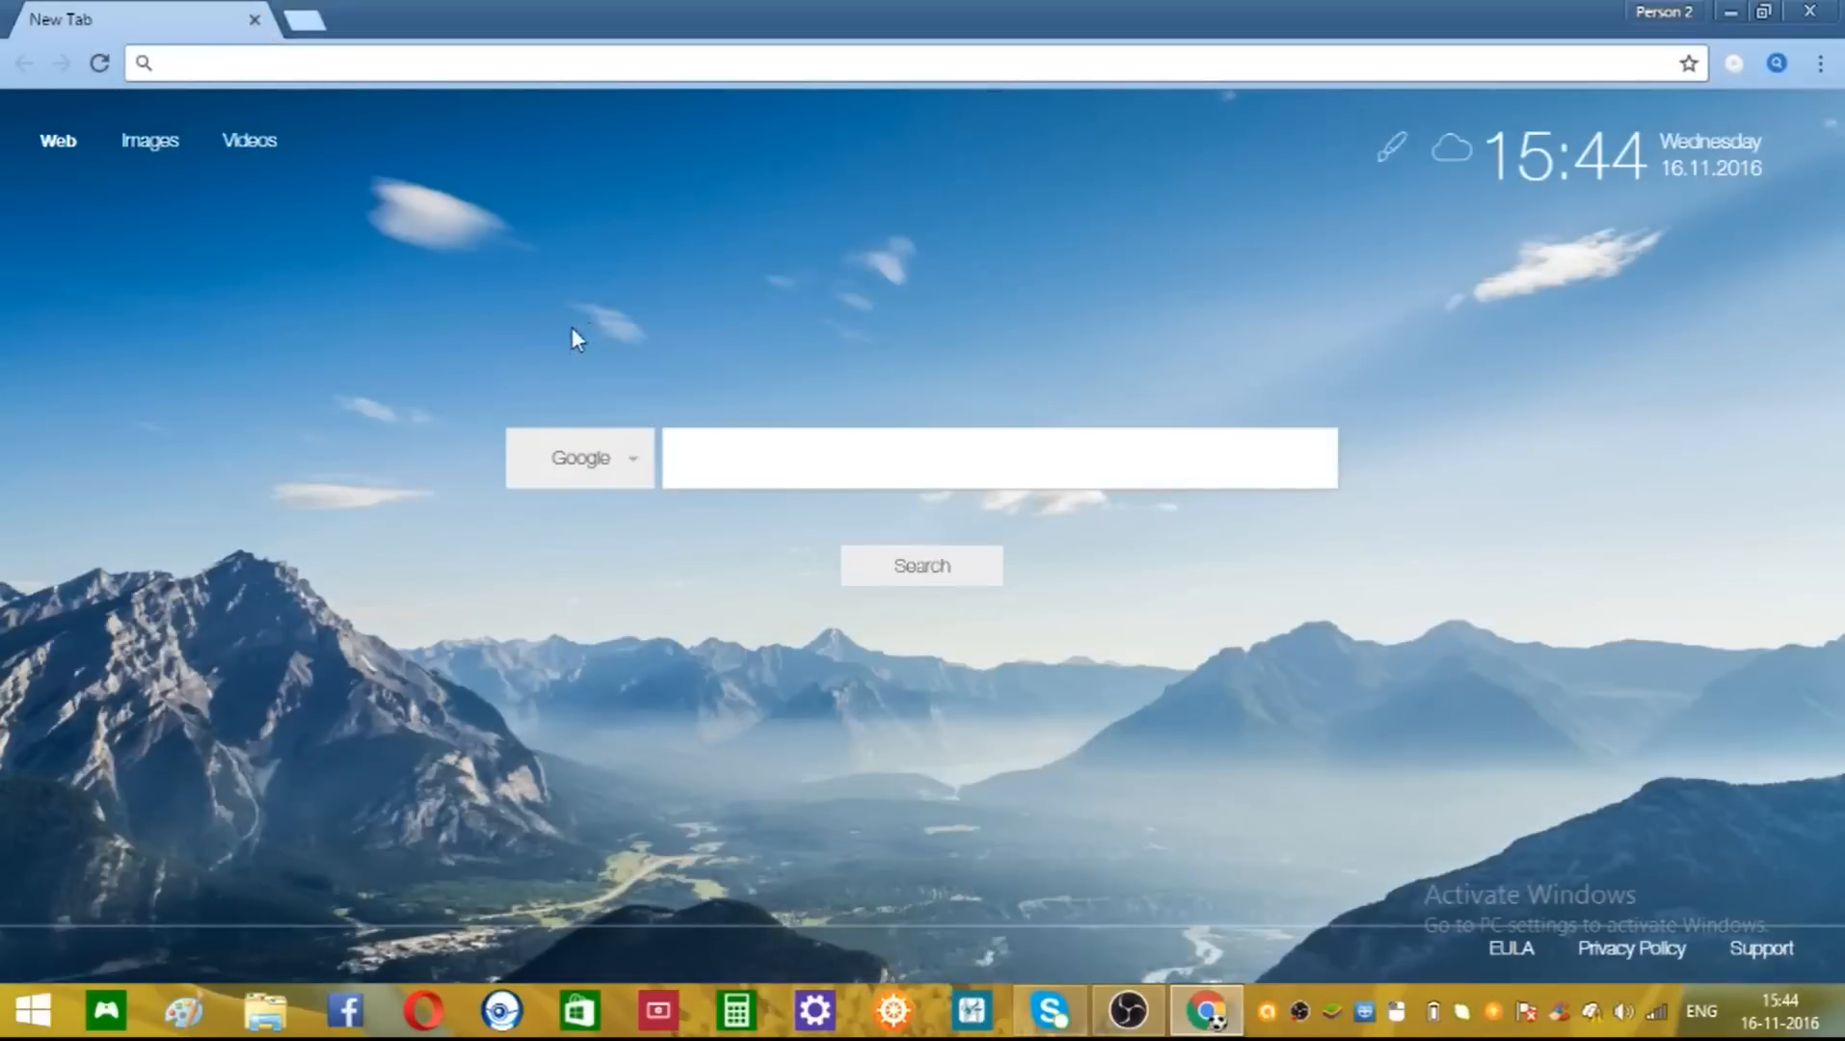
- Search Google for 'skype online' and open the Skype web sign-in result
{"action": "left_click", "coordinate": [731, 457]}
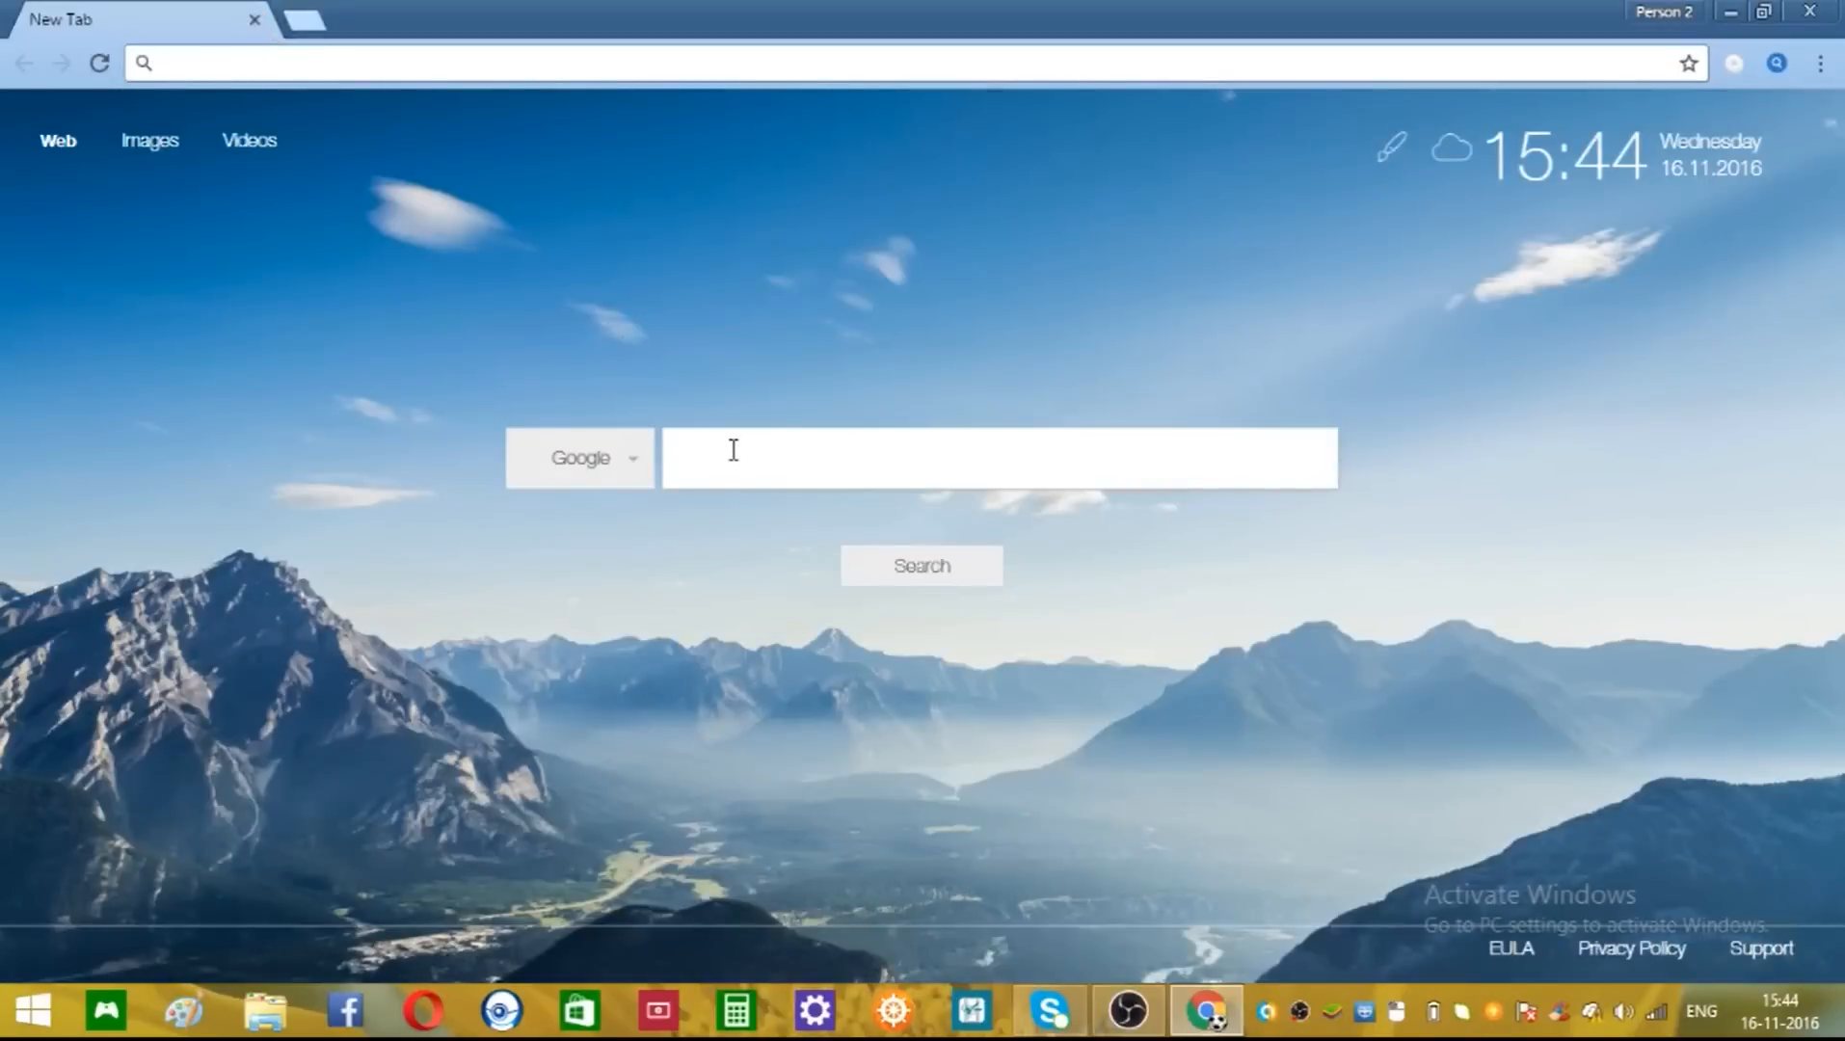
{"action": "type", "text": "s"}
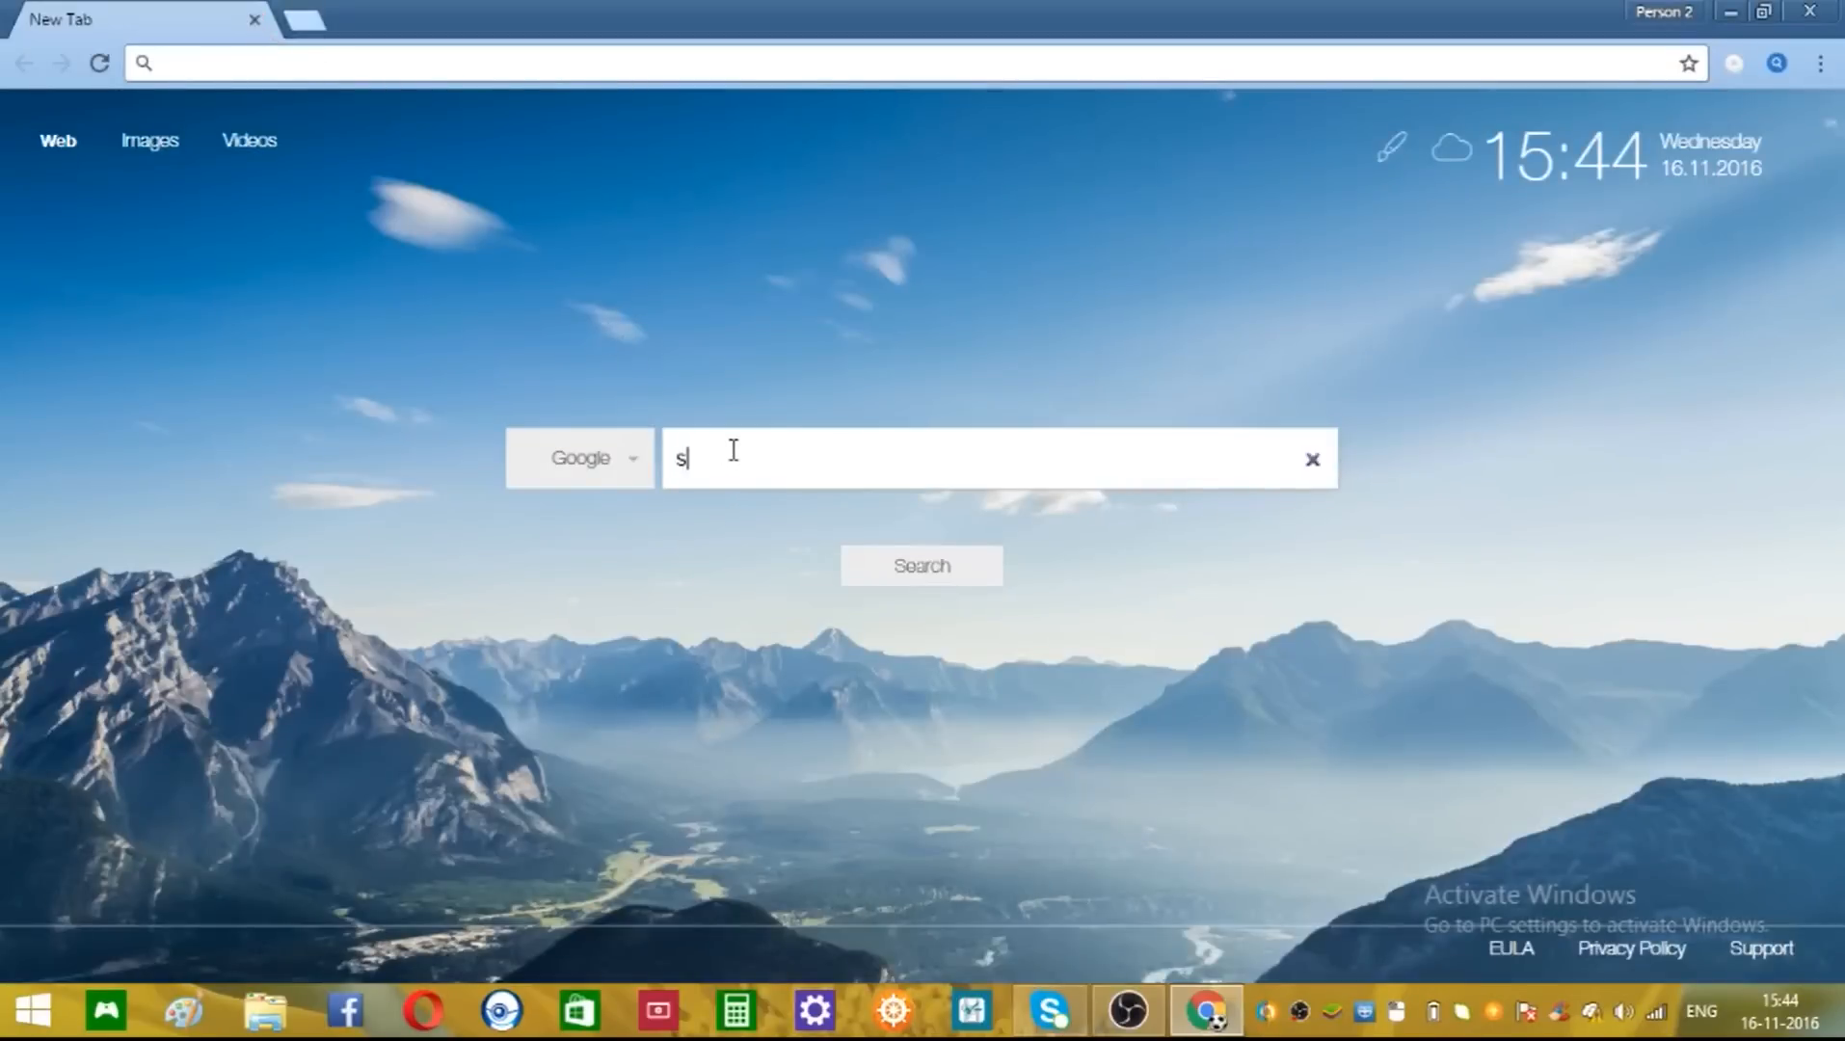
{"action": "type", "text": "kype"}
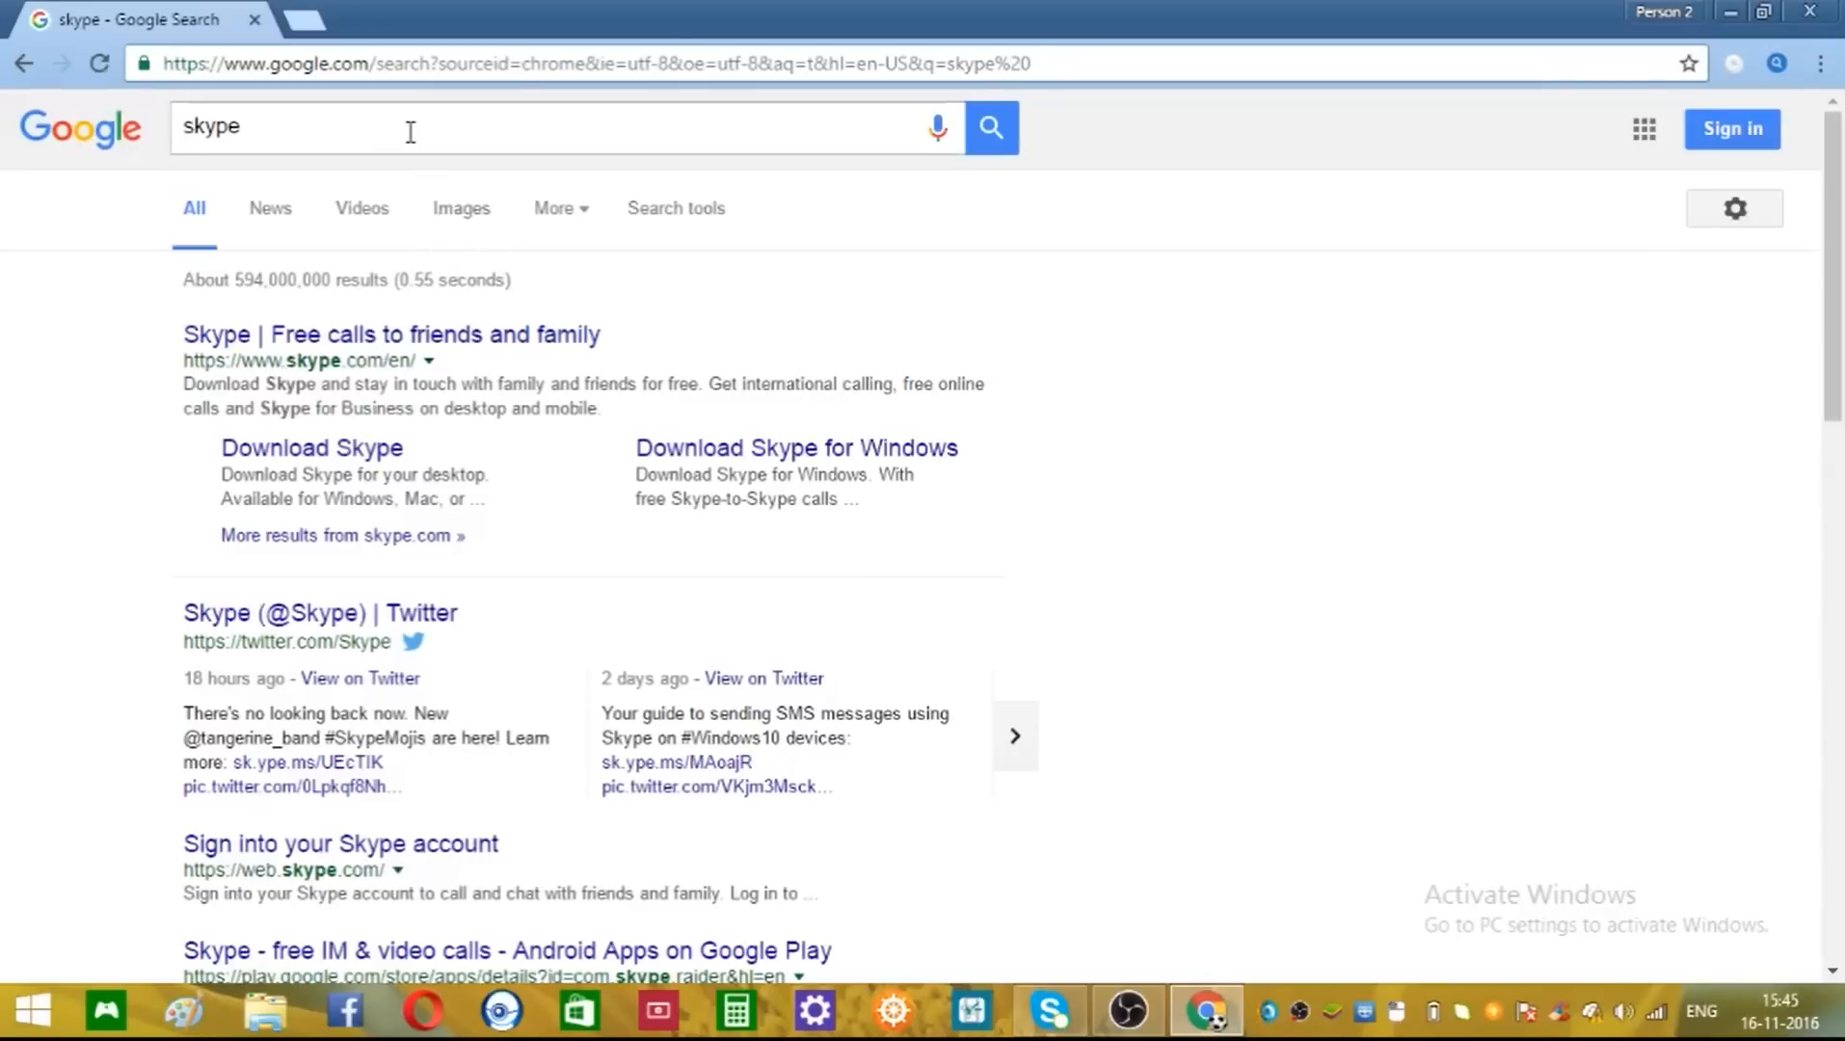
{"action": "left_click", "coordinate": [408, 126]}
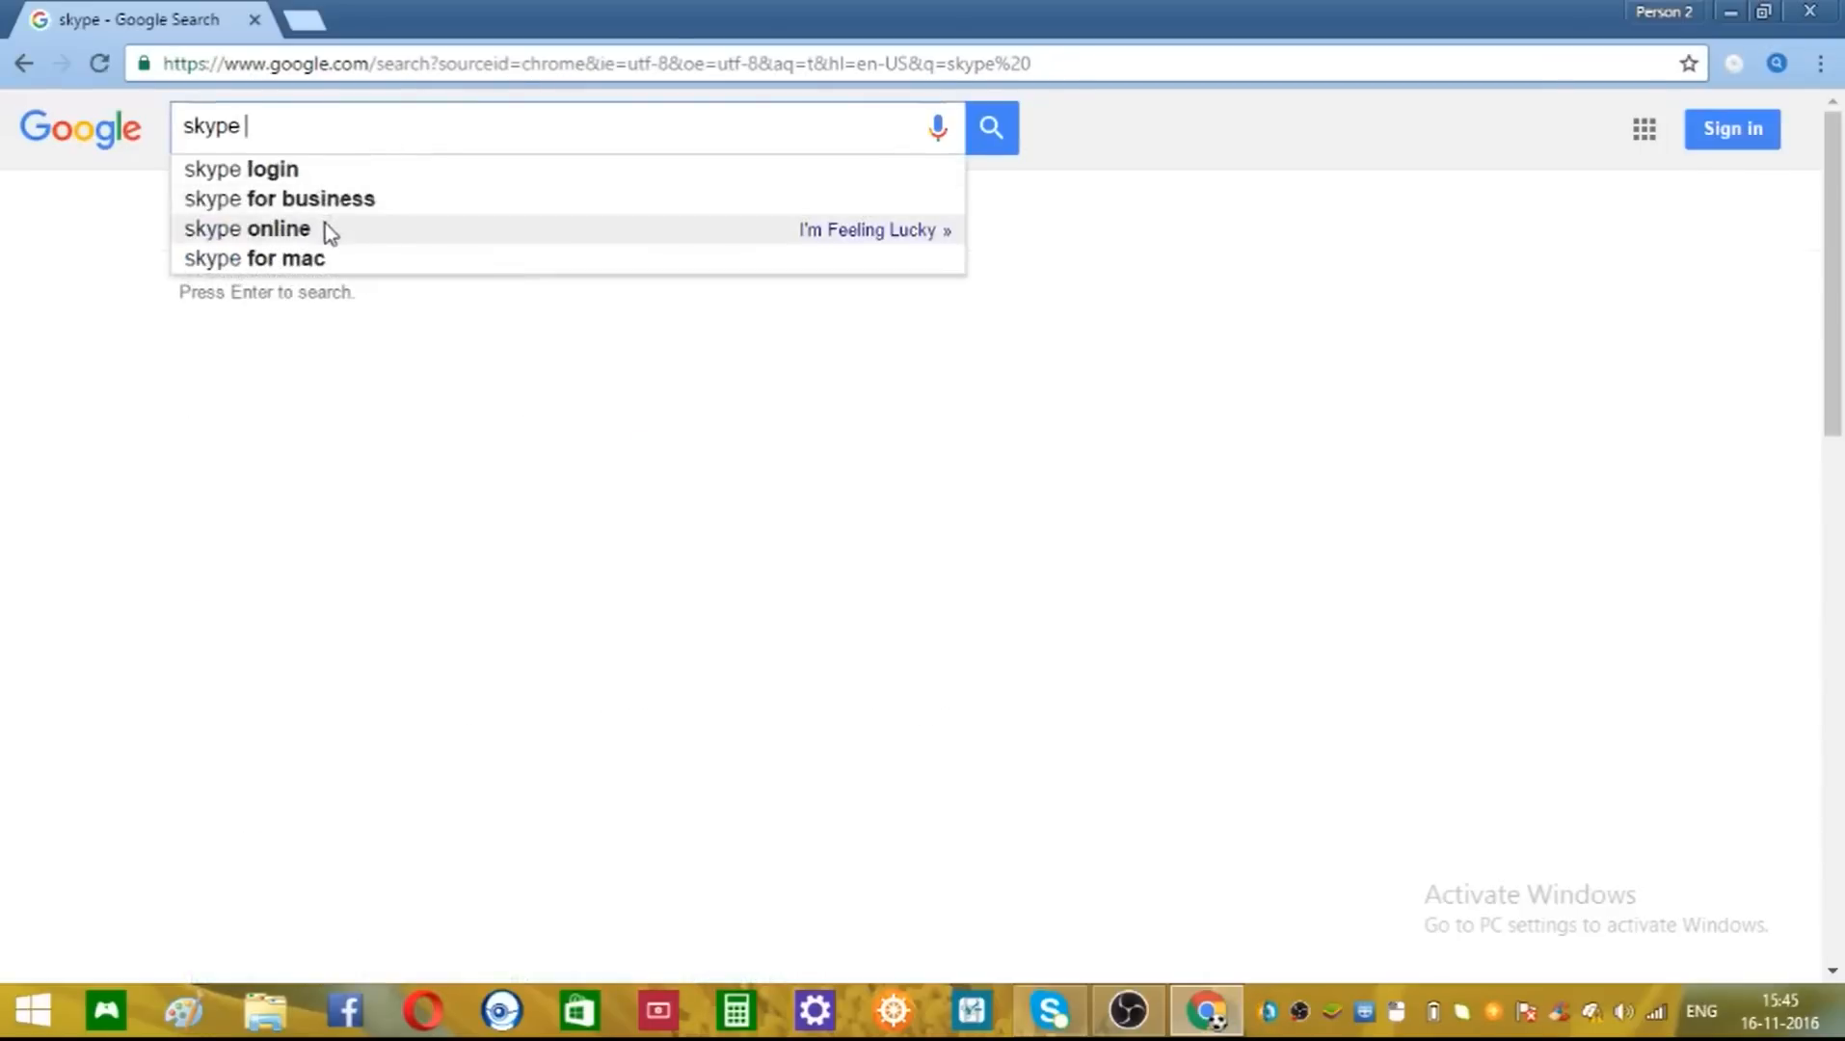
{"action": "left_click", "coordinate": [246, 229]}
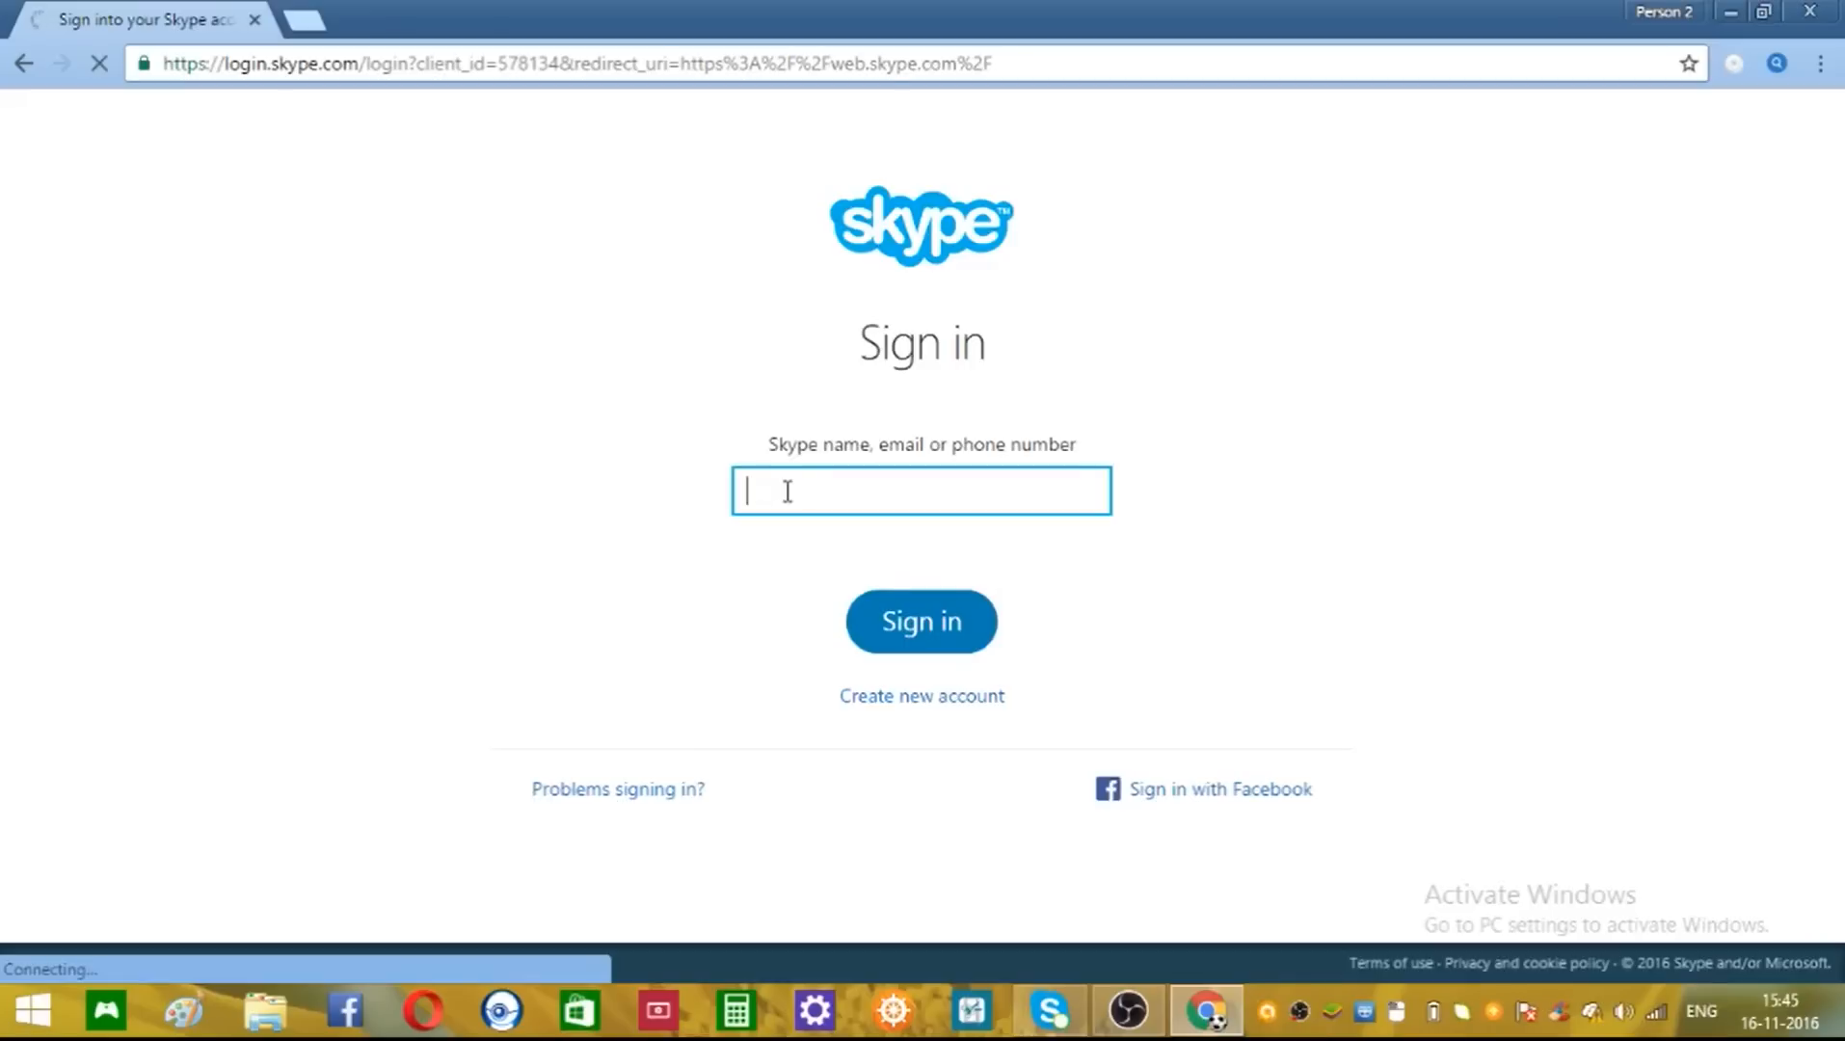
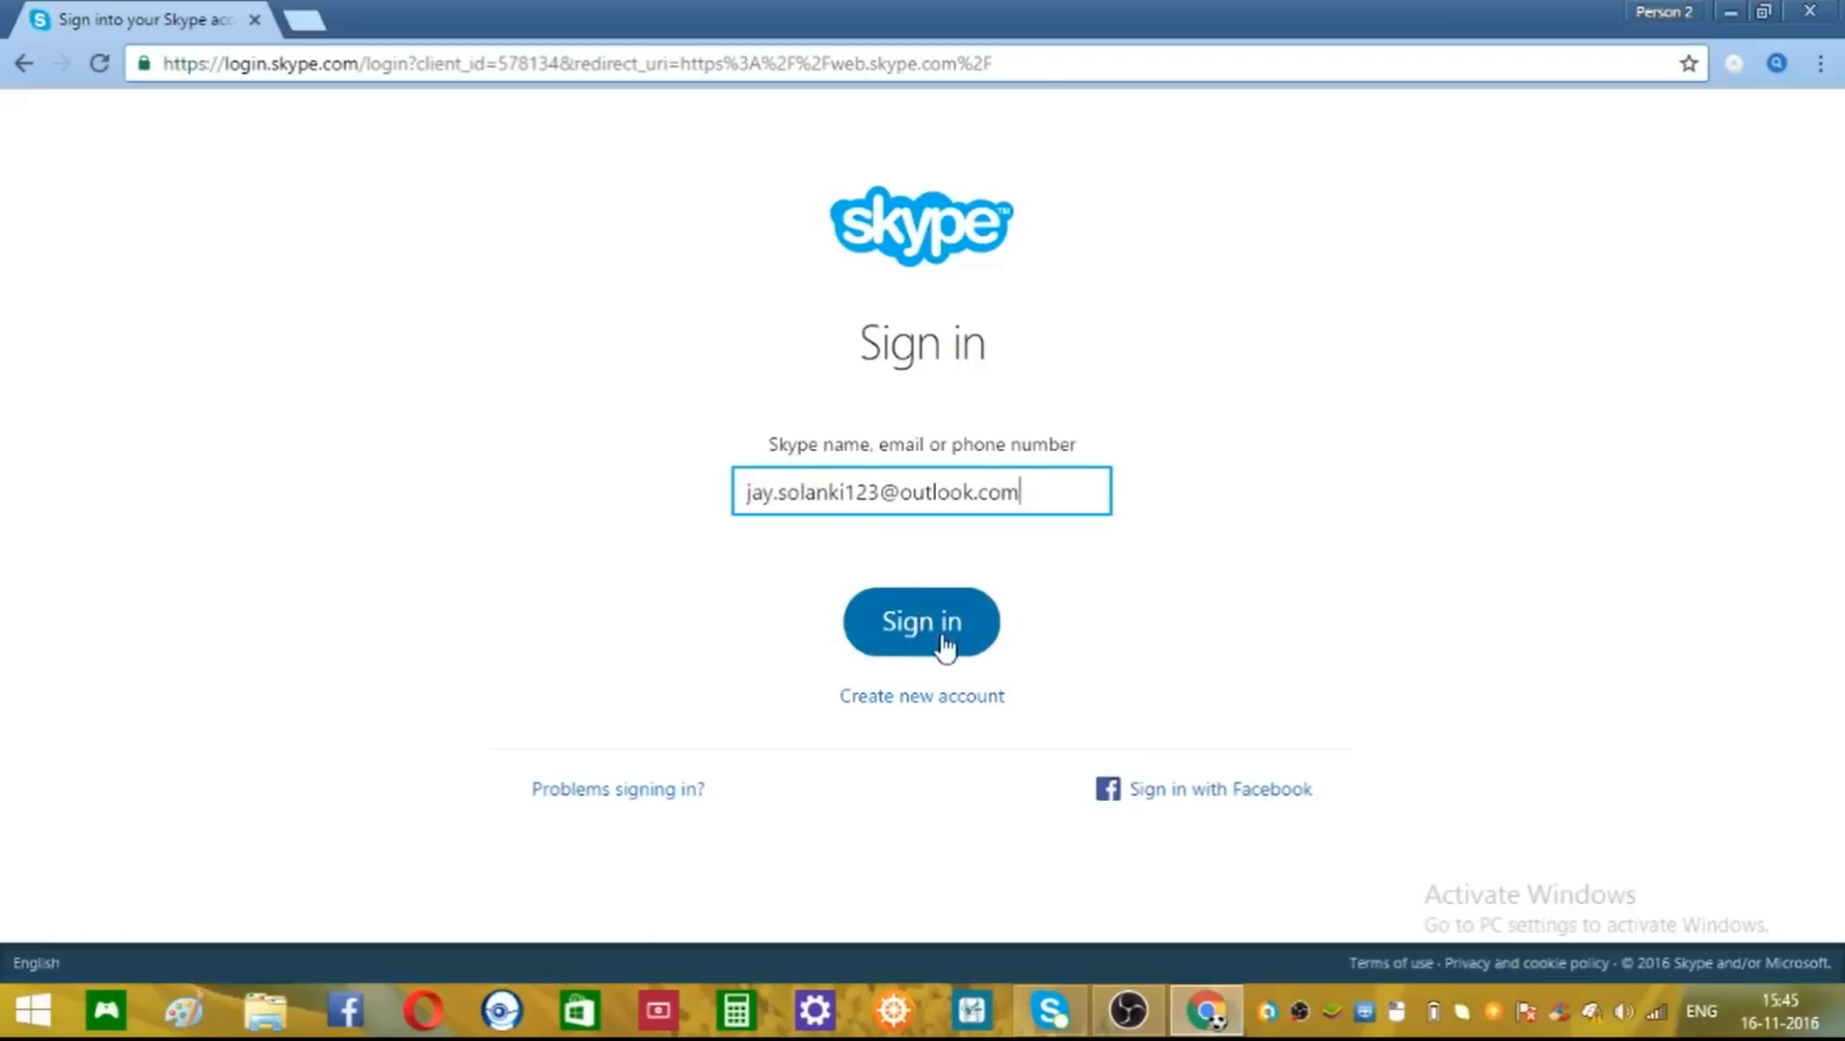
{"action": "left_click", "coordinate": [921, 623]}
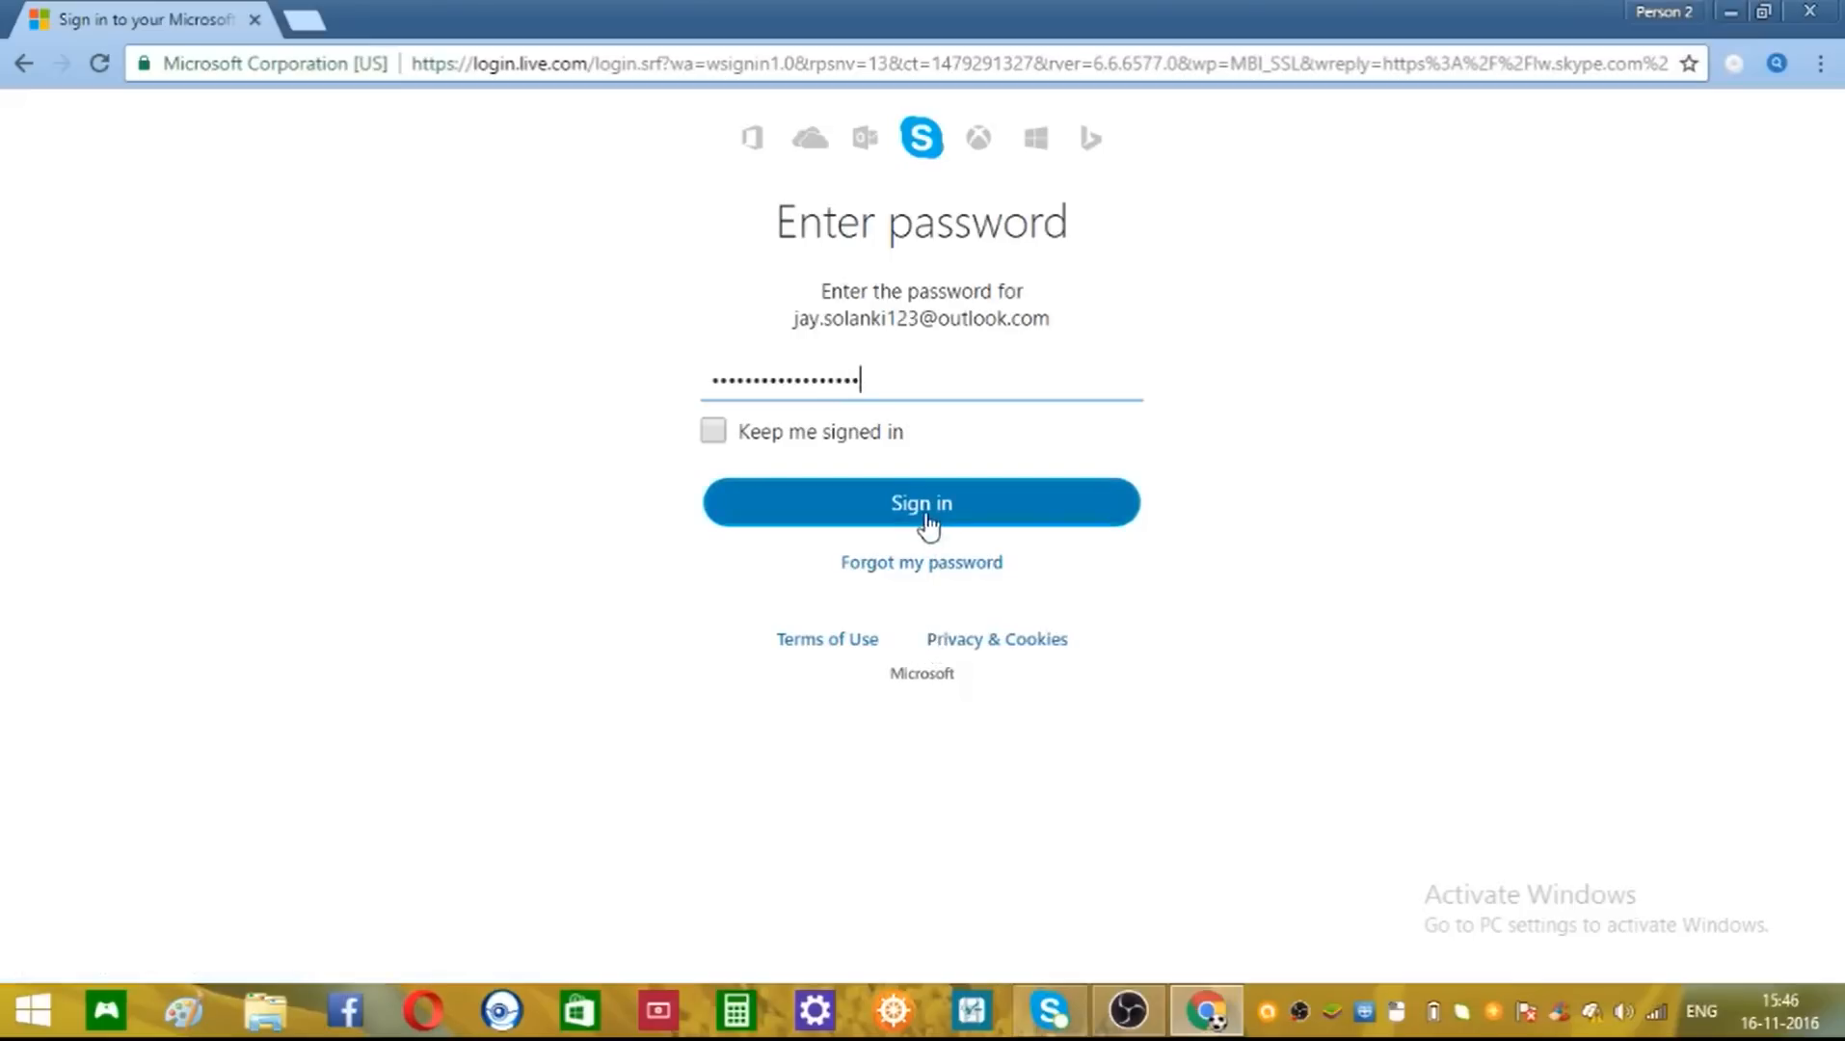
- Submit the password and continue past the 'temporarily suspended' notice
{"action": "left_click", "coordinate": [922, 503]}
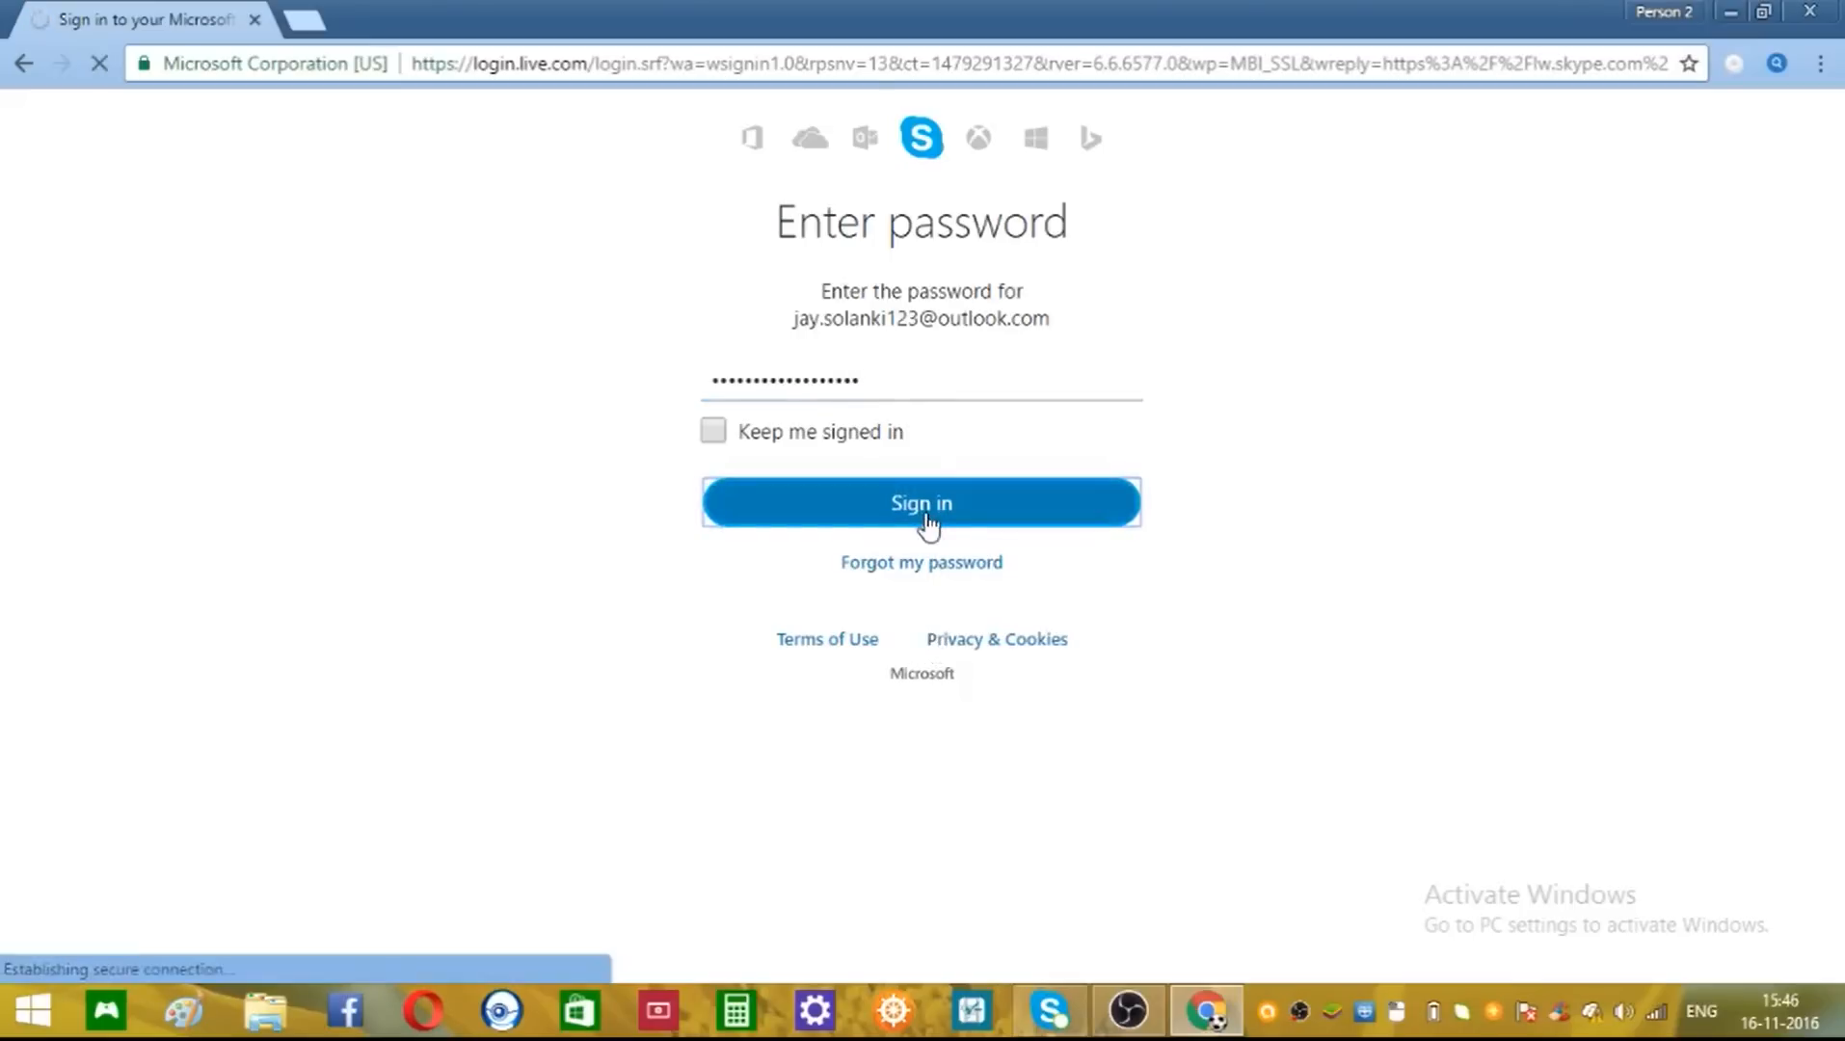
{"action": "left_click", "coordinate": [923, 504]}
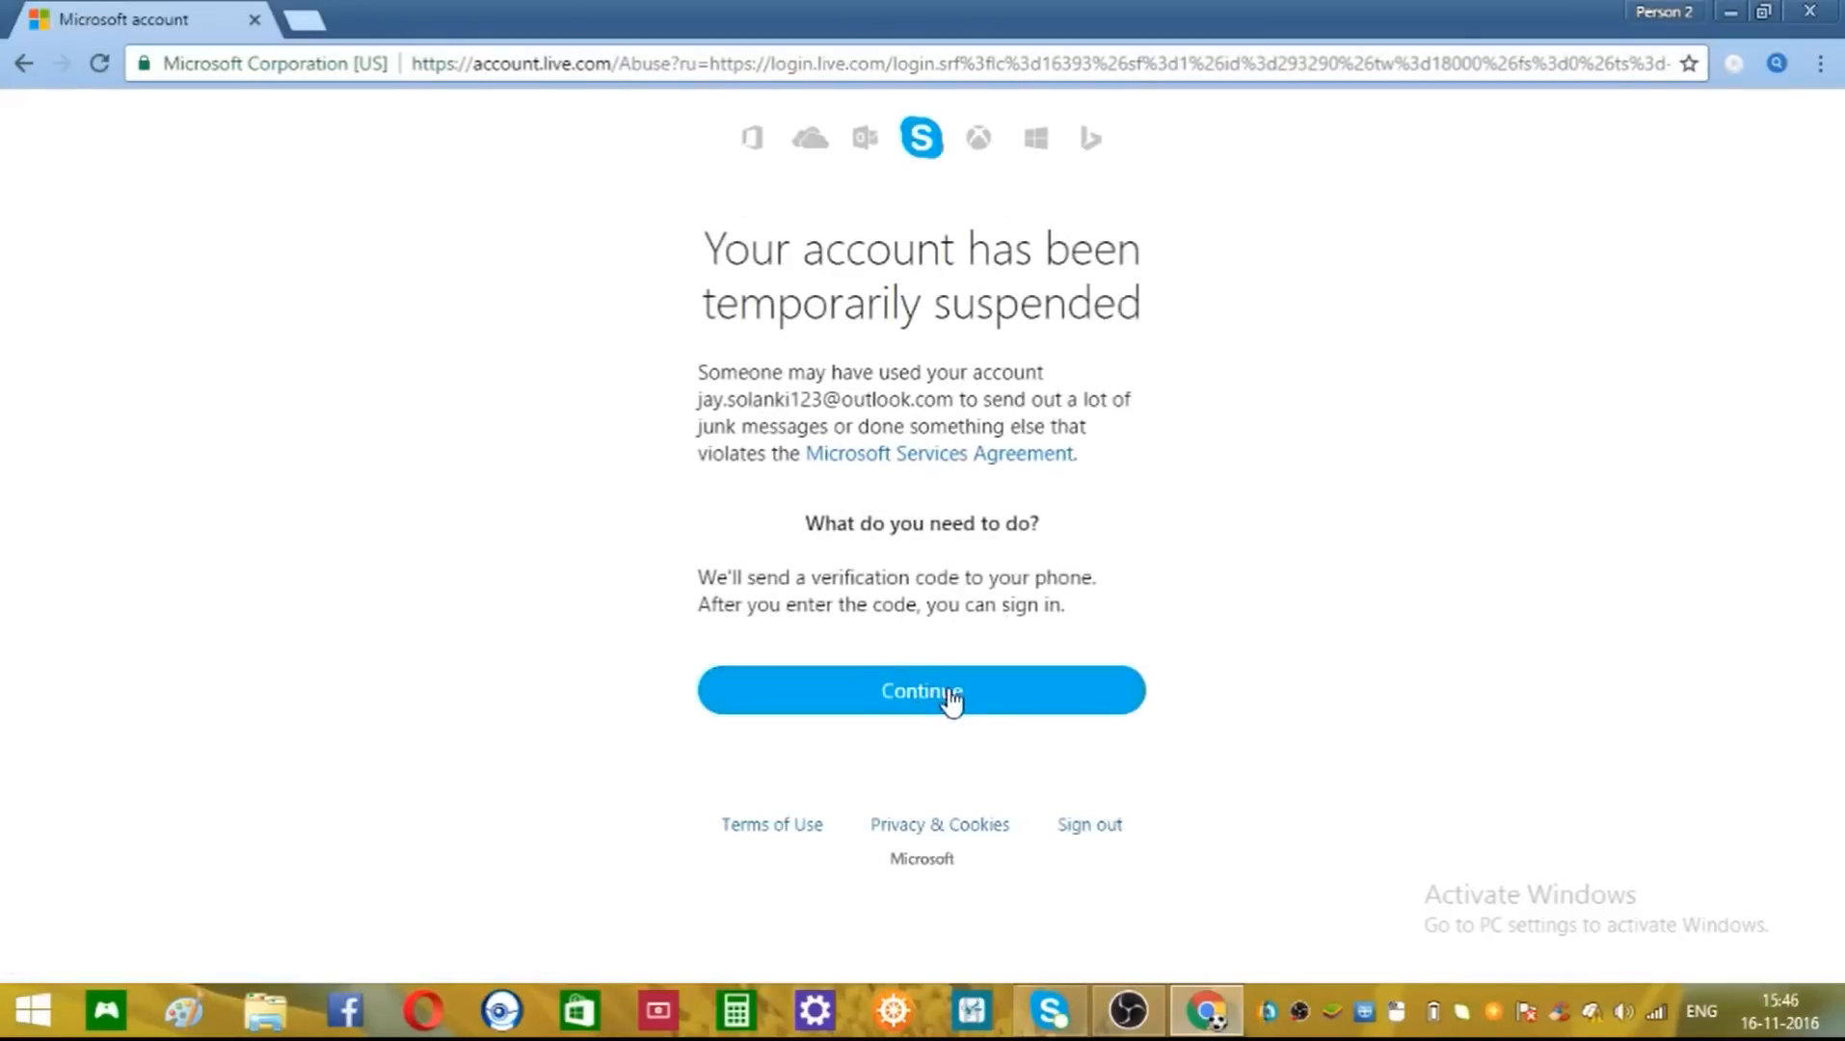
{"action": "left_click", "coordinate": [922, 691]}
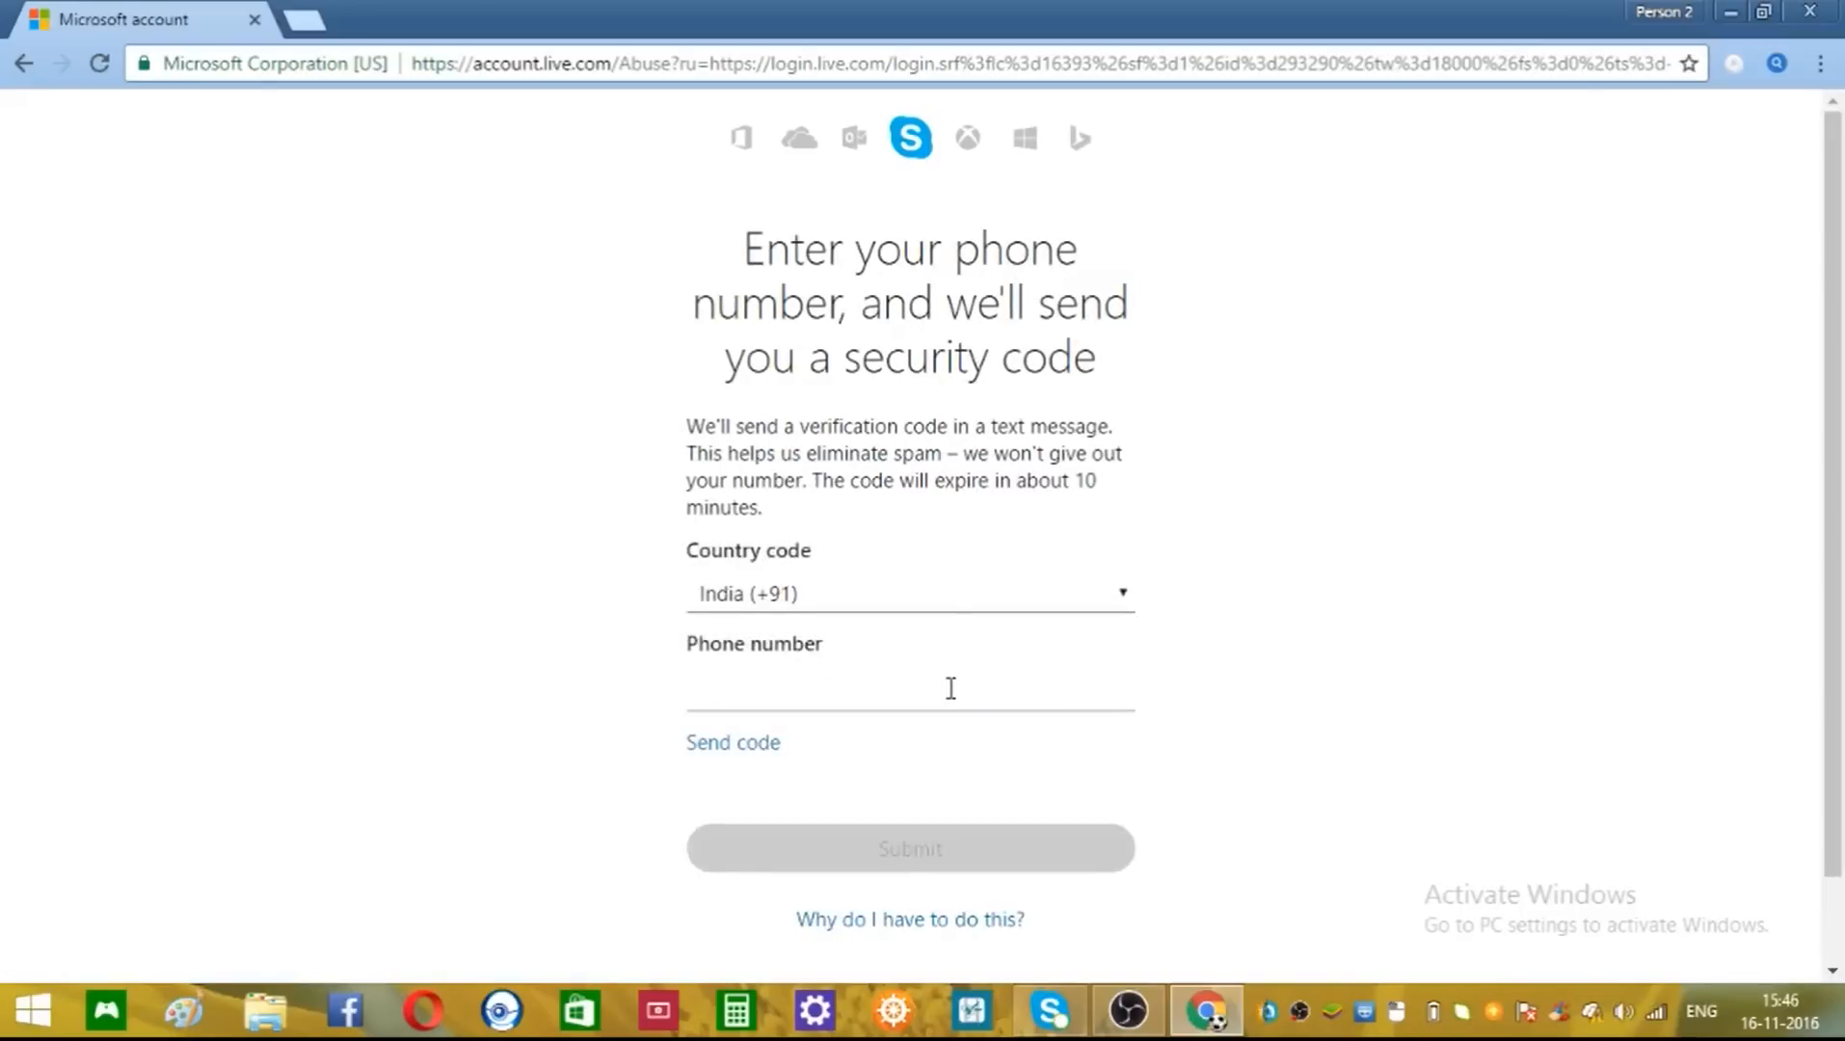
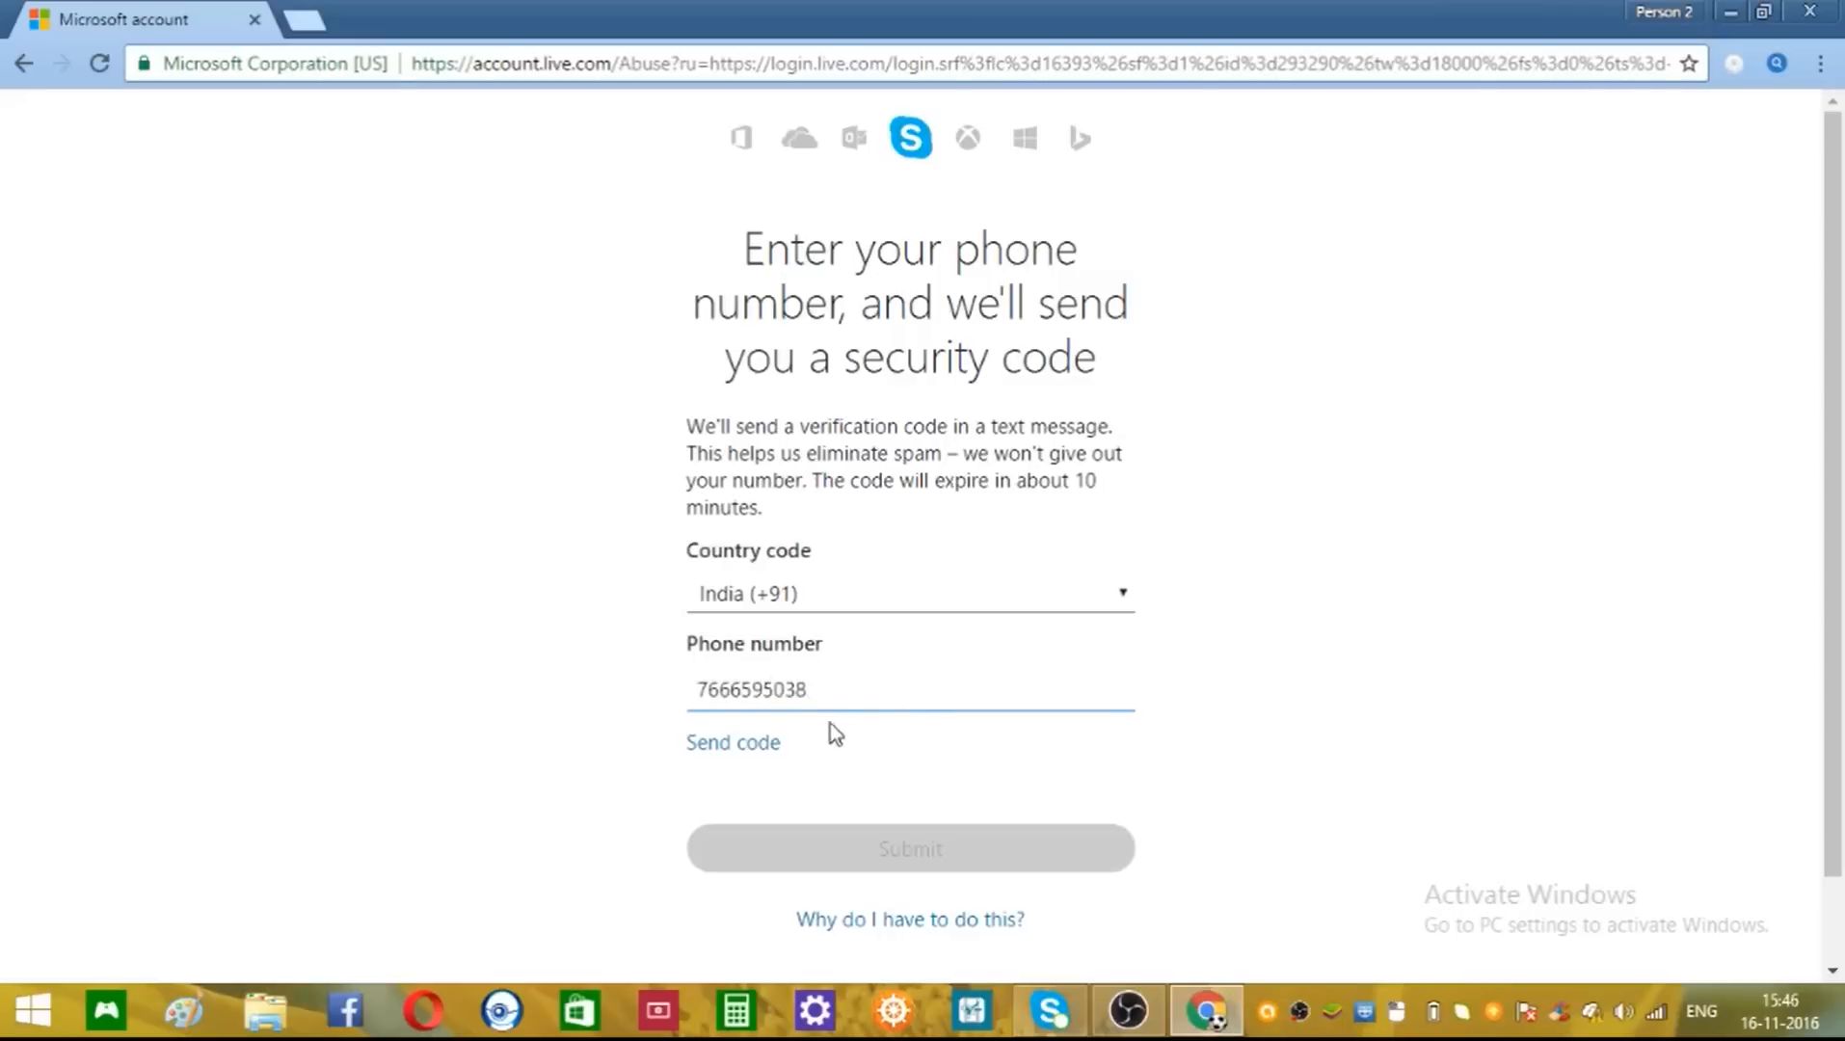
- Enter the phone number with India (+91) country code and send the security code
{"action": "mouse_move", "coordinate": [816, 761]}
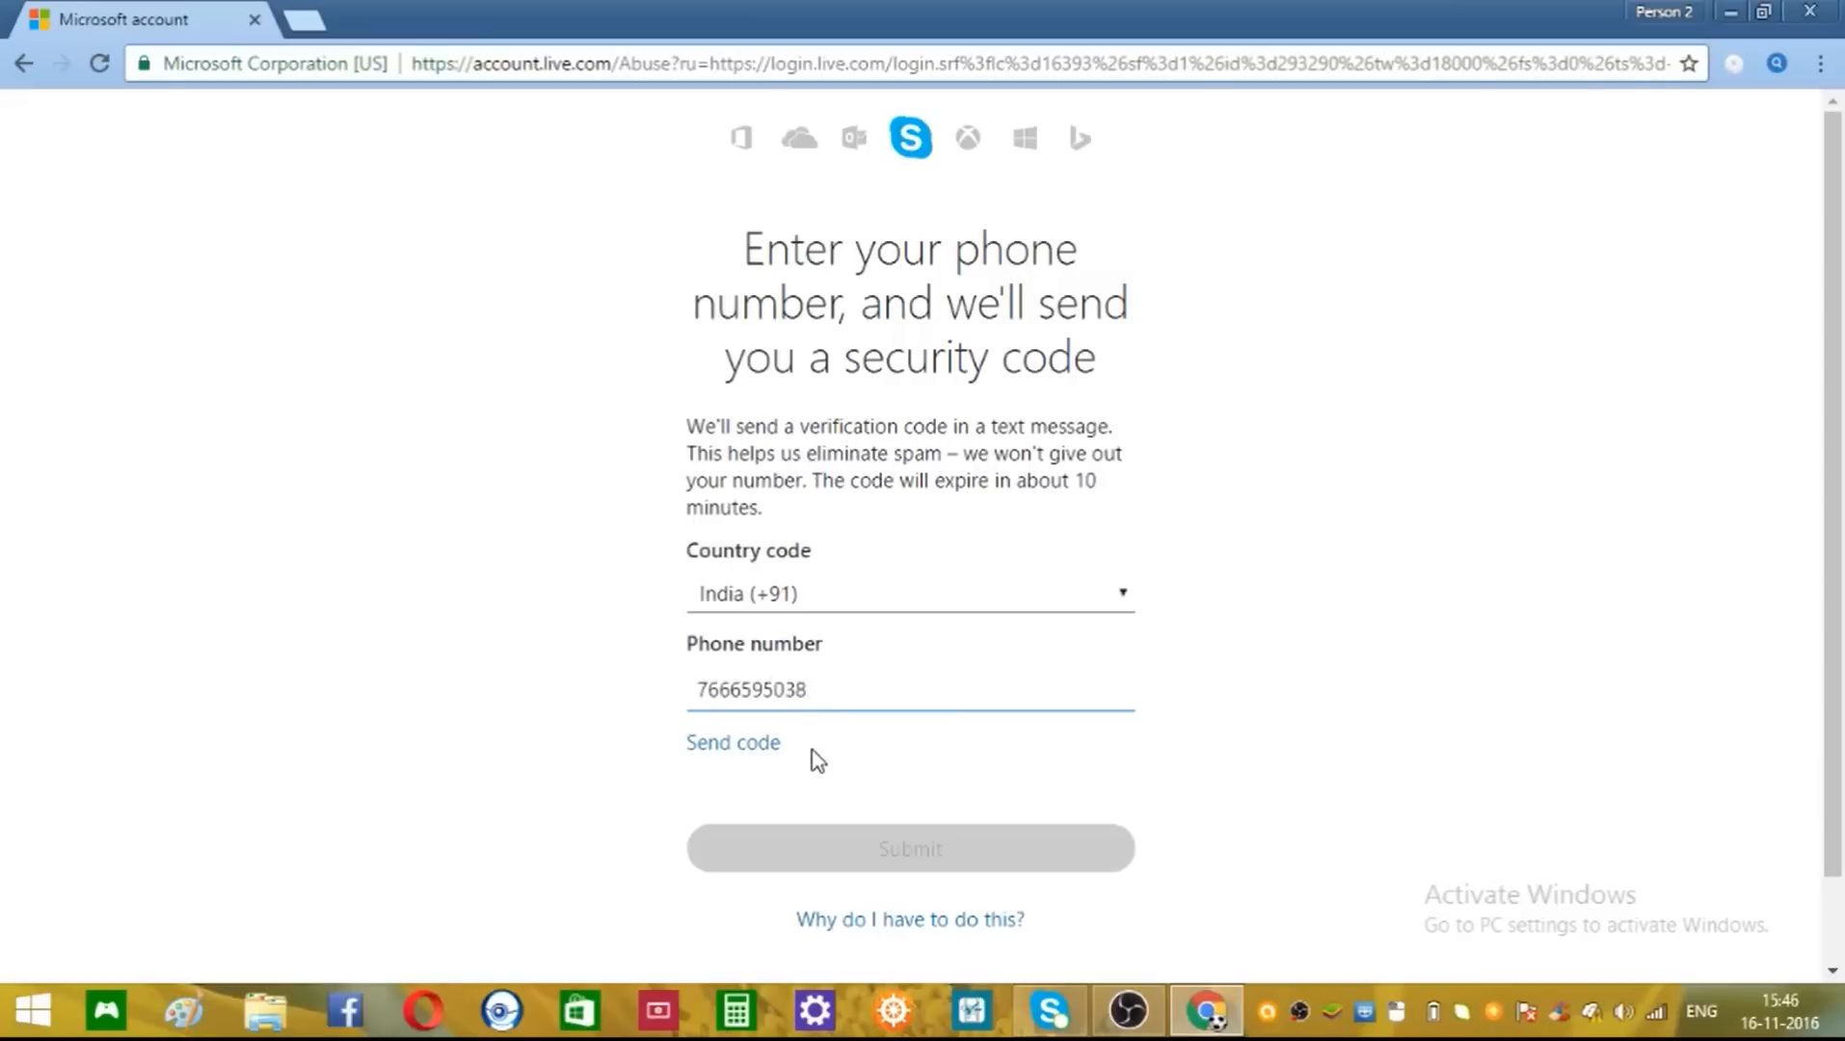
{"action": "mouse_move", "coordinate": [979, 672]}
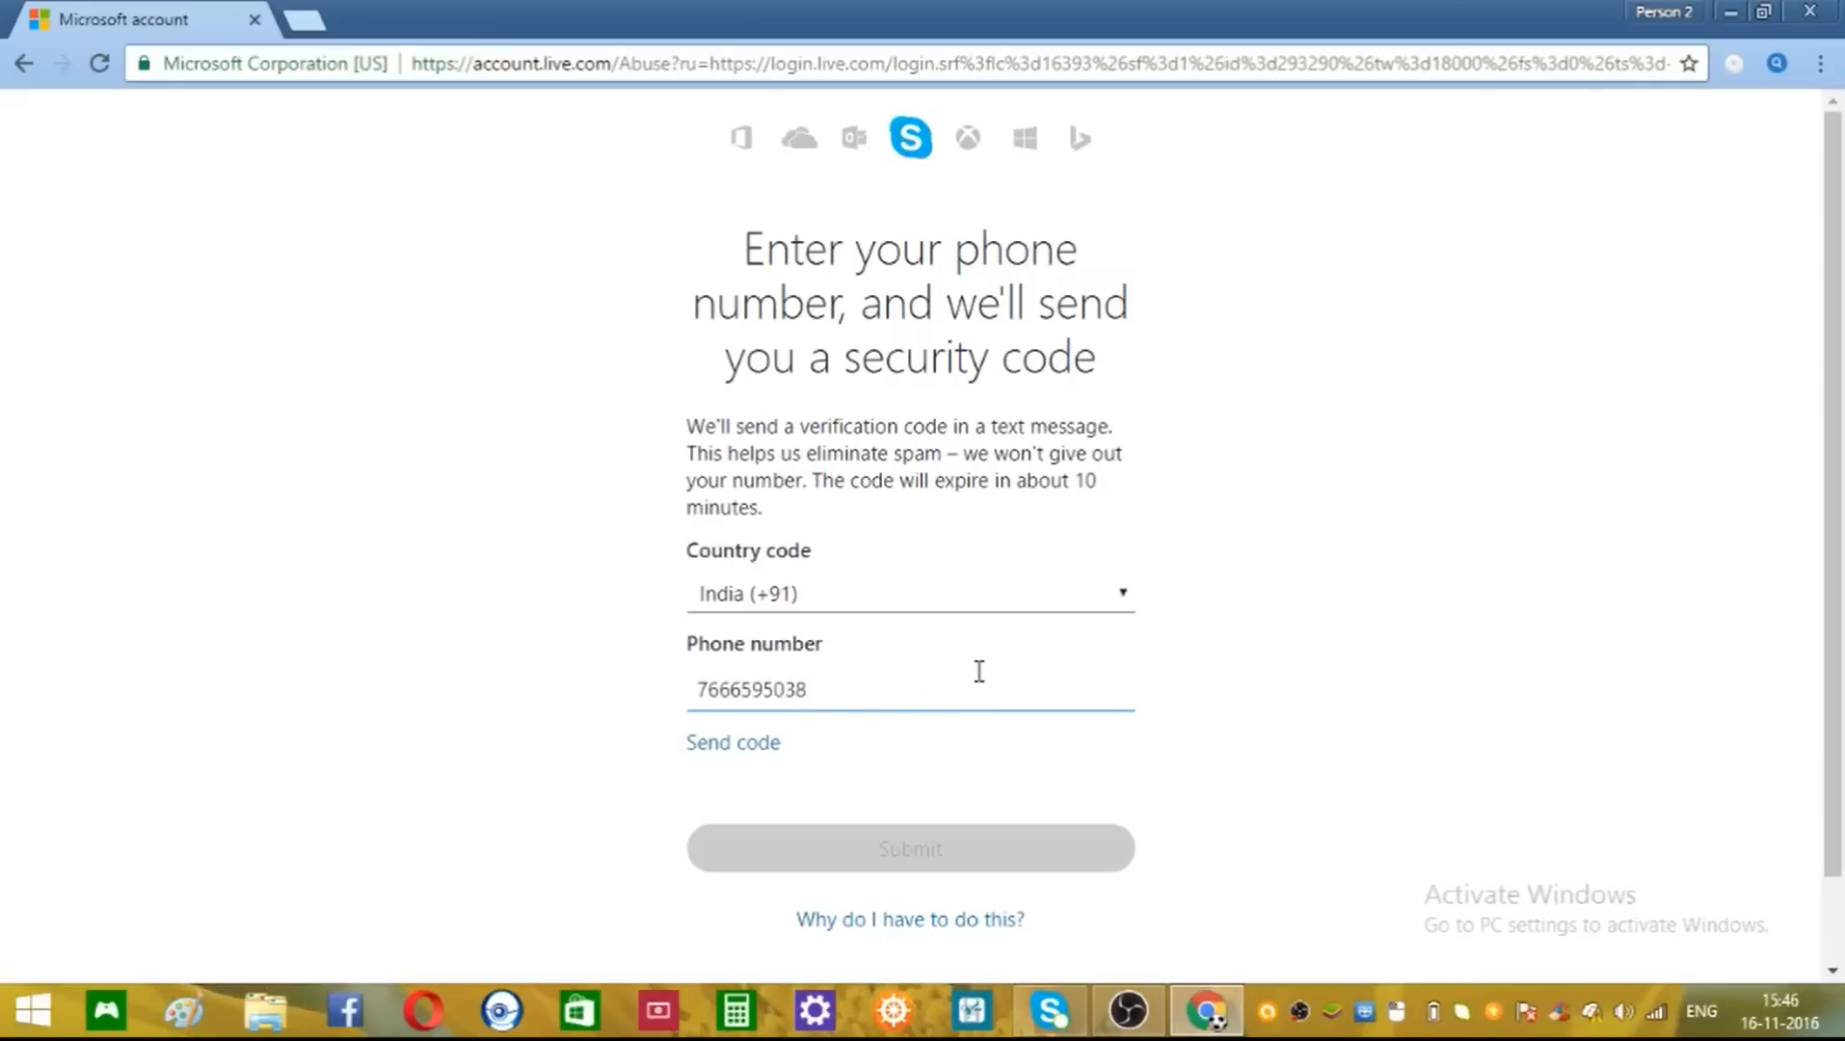
{"action": "scroll", "scroll_direction": "down", "scroll_amount": 3}
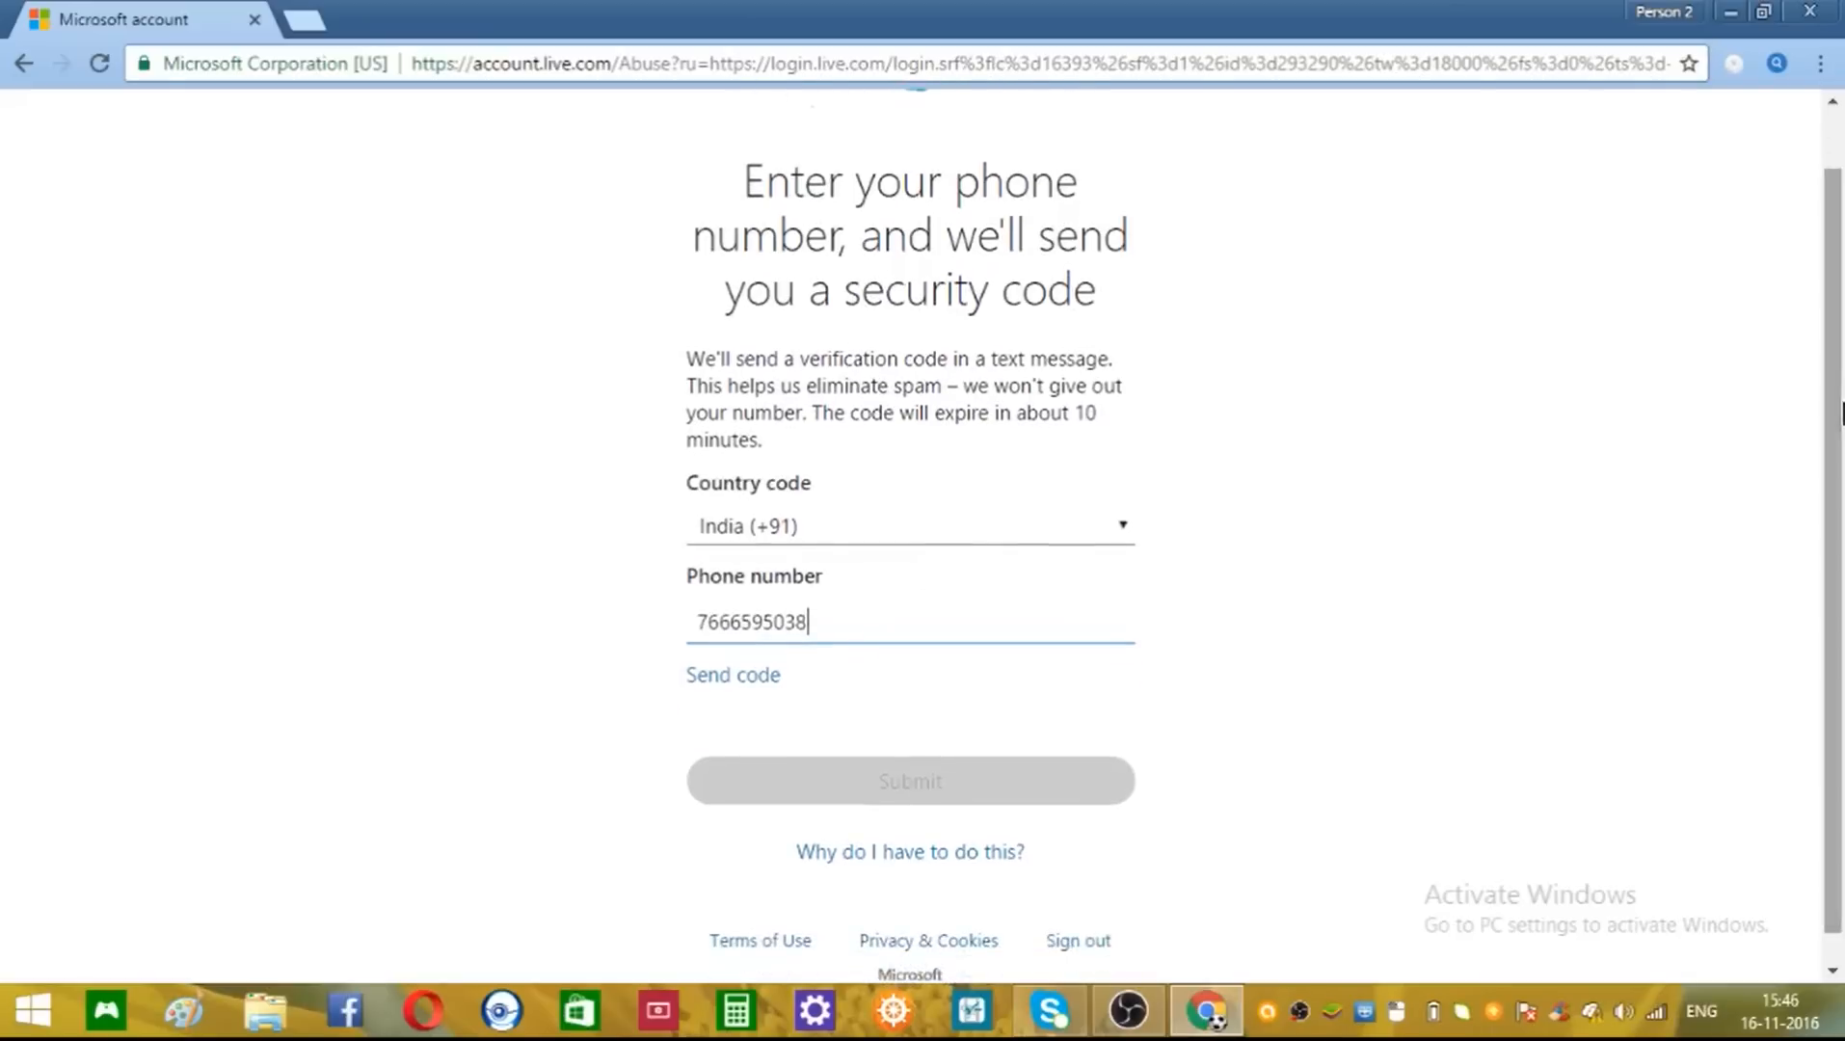
{"action": "left_click", "coordinate": [910, 525]}
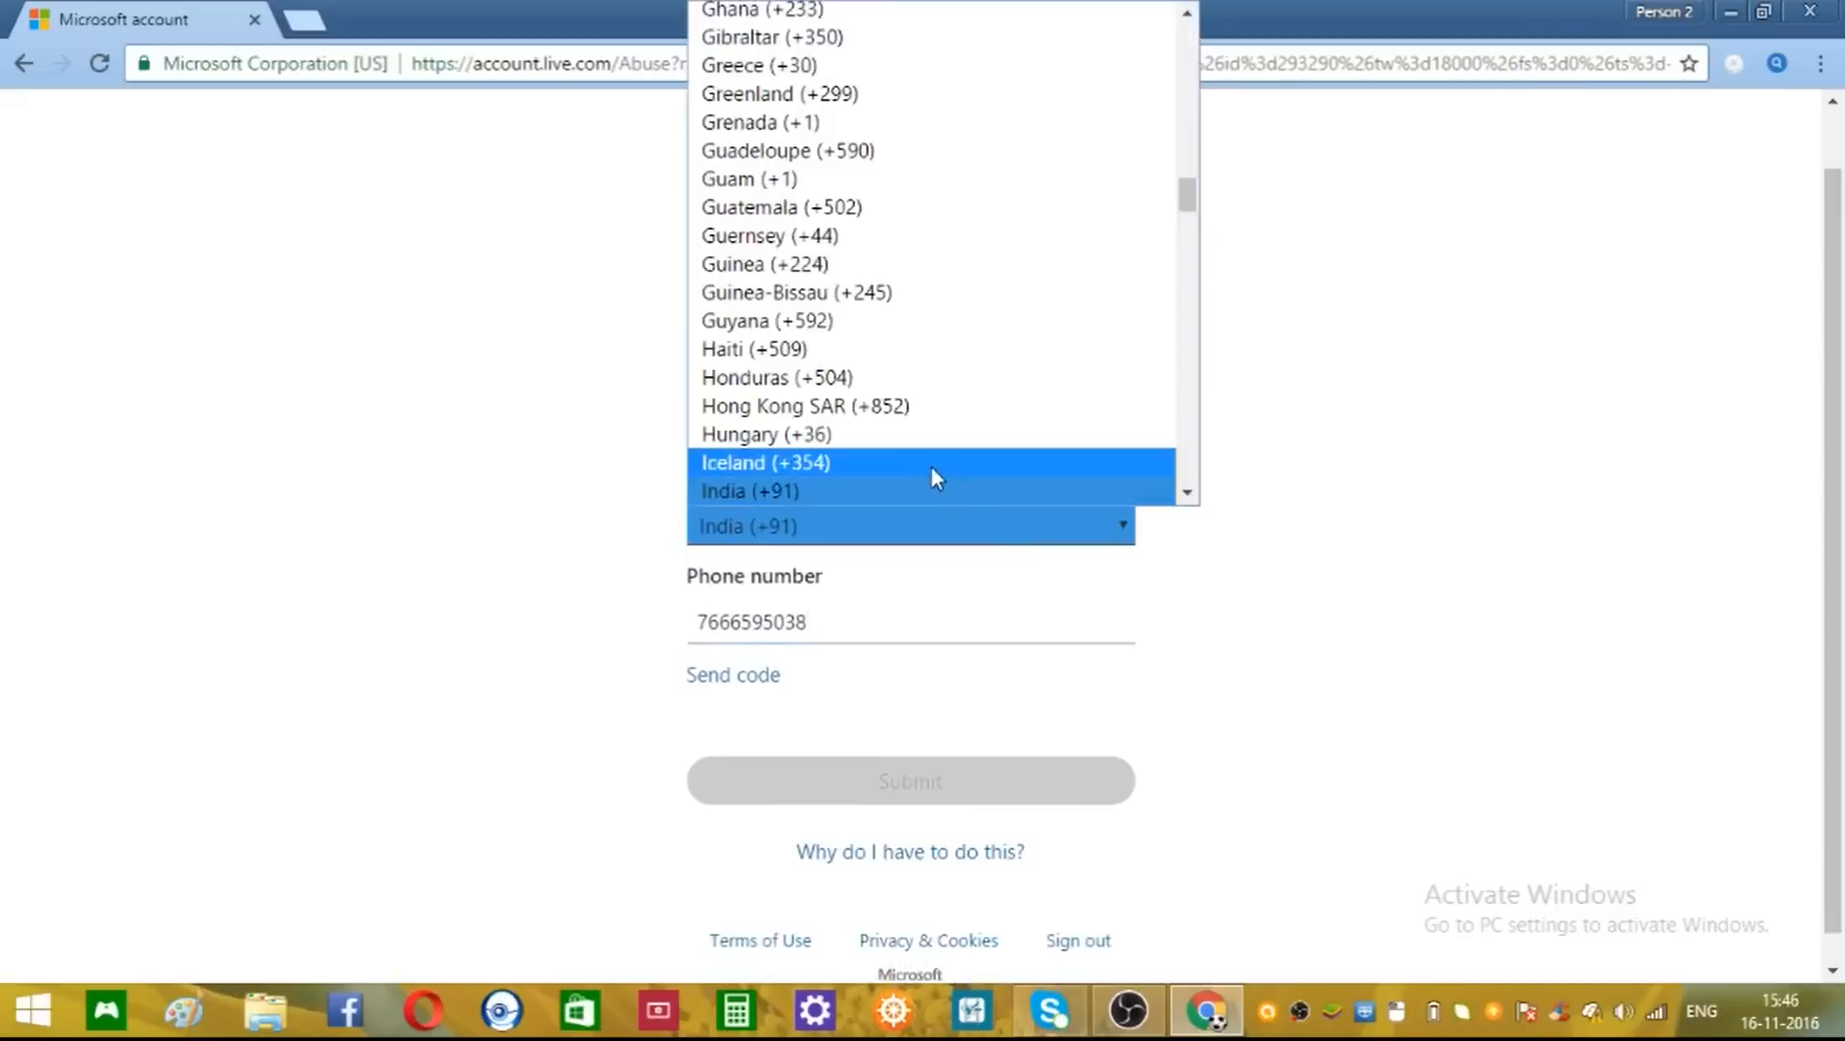
{"action": "left_click", "coordinate": [747, 492]}
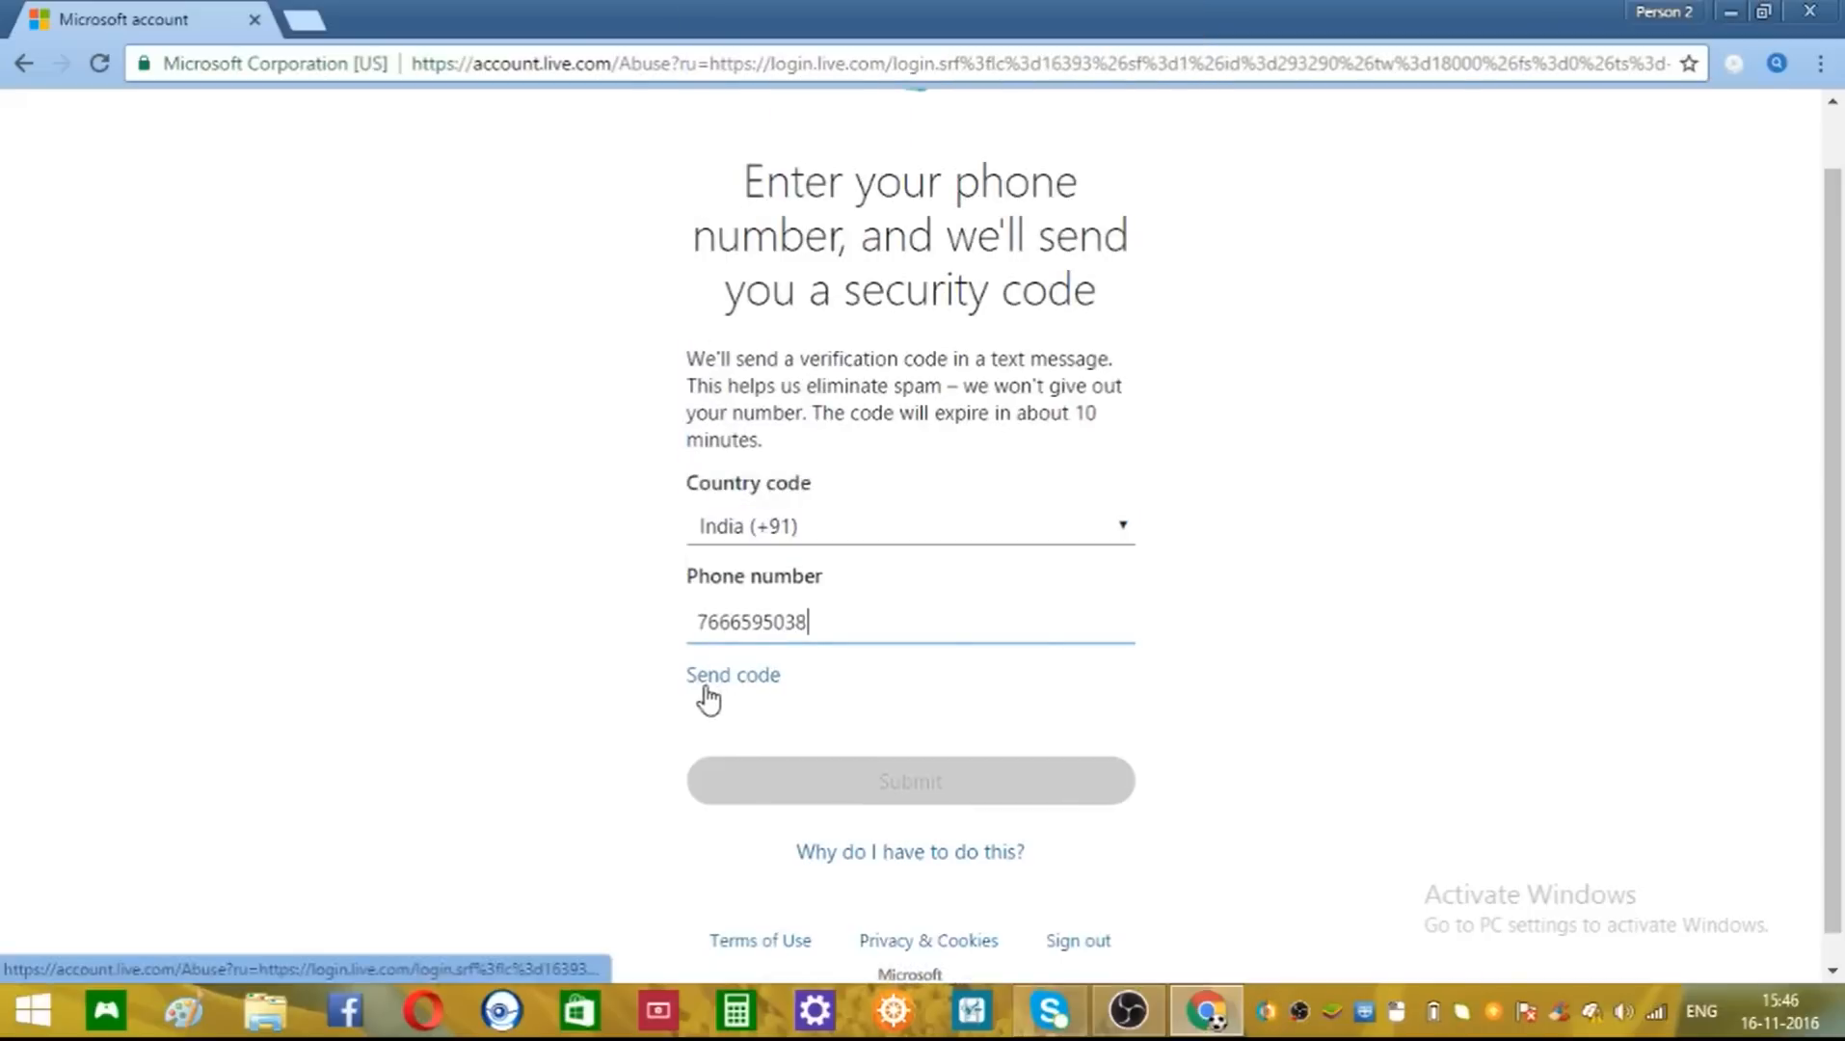
{"action": "left_click", "coordinate": [732, 674]}
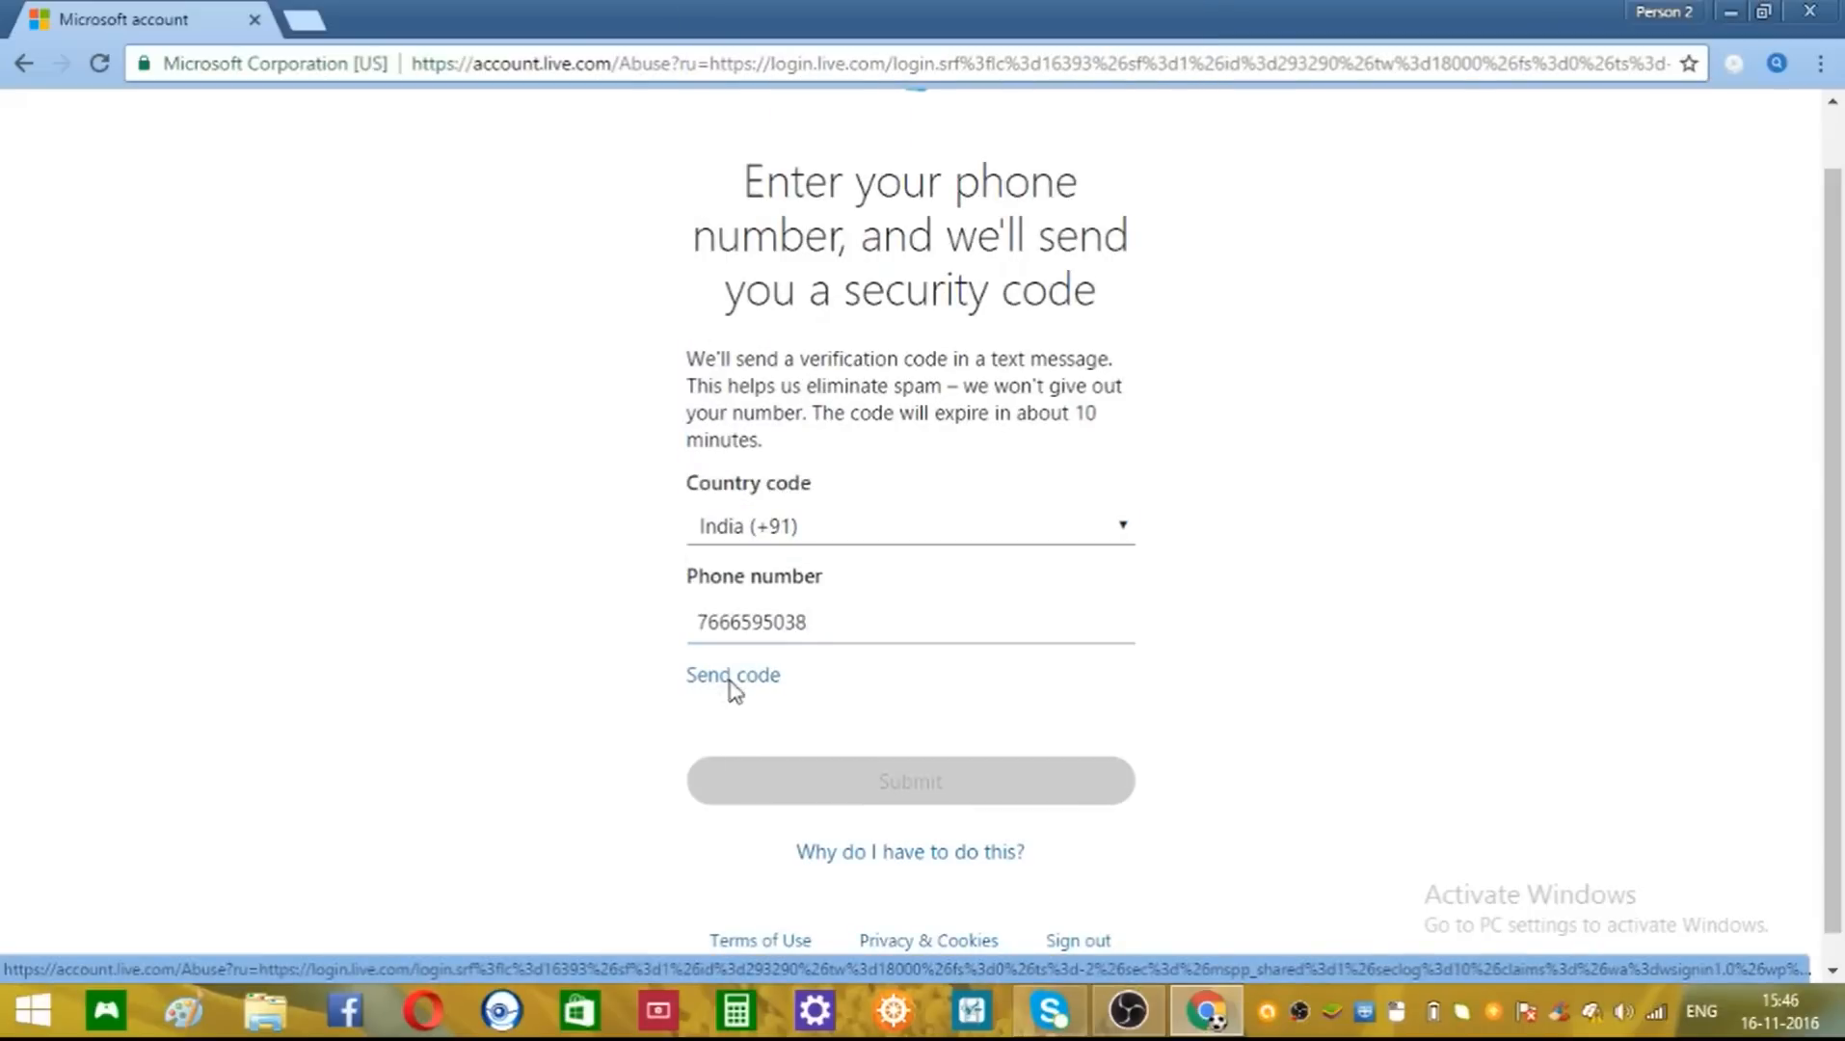
{"action": "left_click", "coordinate": [732, 675]}
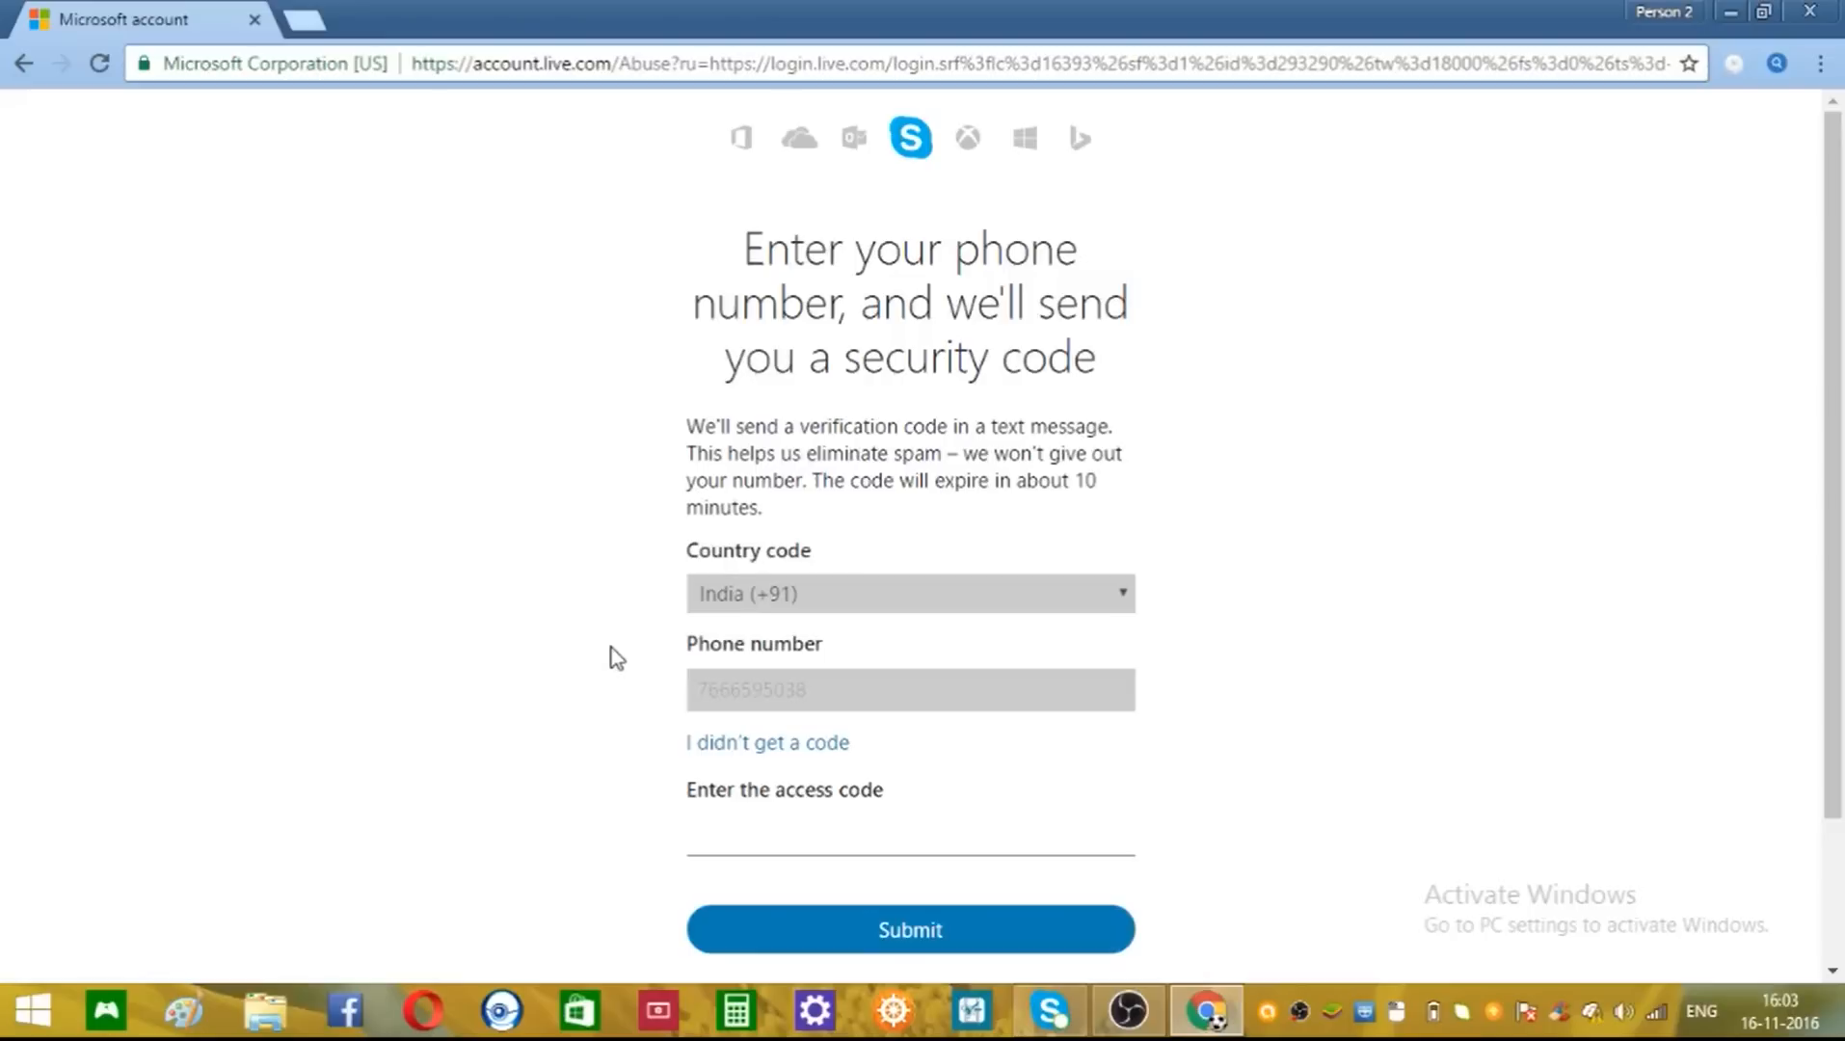
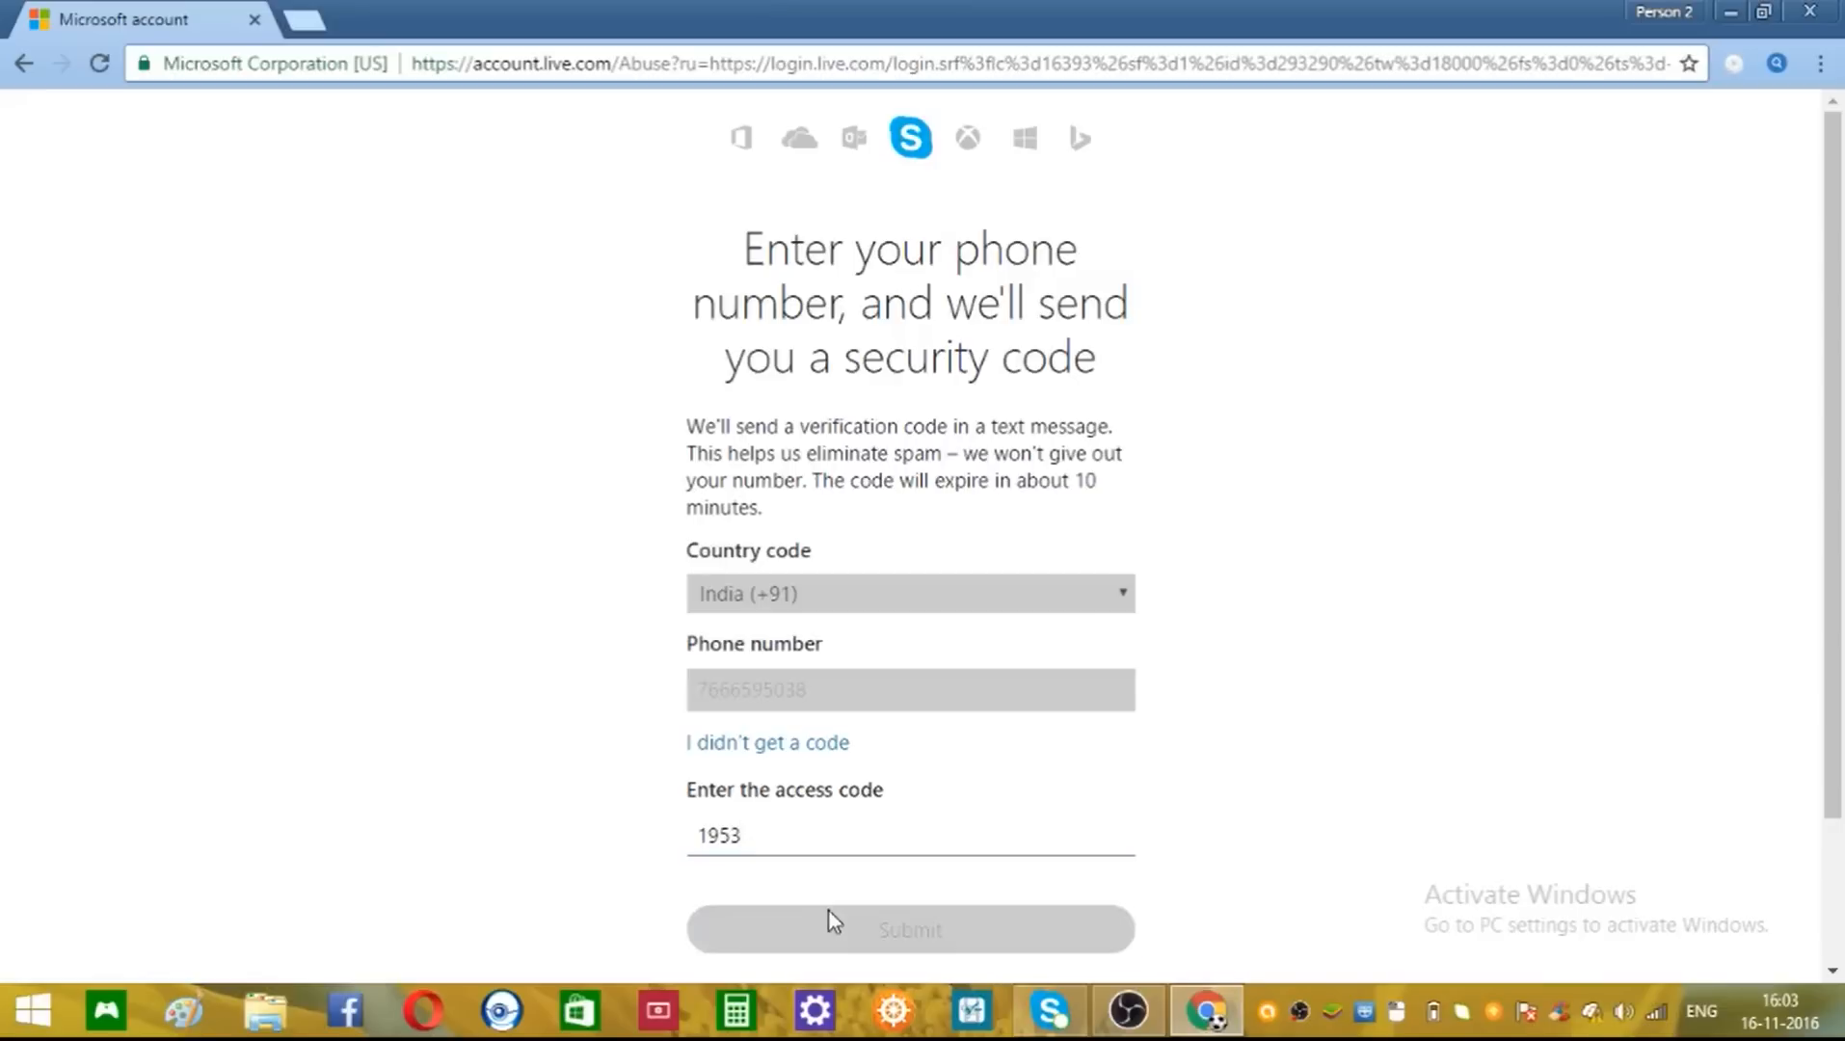
{"action": "left_click", "coordinate": [910, 930]}
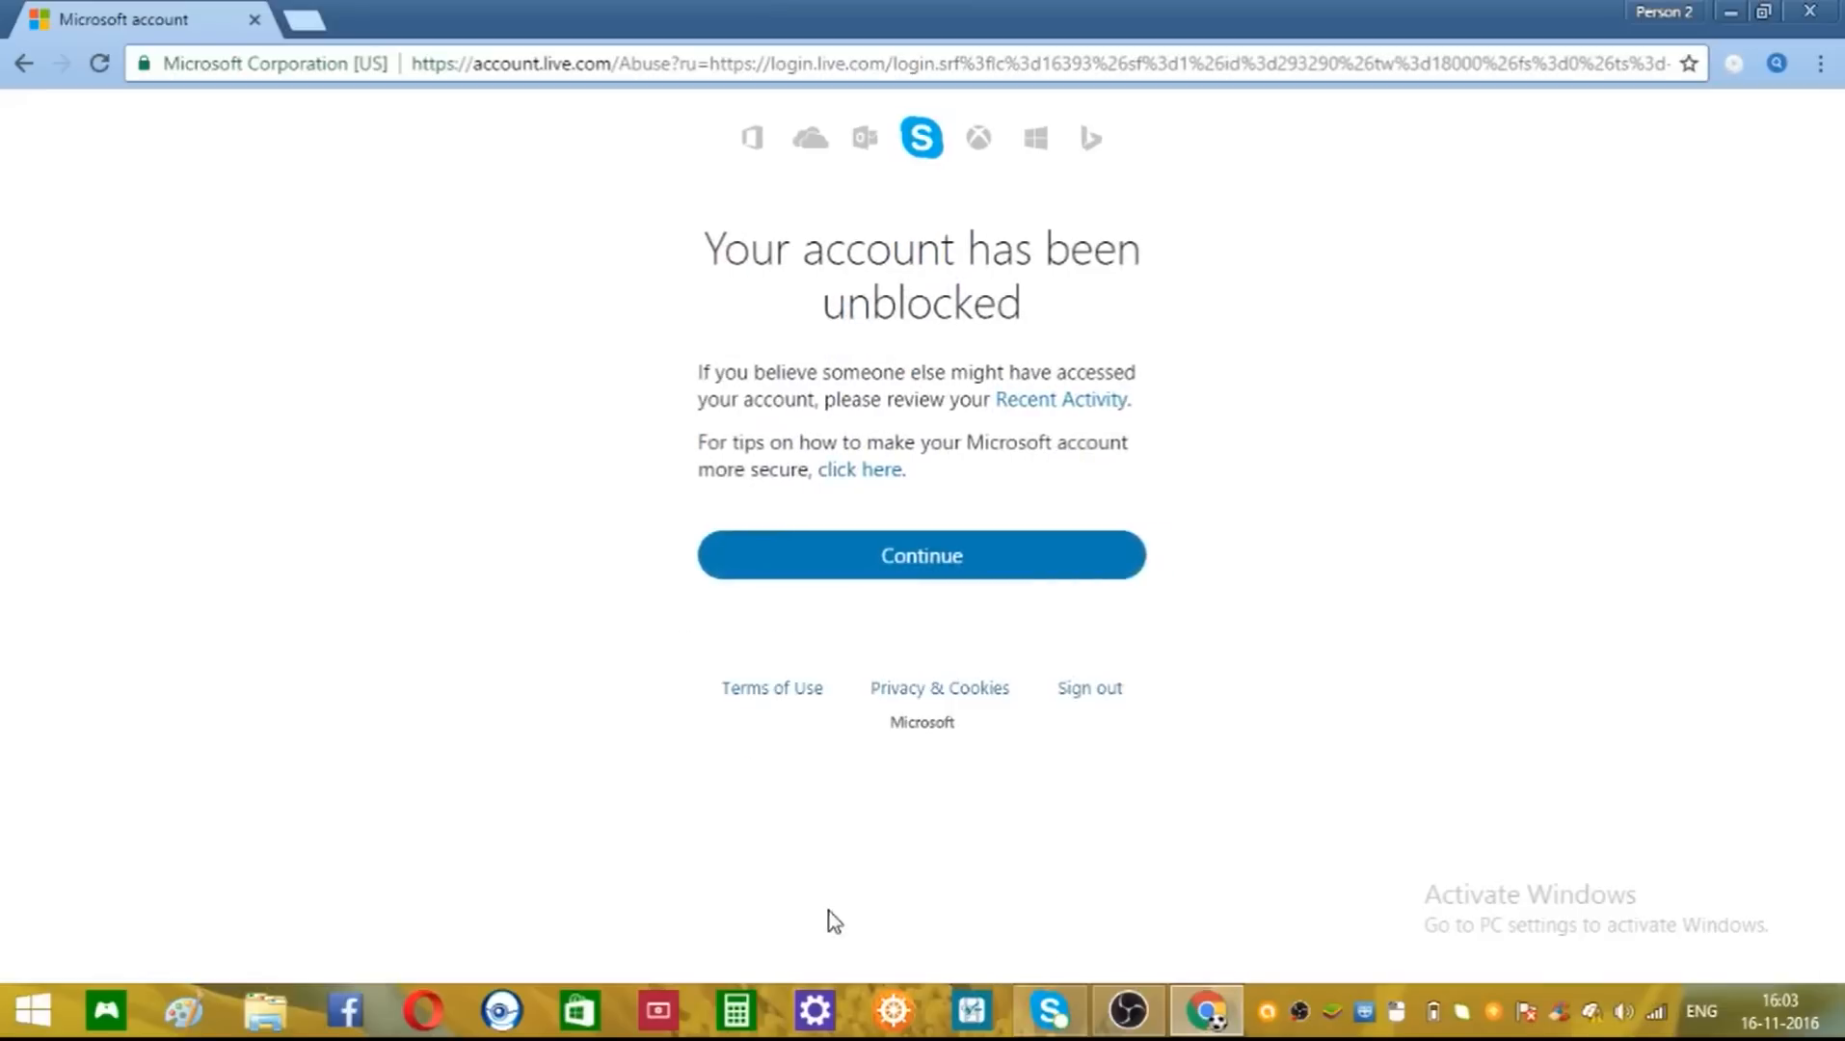
- Continue past the 'Your account has been unblocked' page to web.skype.com
{"action": "left_click", "coordinate": [921, 556]}
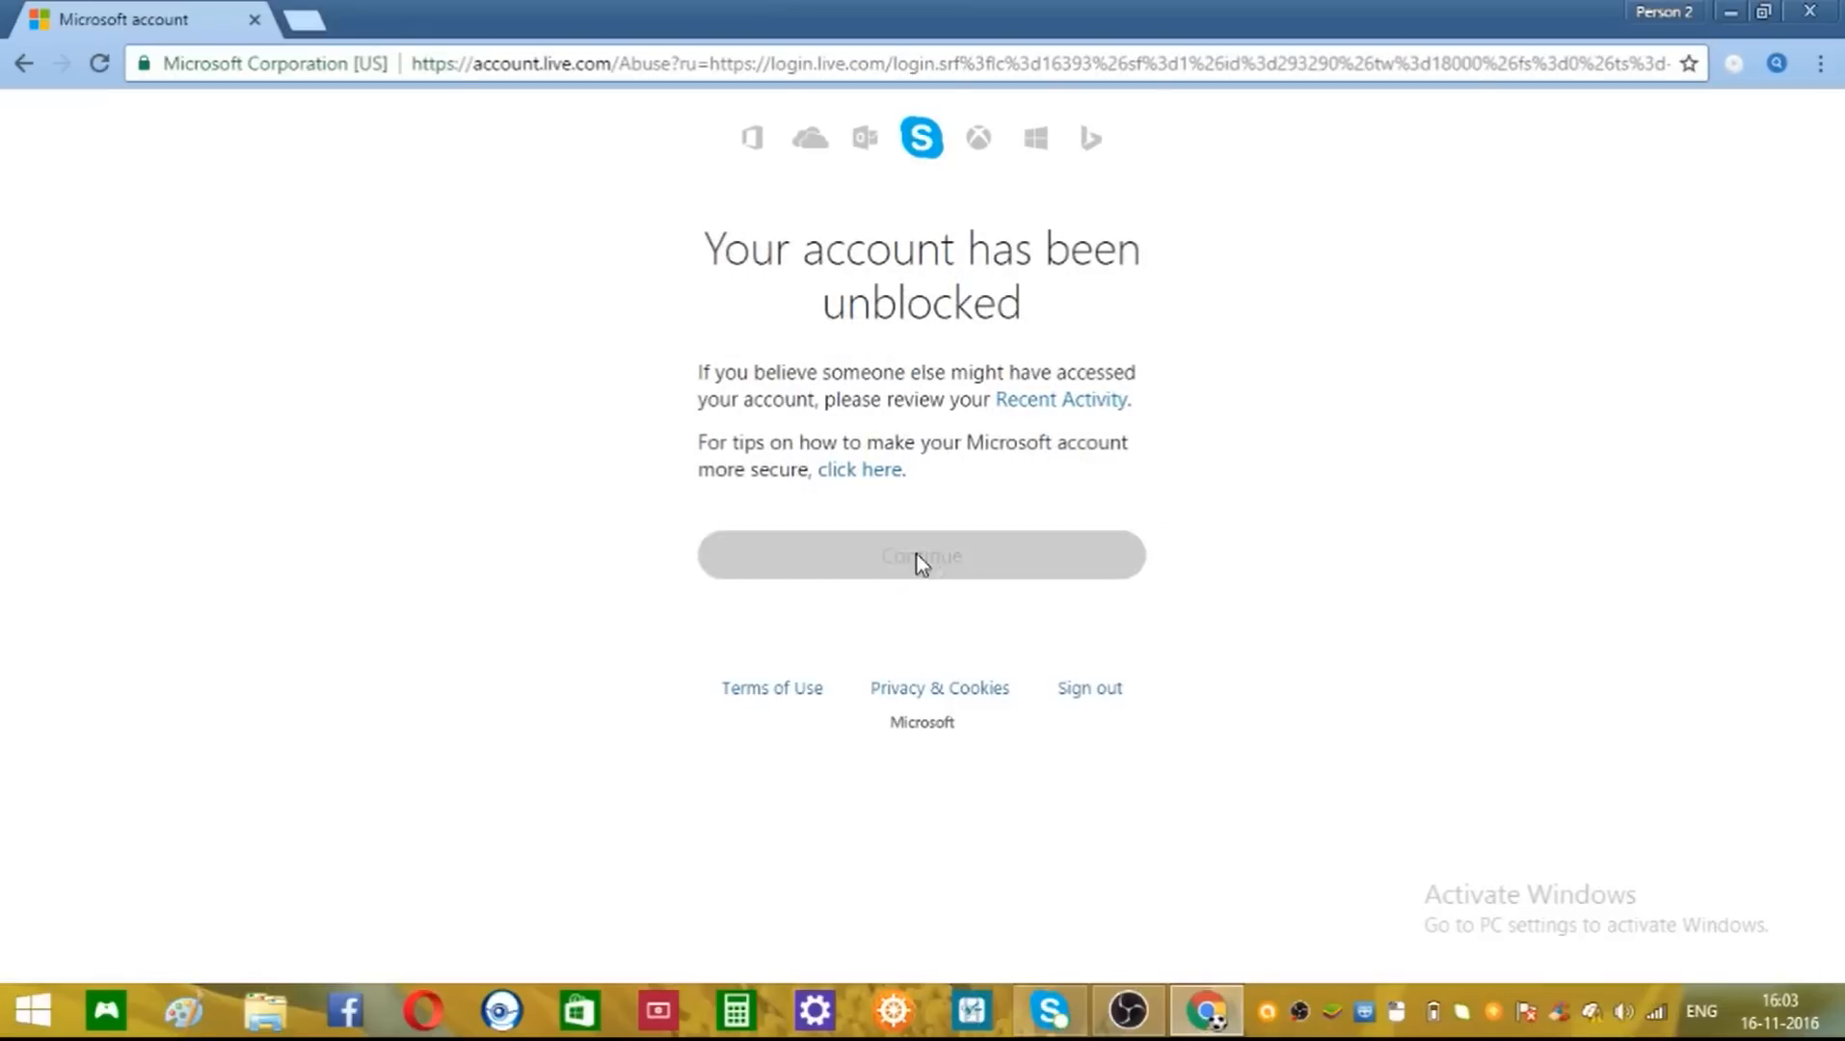
{"action": "left_click", "coordinate": [921, 556]}
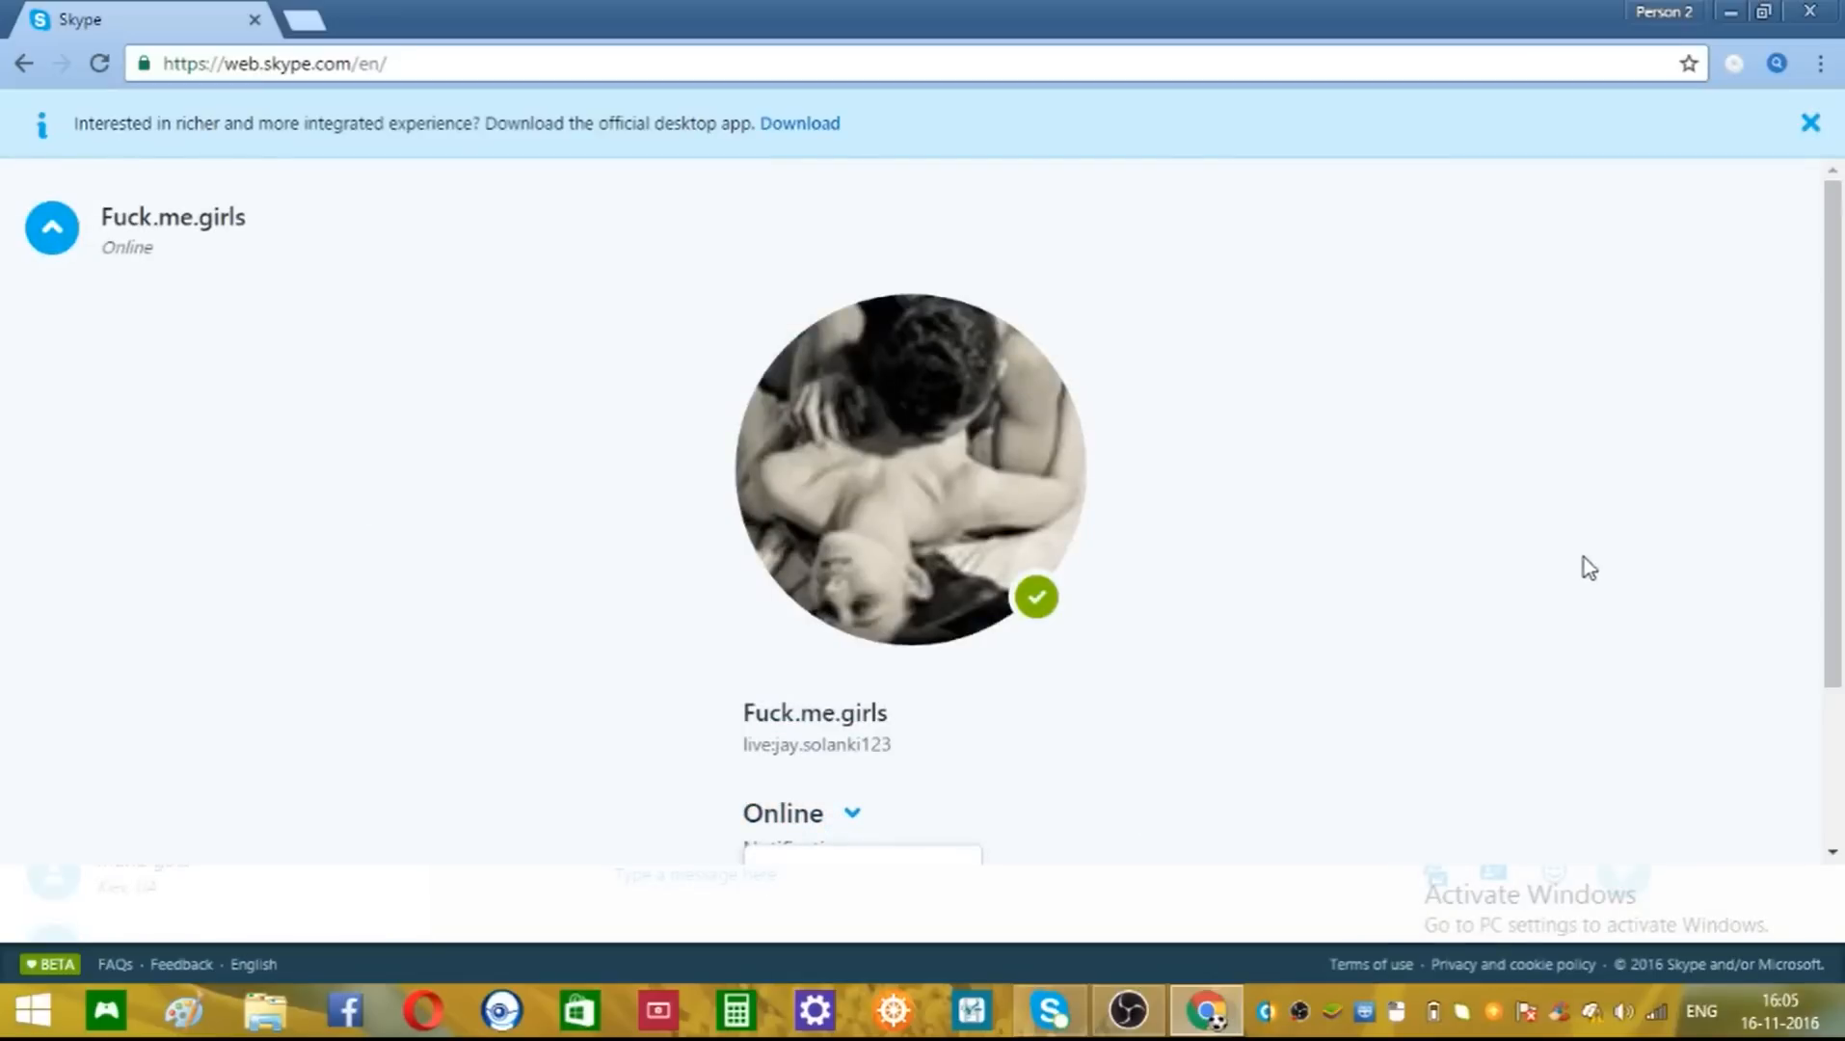
- Scroll down the profile panel and sign out of Skype for Web
{"action": "scroll", "scroll_direction": "down", "scroll_amount": 3}
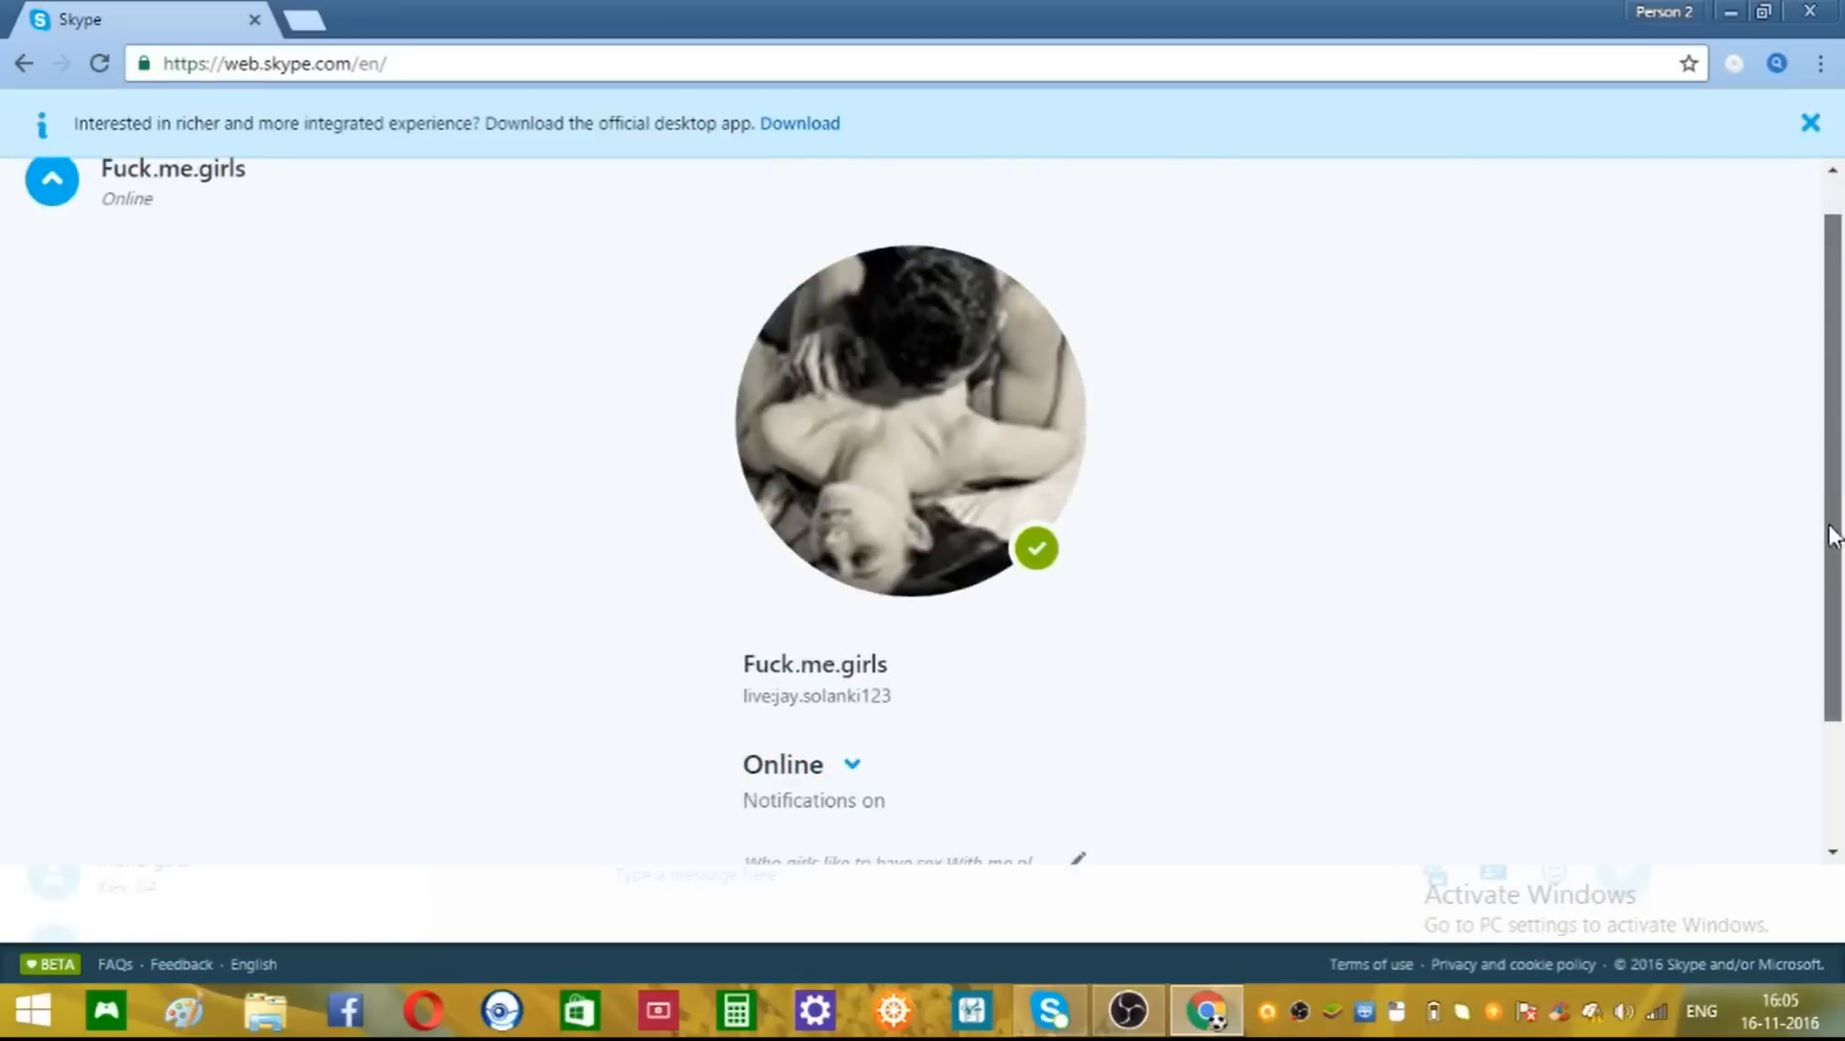
{"action": "scroll", "scroll_direction": "down", "scroll_amount": 3}
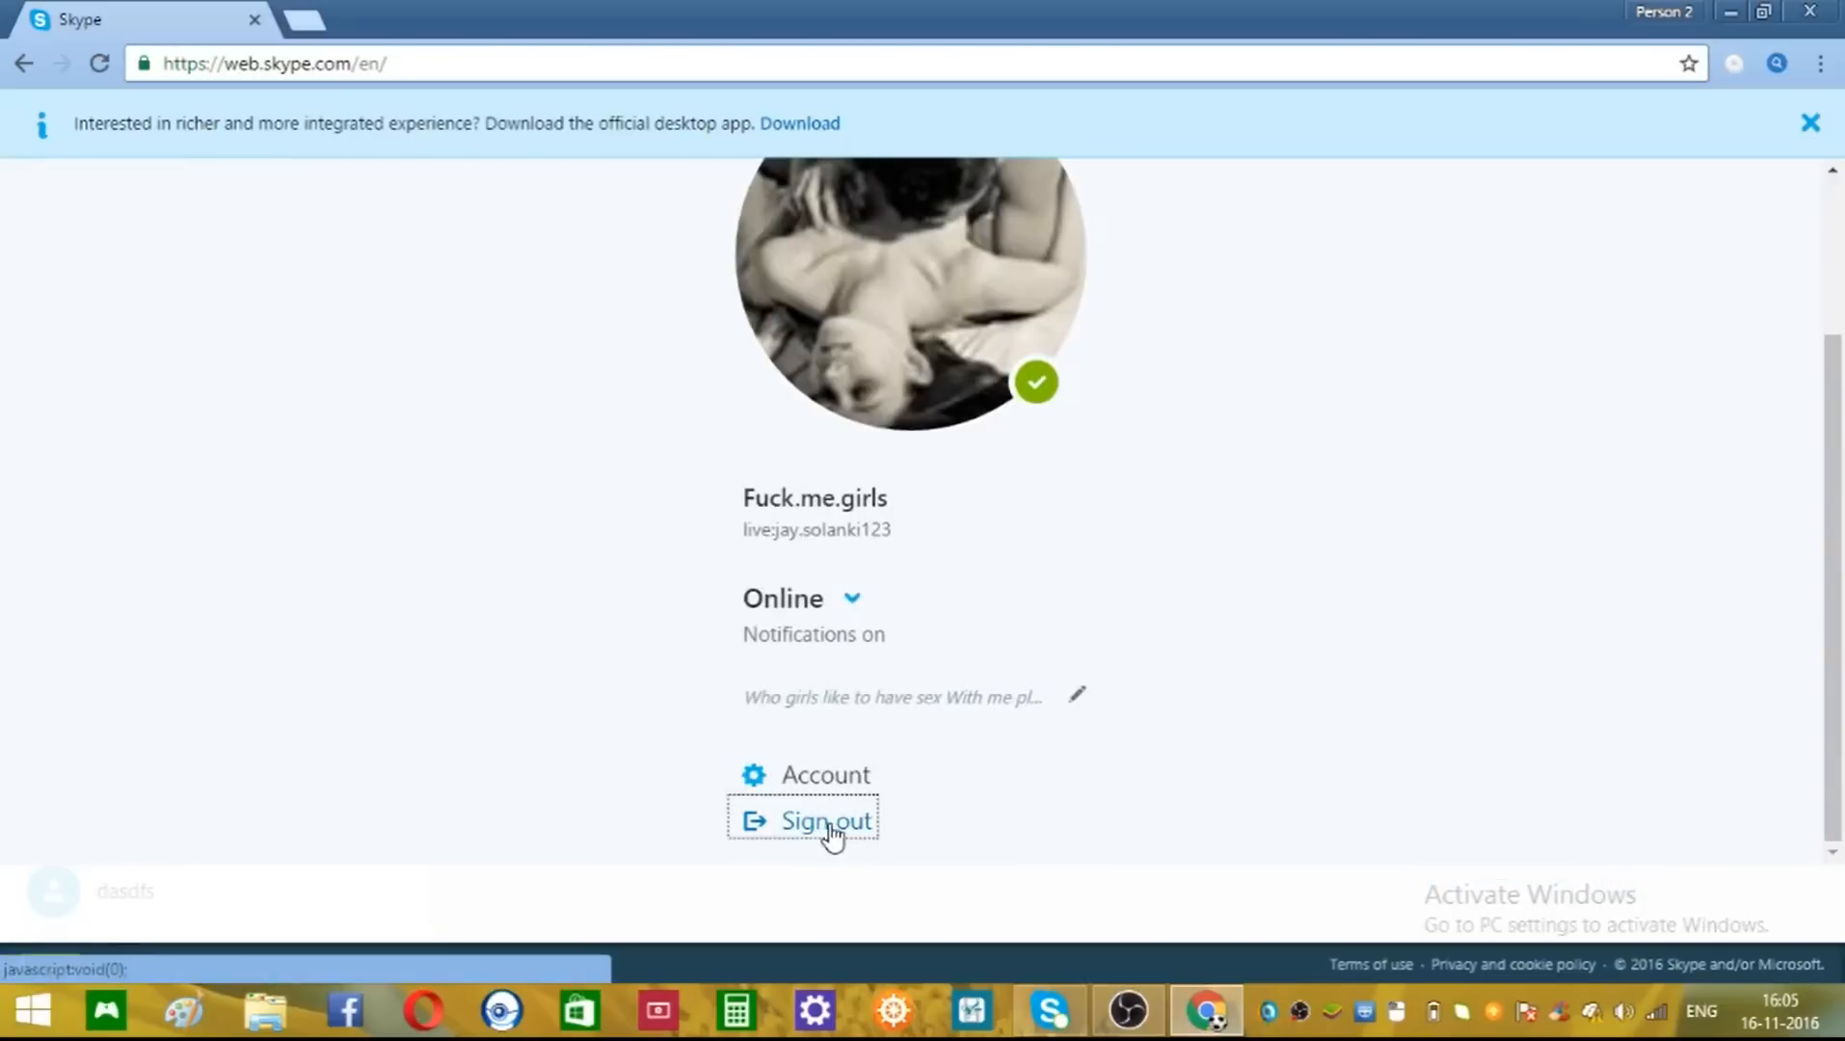
{"action": "left_click", "coordinate": [826, 820]}
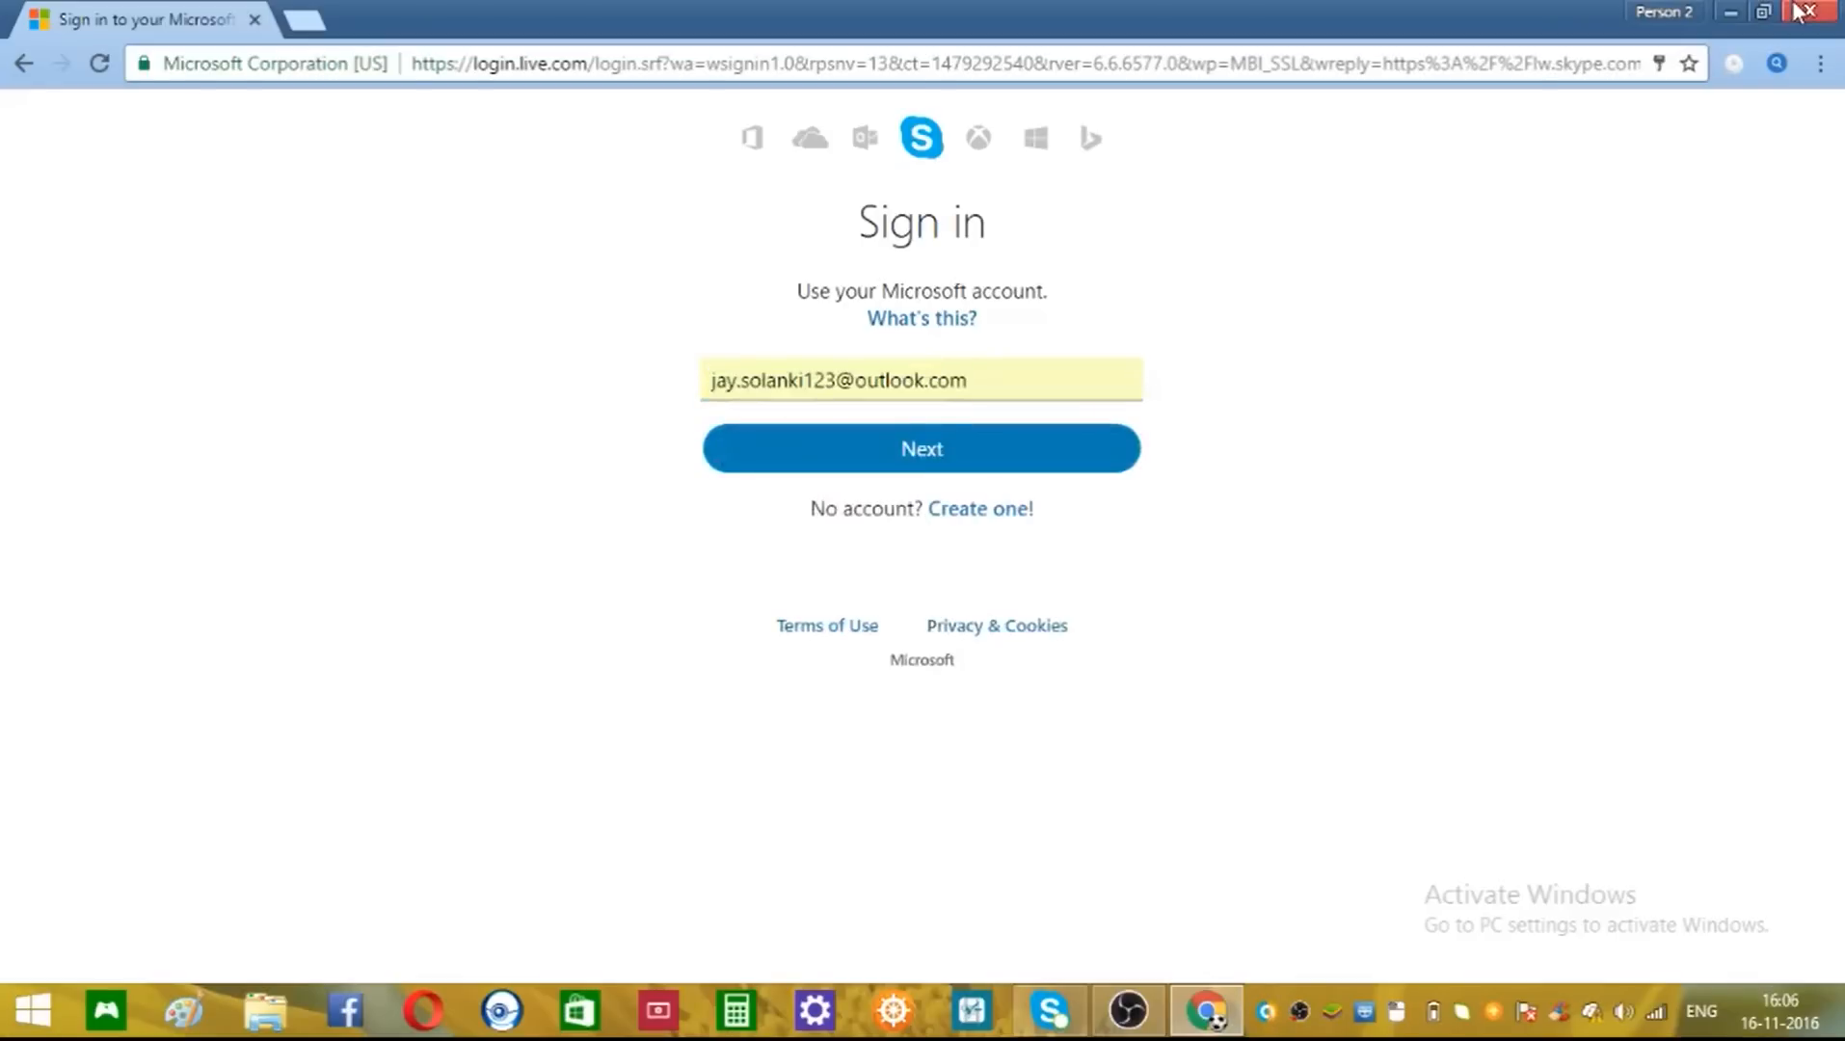
{"action": "left_click", "coordinate": [1814, 12]}
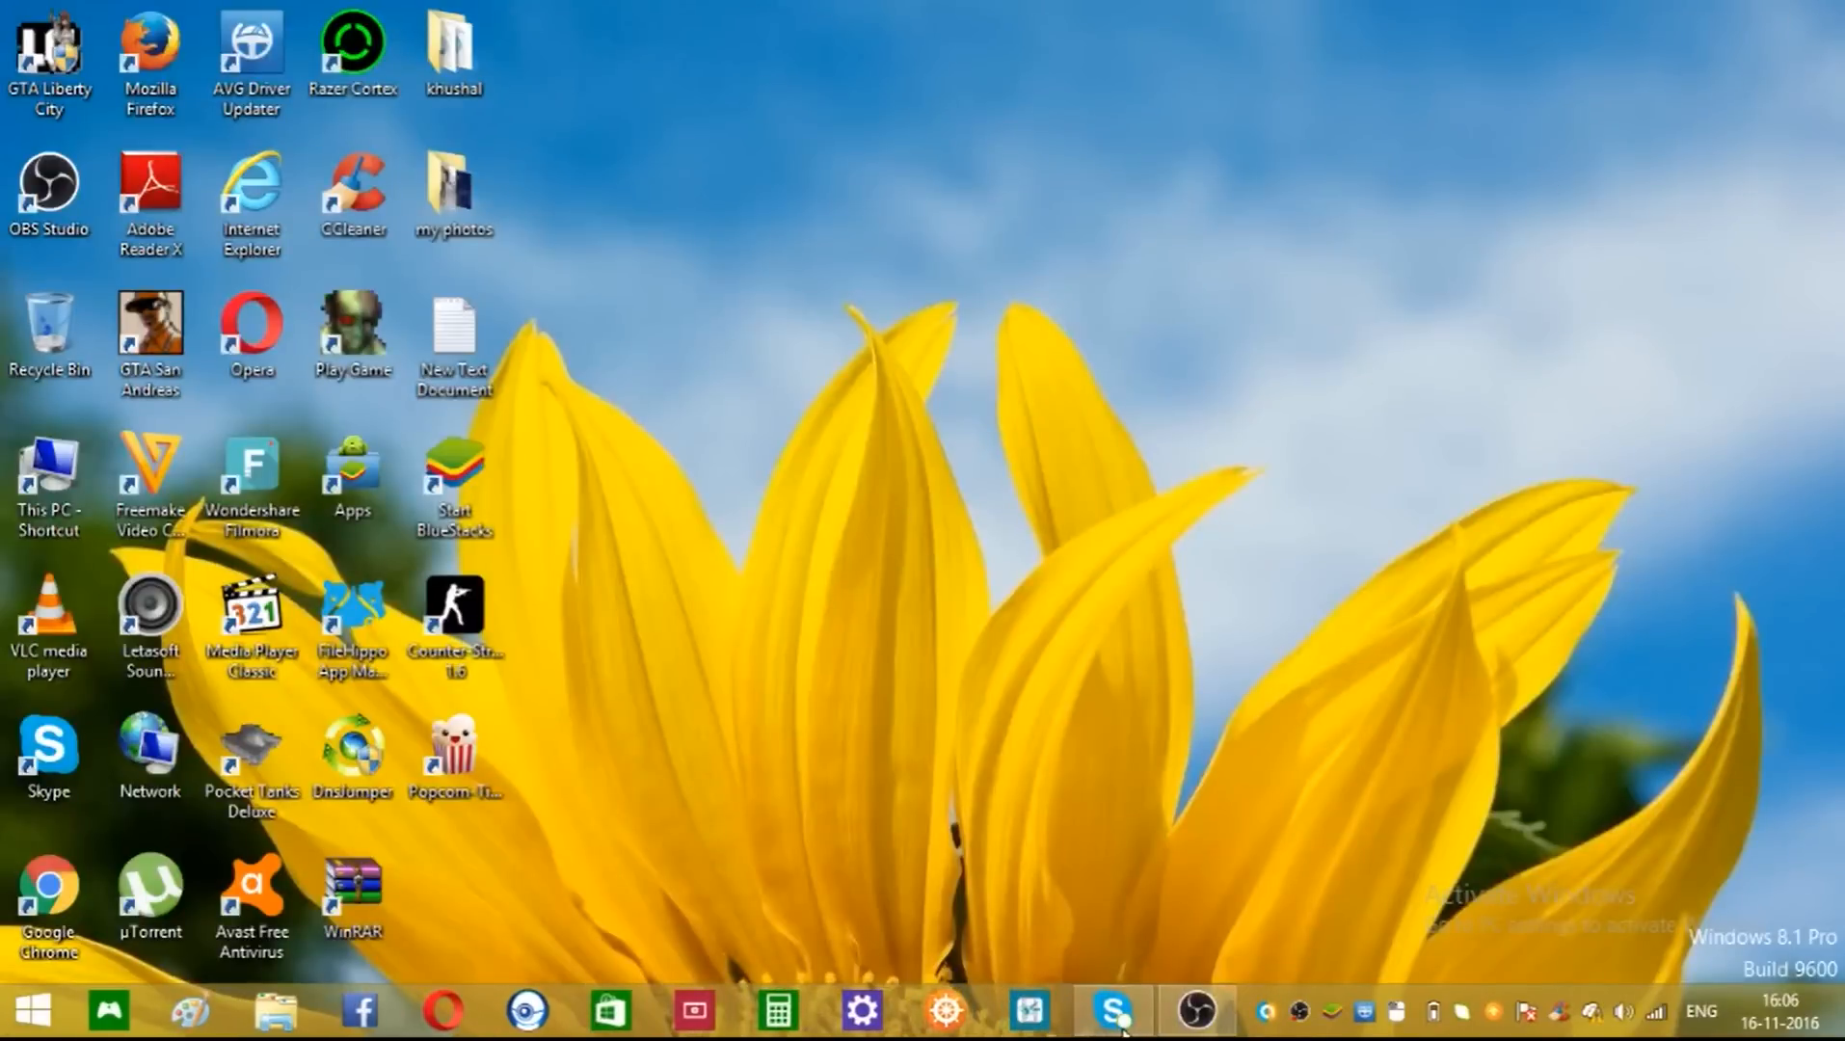
{"action": "left_click", "coordinate": [1101, 1007]}
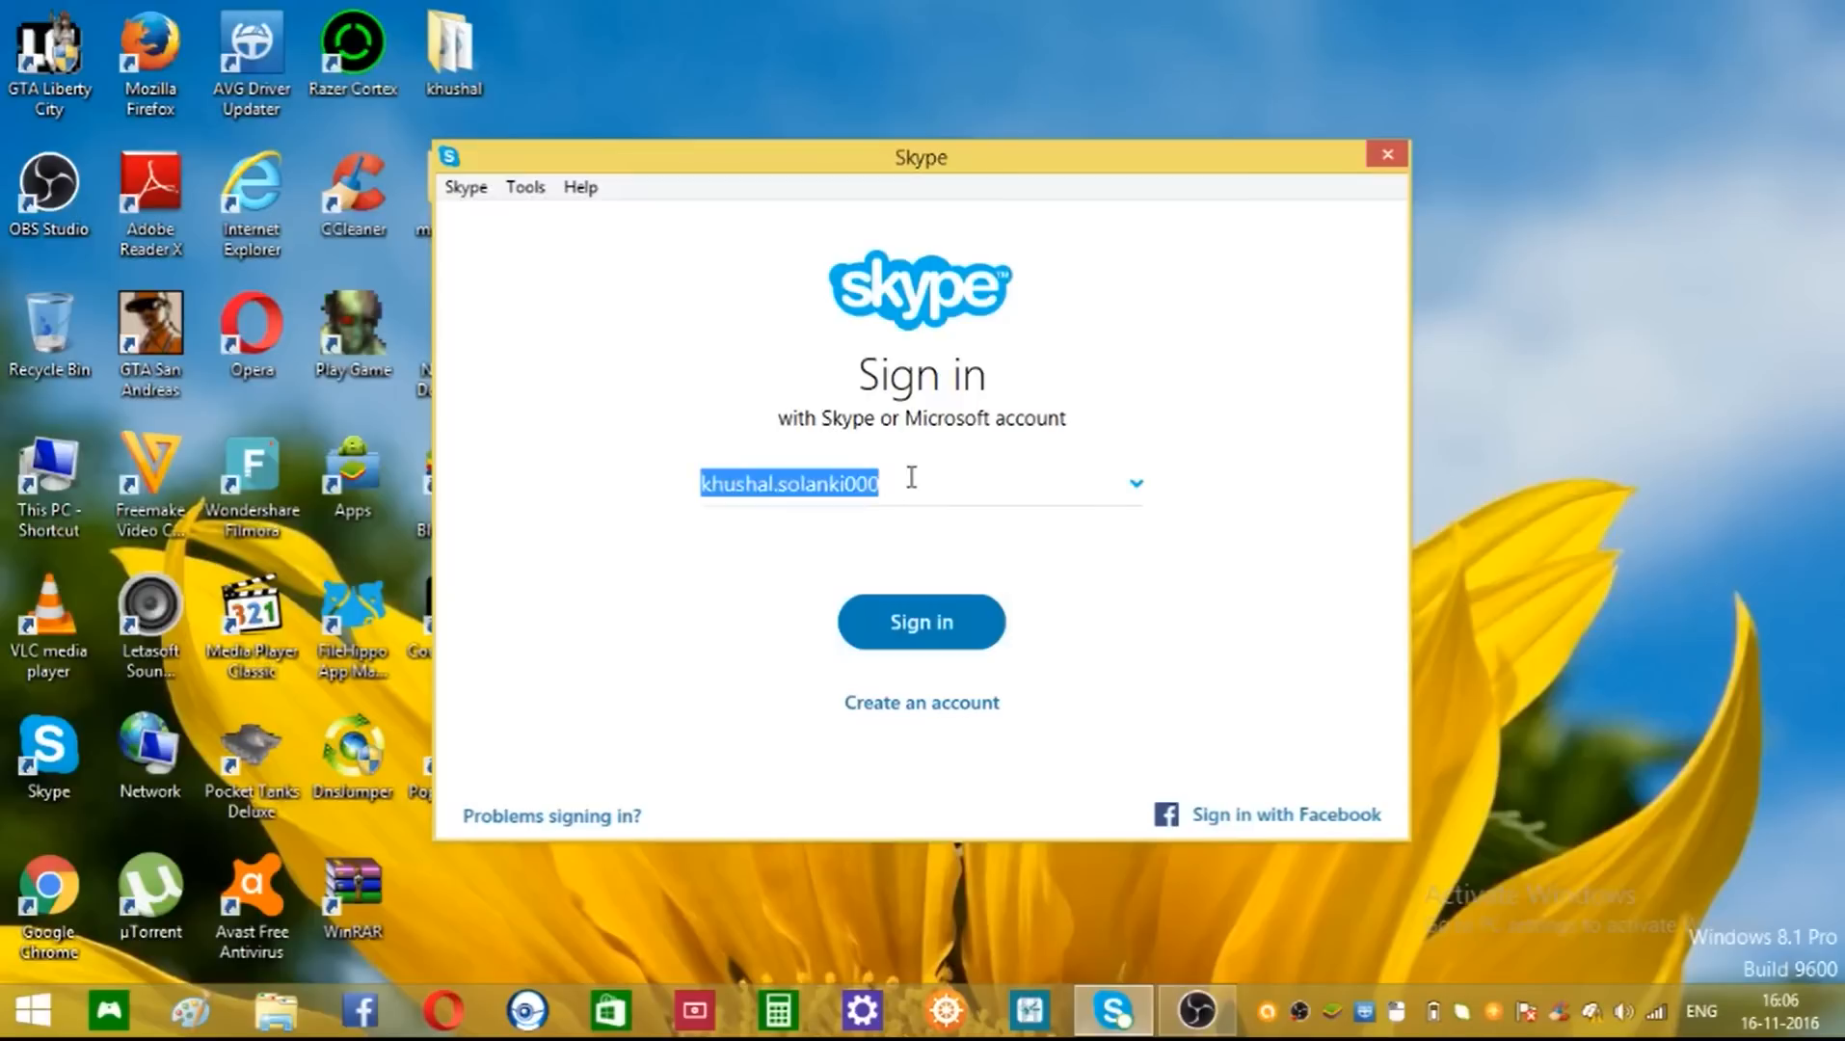
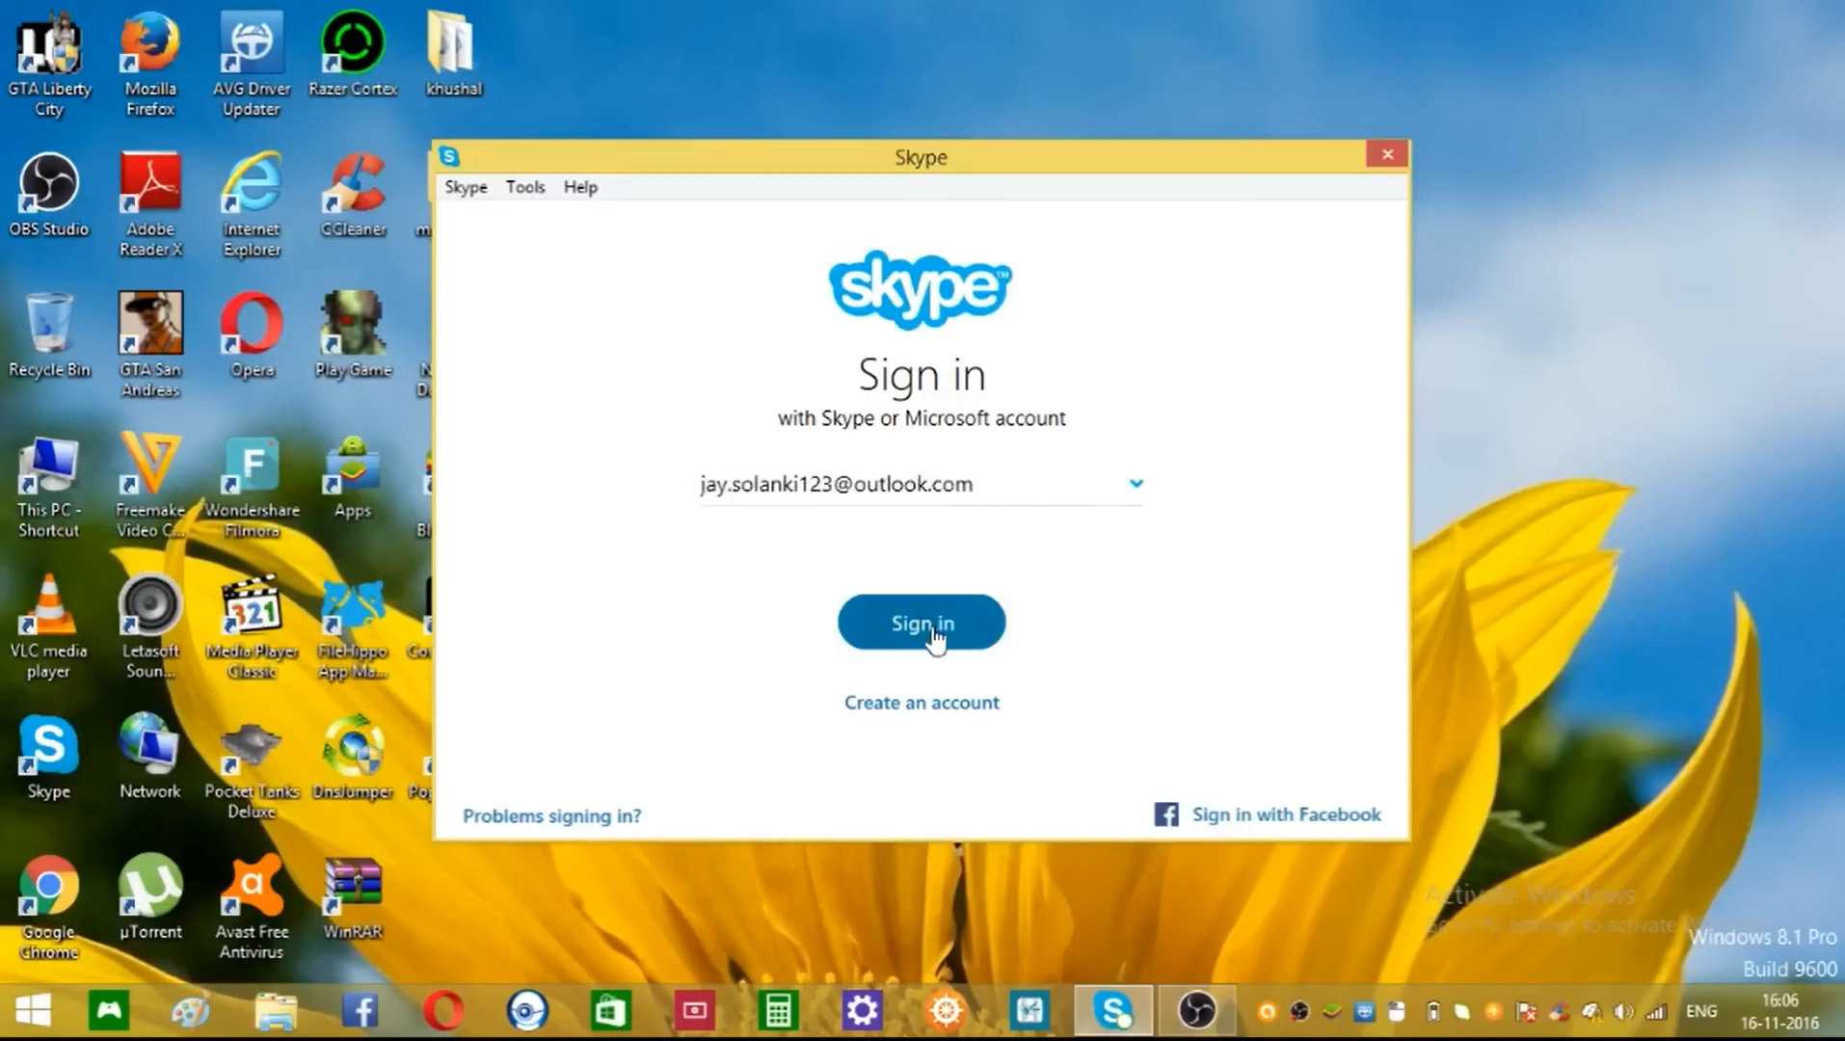
{"action": "left_click", "coordinate": [922, 622]}
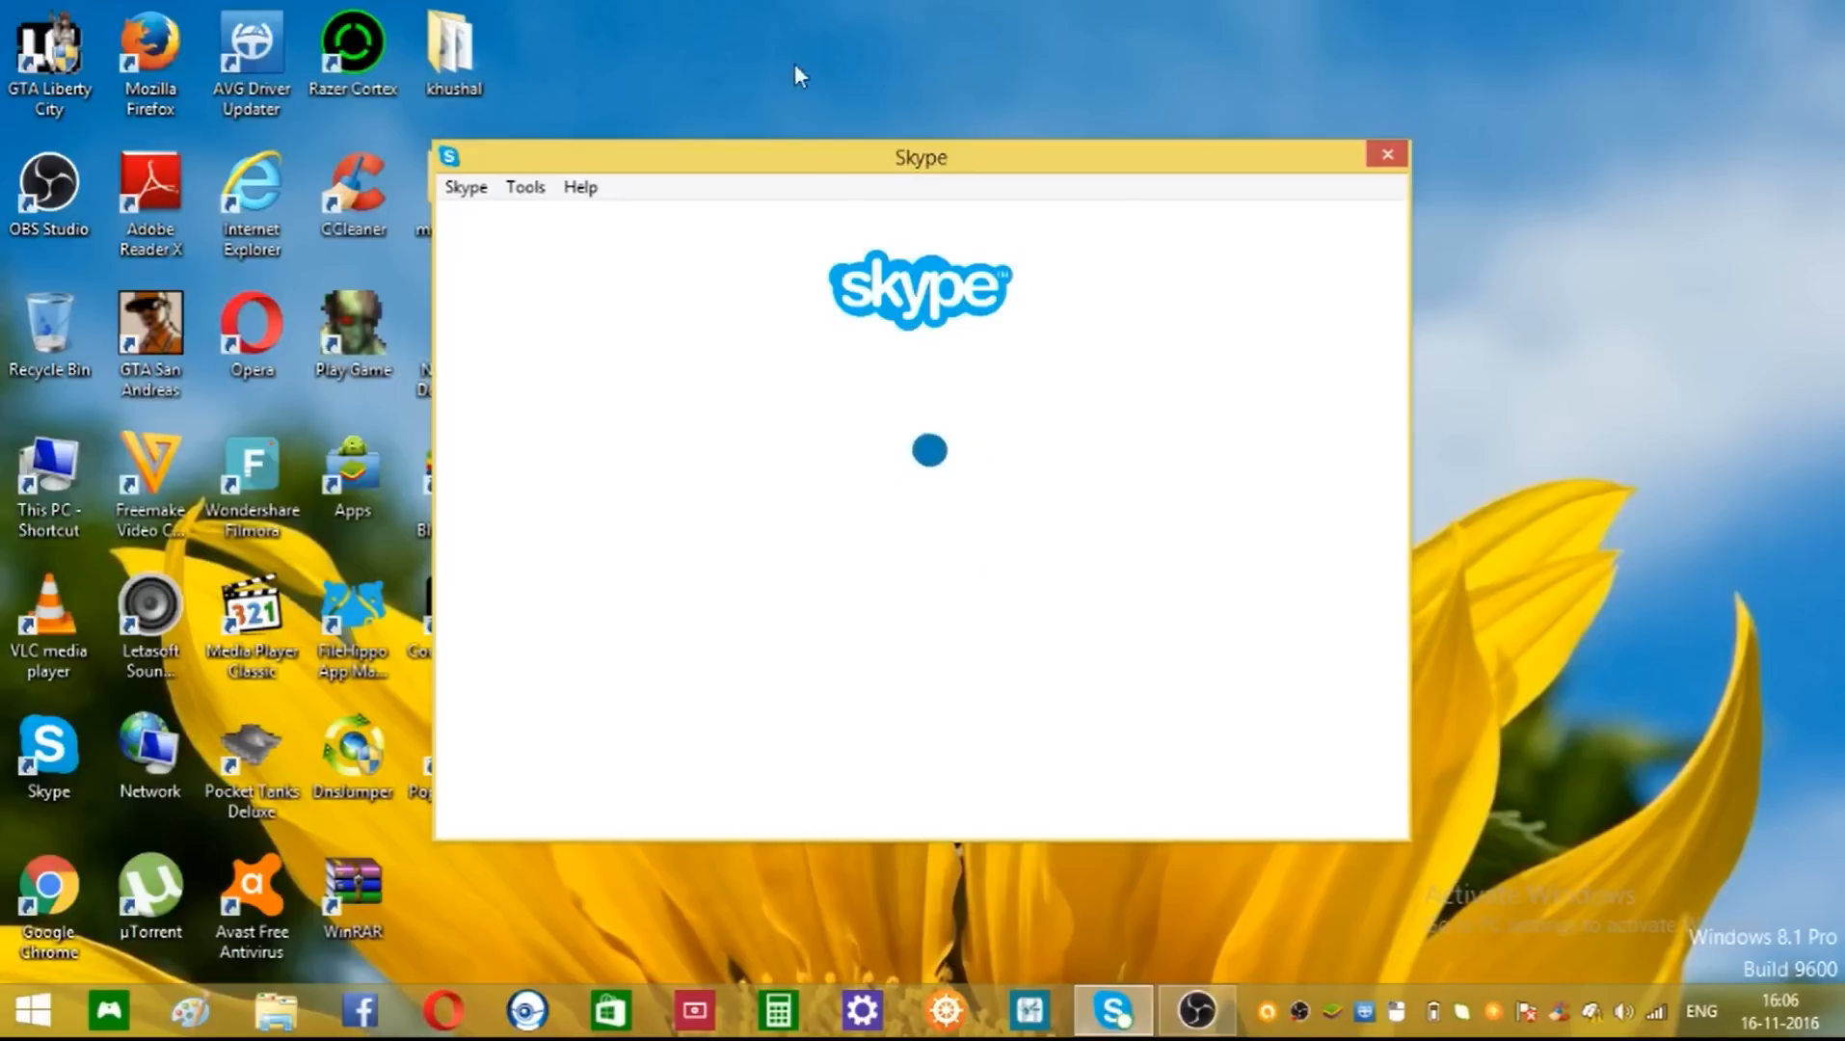
{"action": "left_click_drag", "start_coordinate": [921, 156], "coordinate": [1092, 132]}
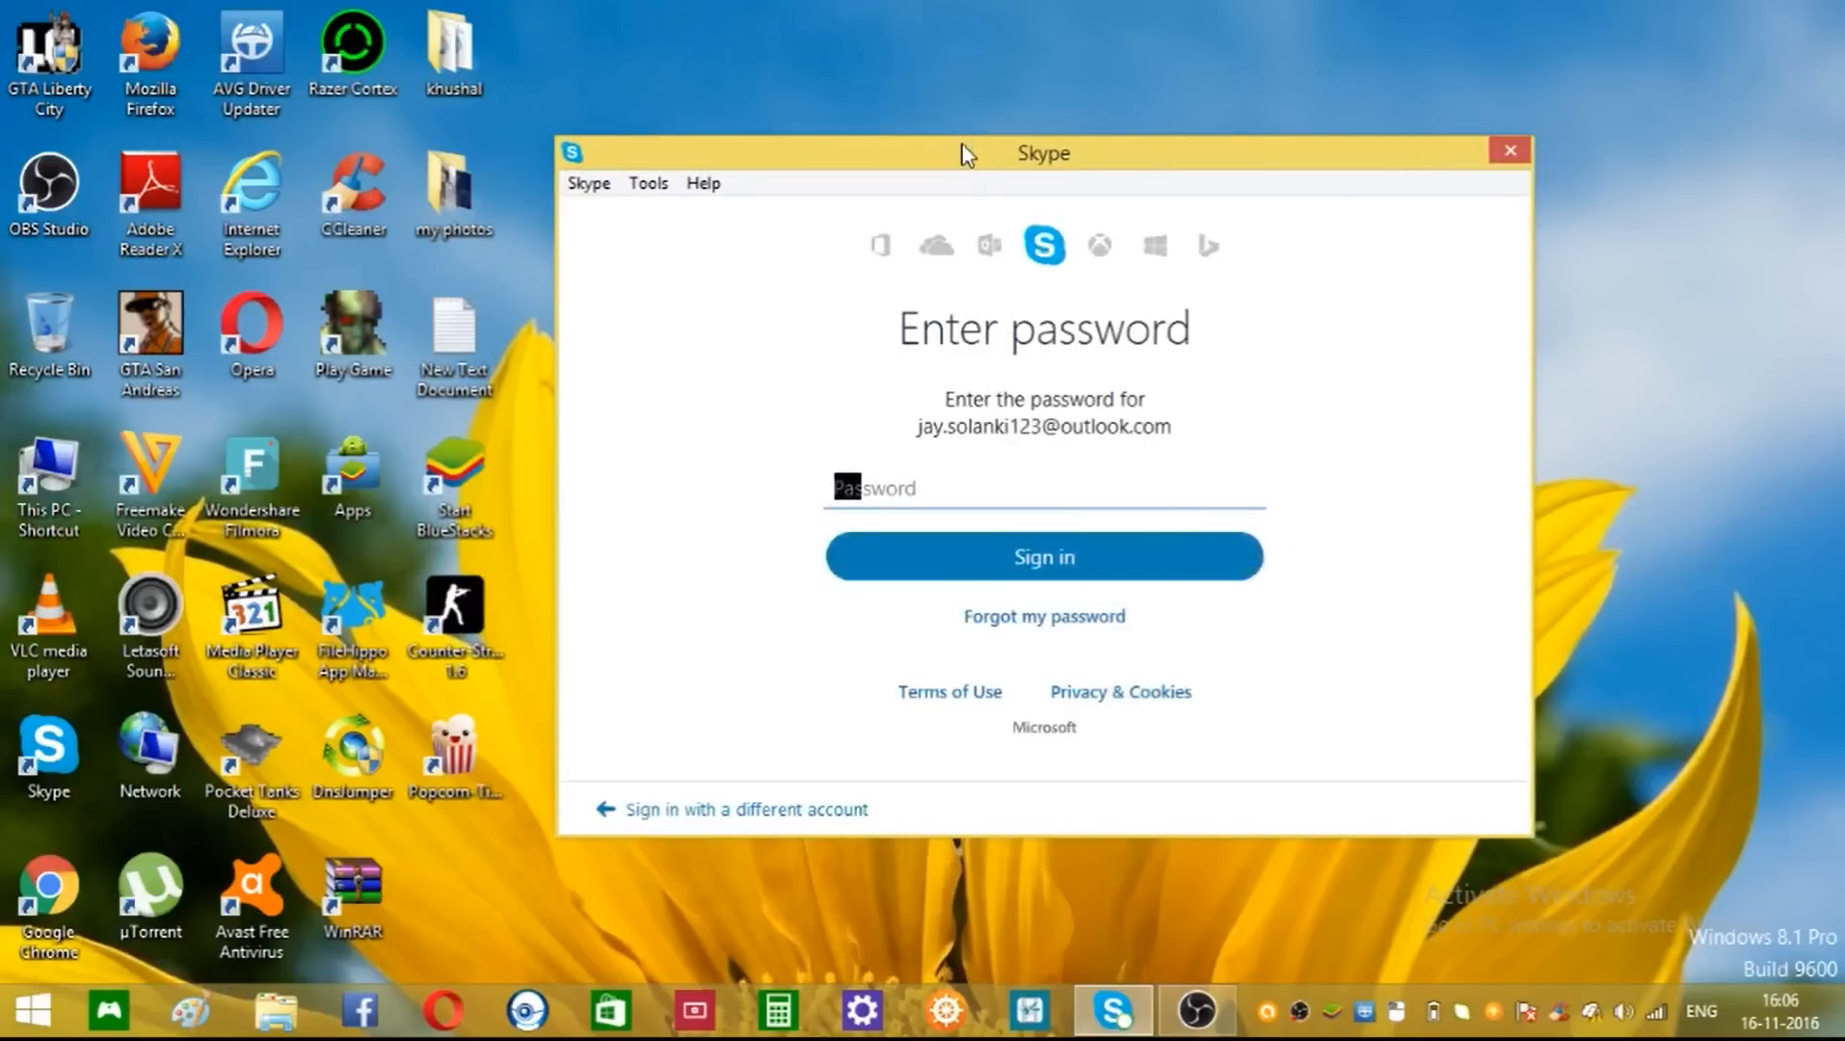
- Enter the Outlook account password and submit it to sign in to Skype
{"action": "left_click", "coordinate": [952, 506]}
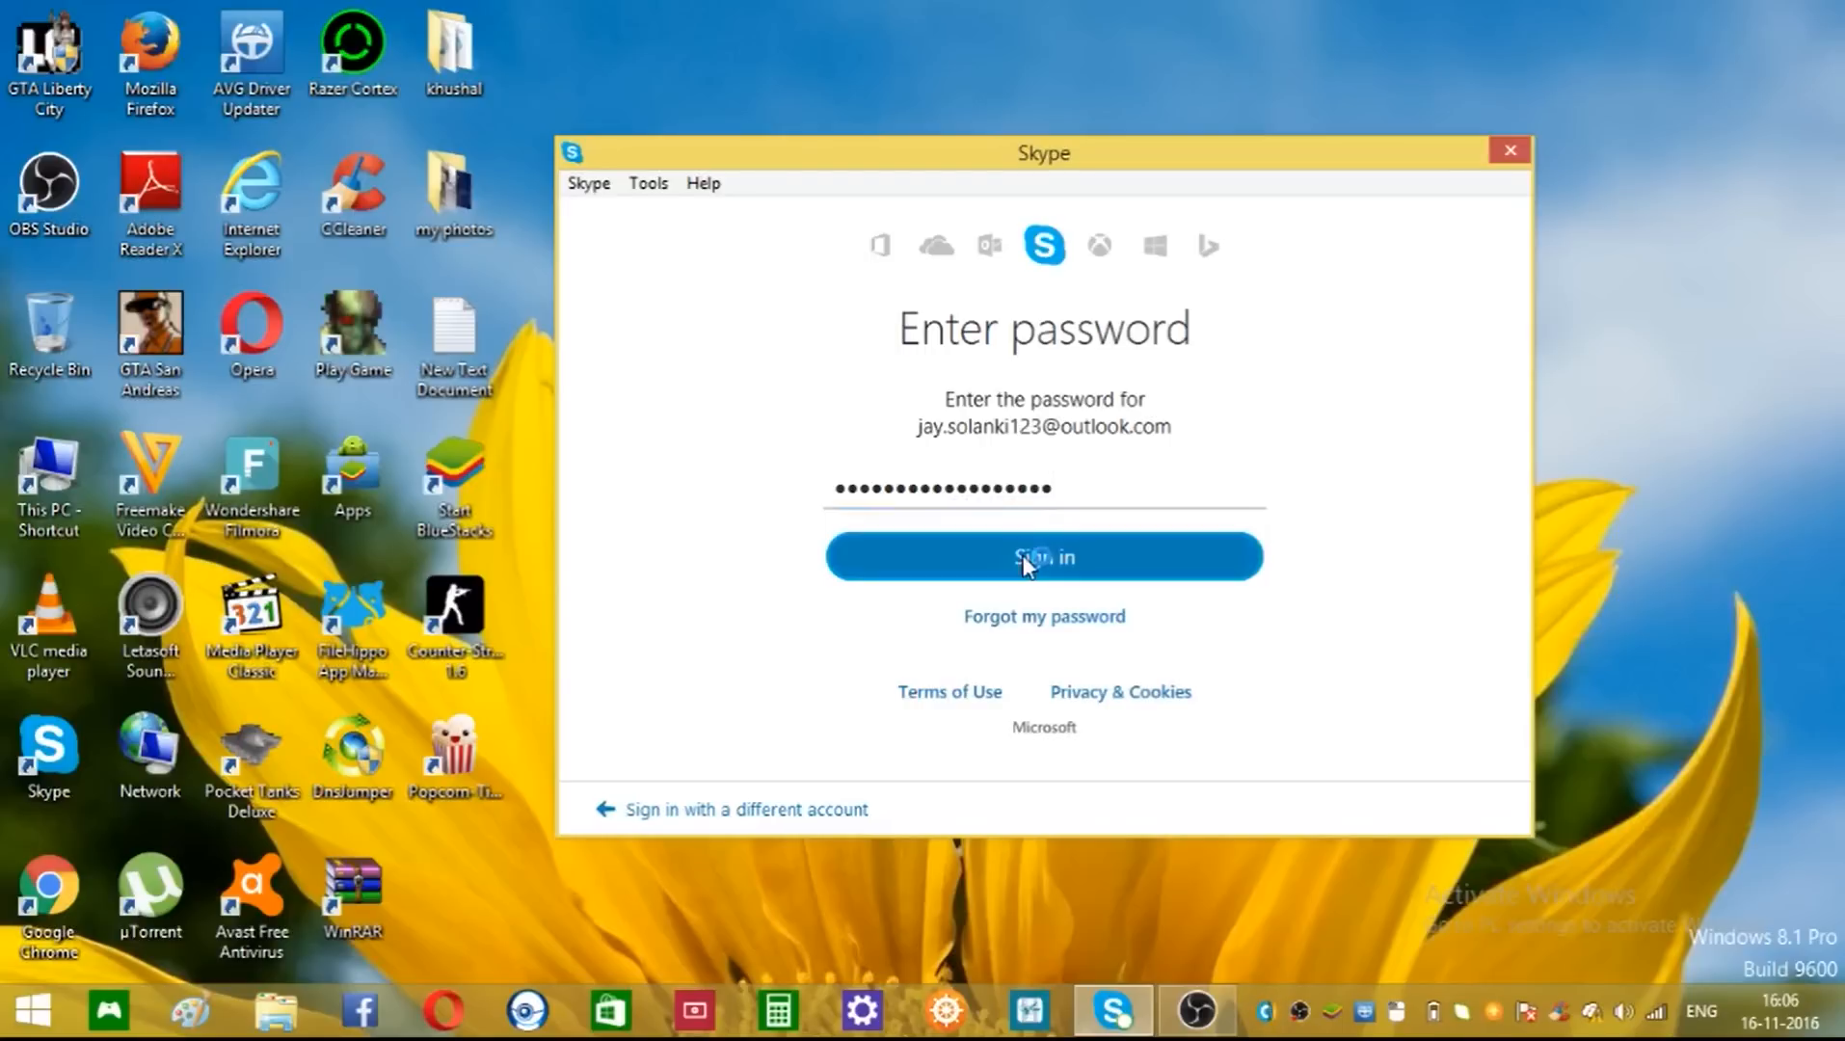
{"action": "left_click", "coordinate": [1044, 557]}
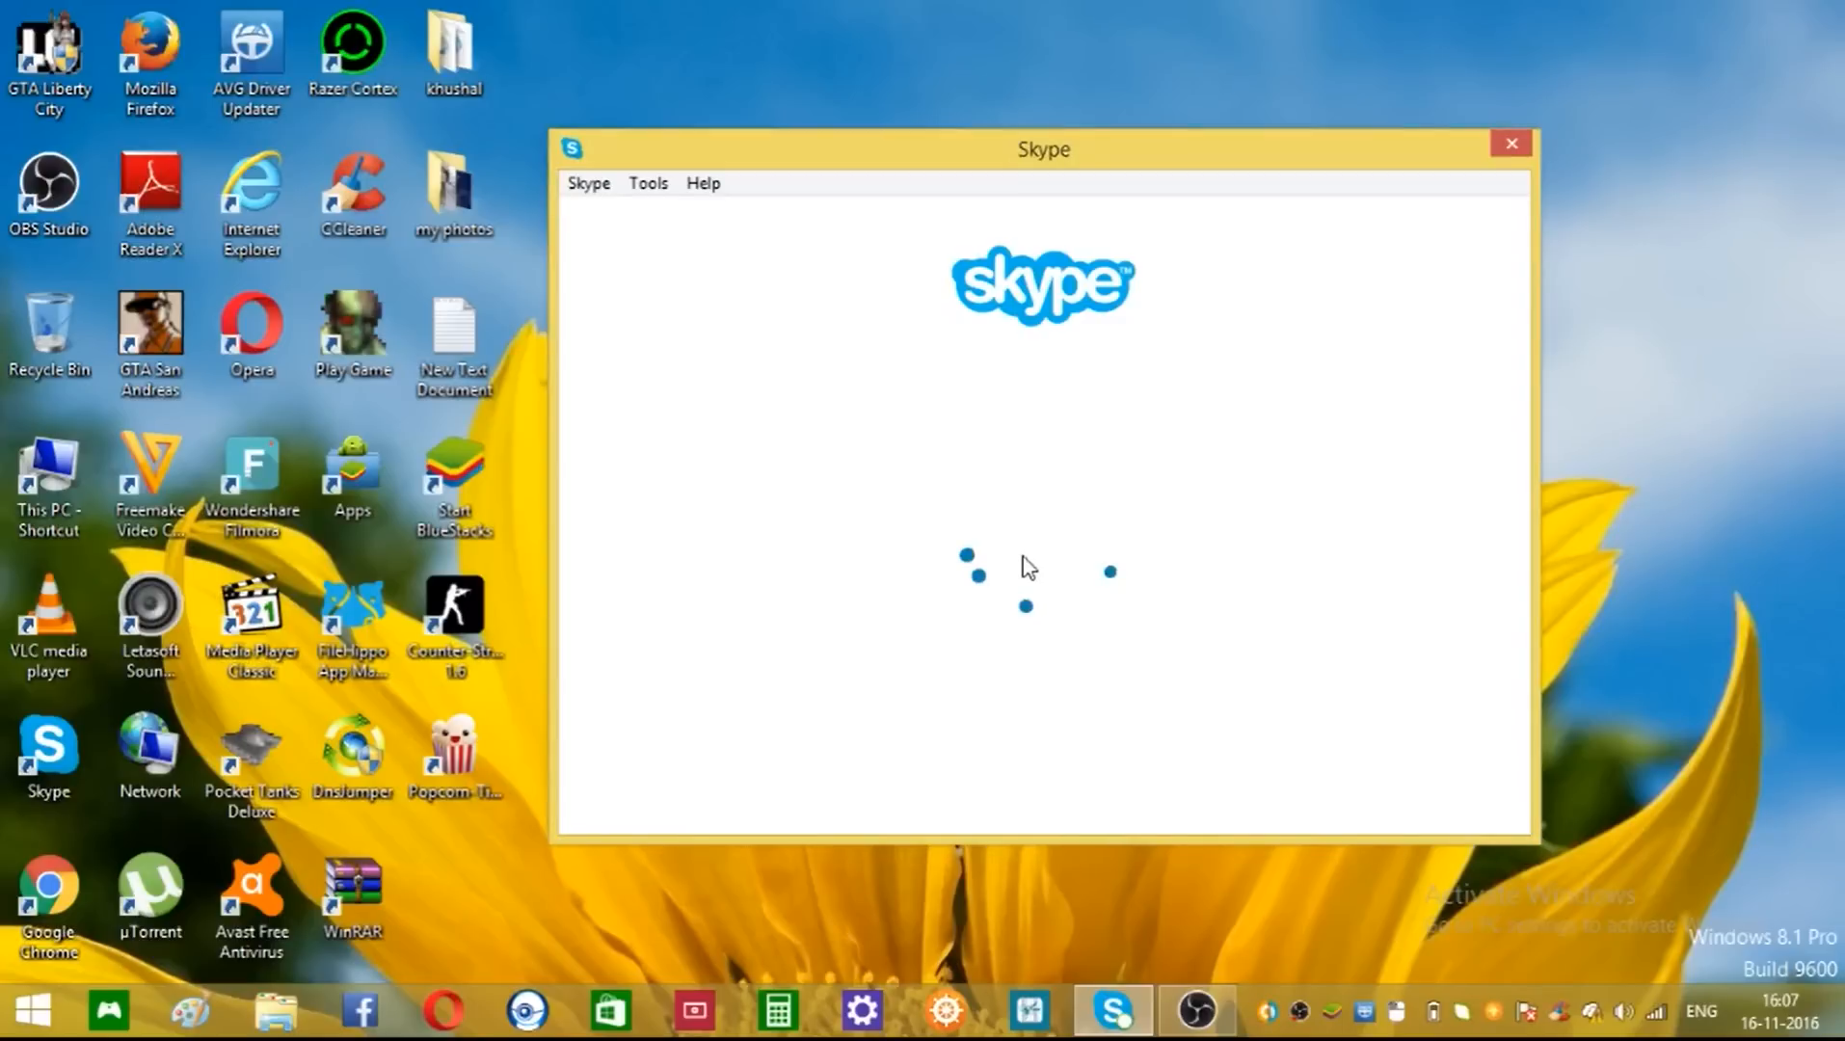
- Close the loading Skype sign-in window, leaving only the desktop visible
{"action": "left_click", "coordinate": [1509, 141]}
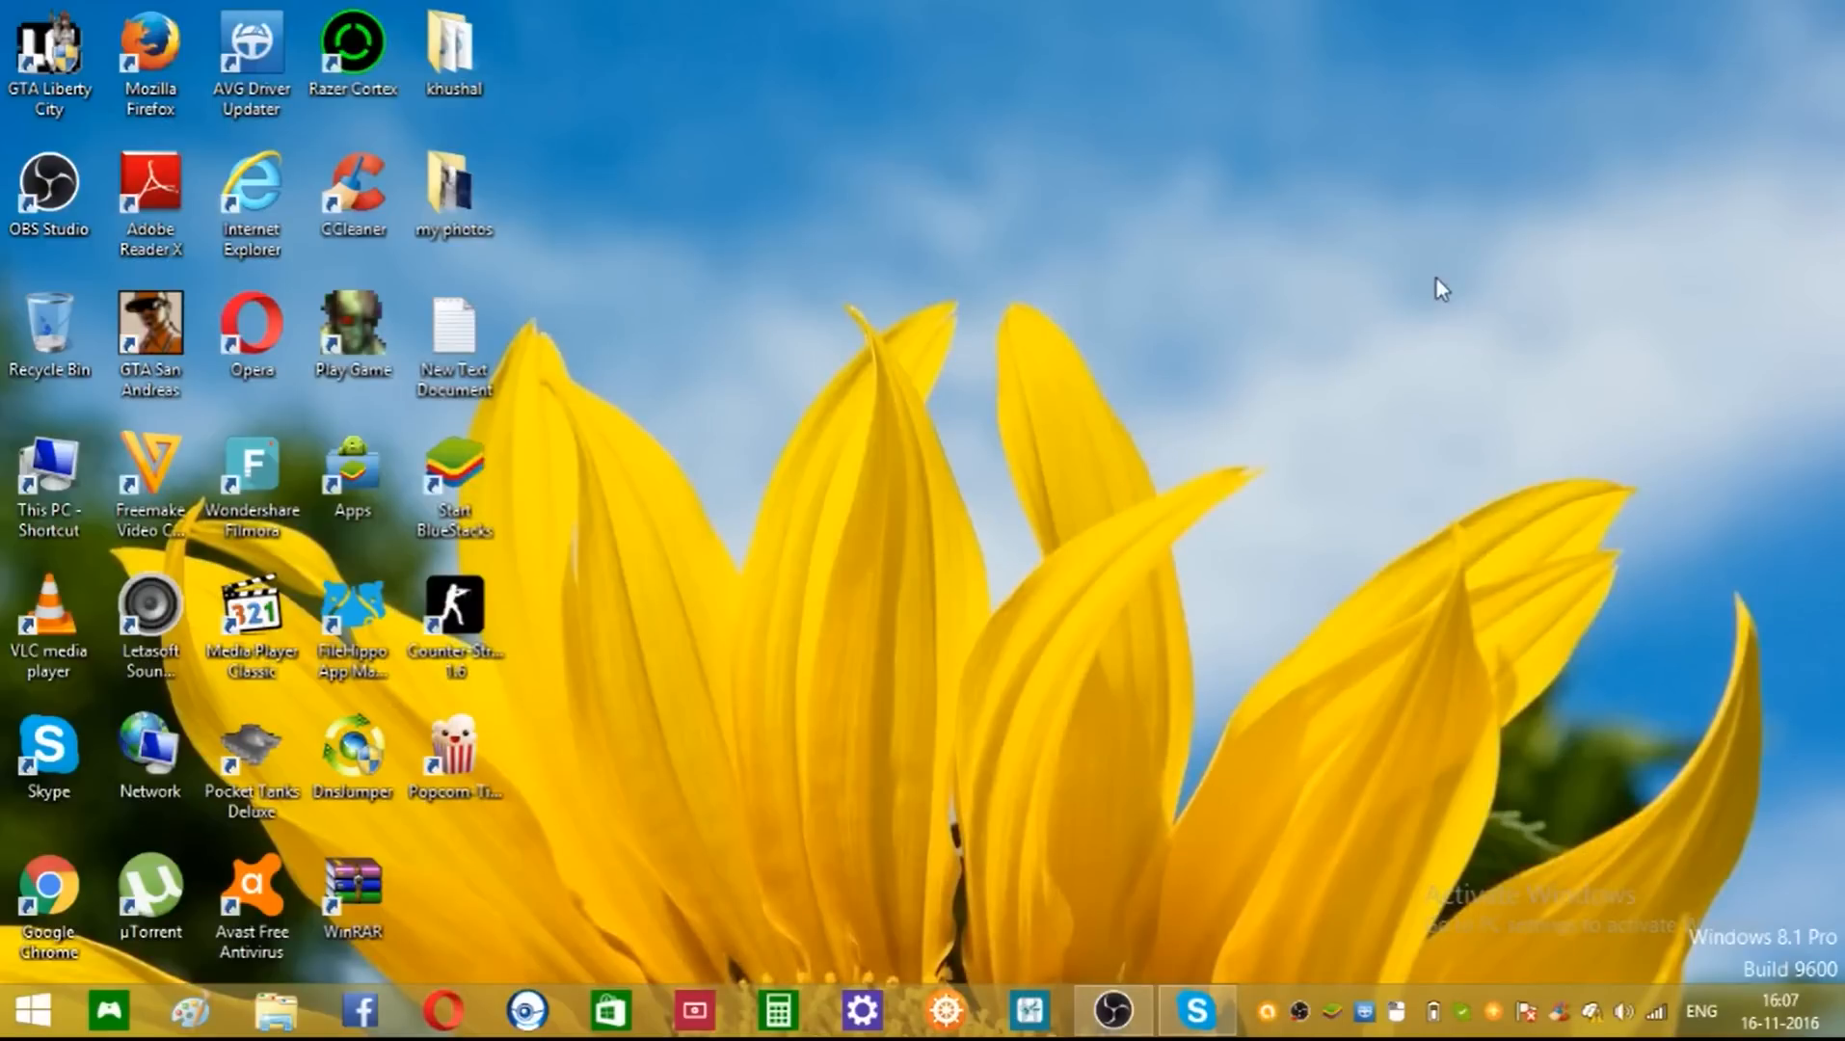
{"action": "mouse_move", "coordinate": [927, 599]}
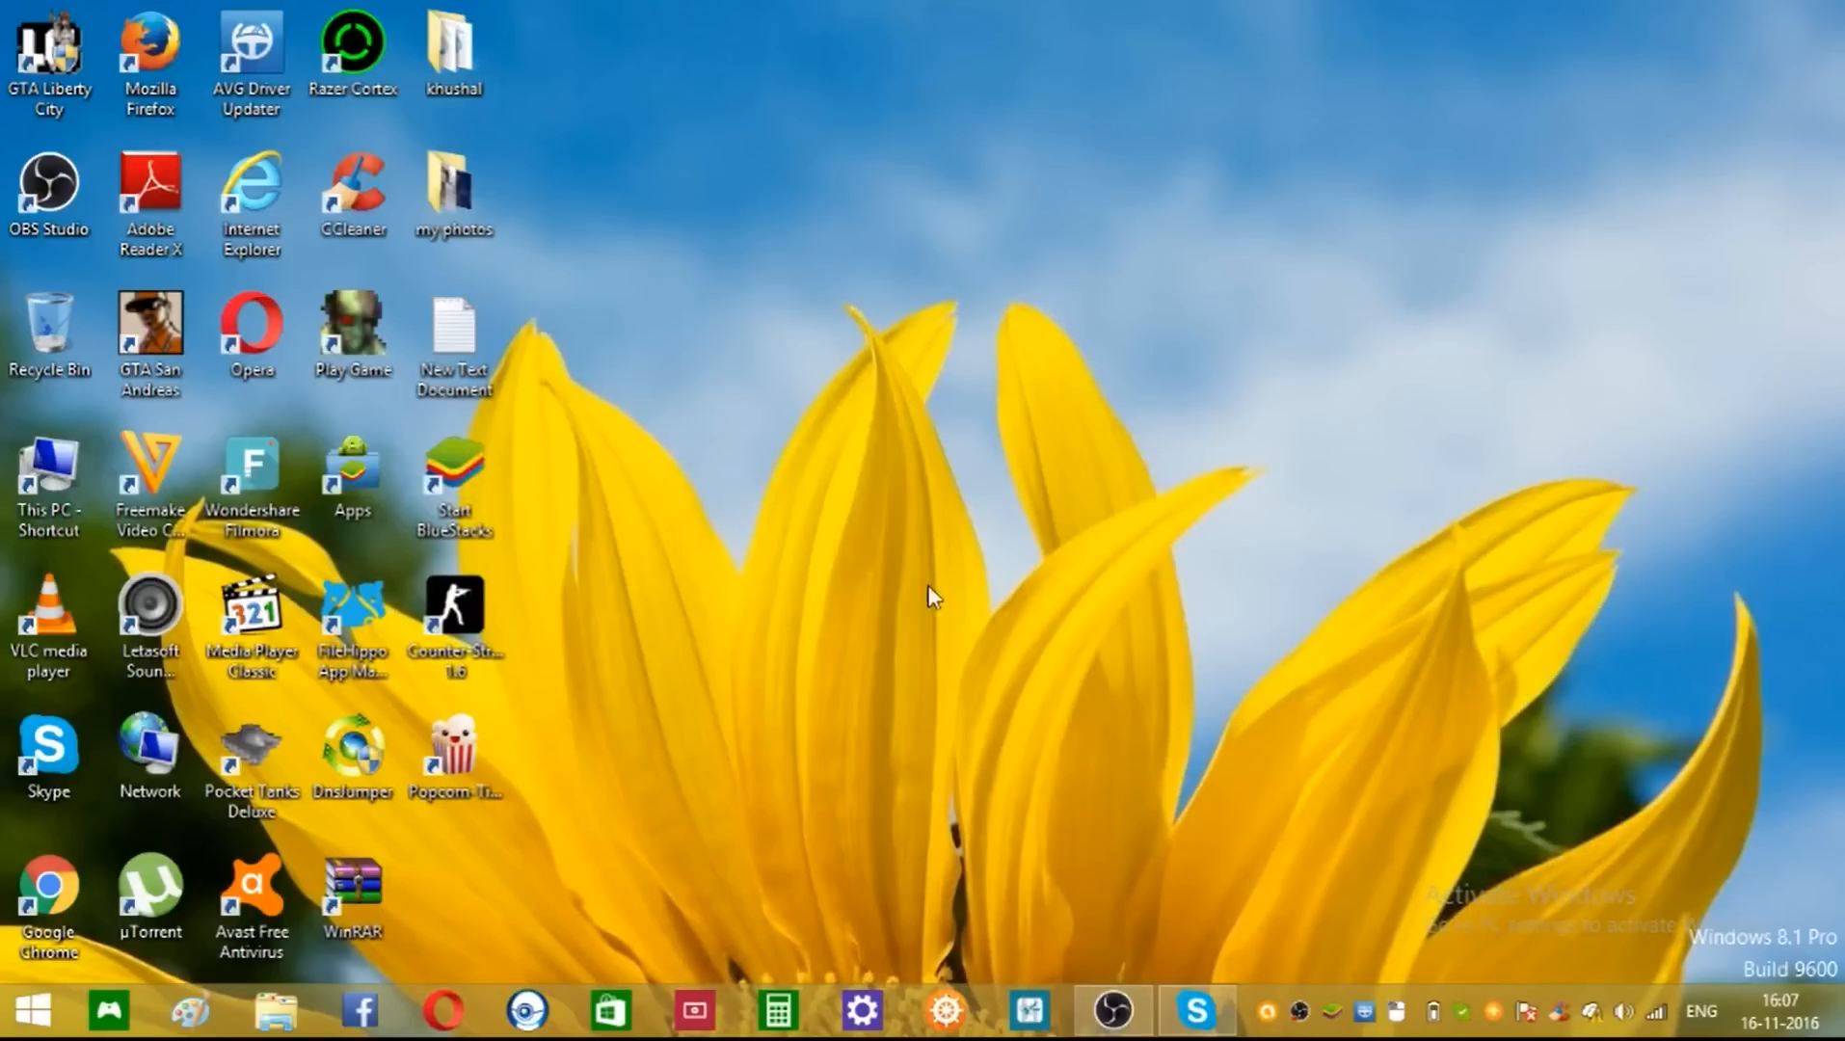